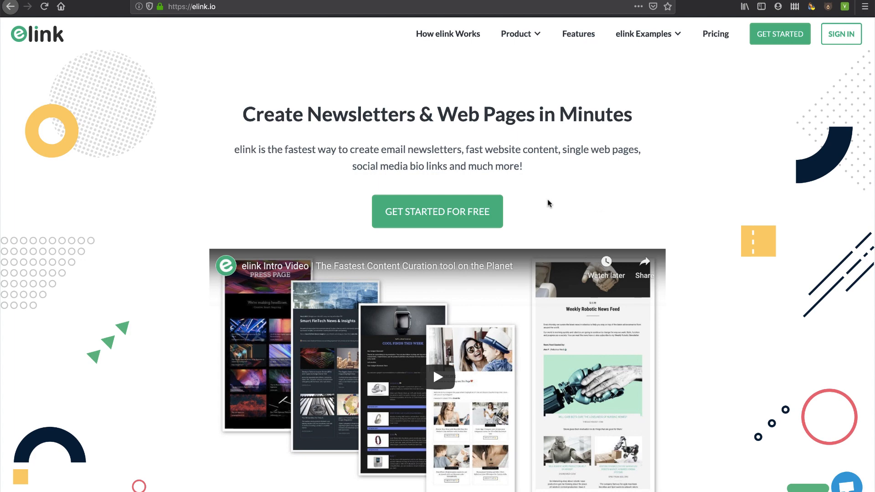
pyautogui.moveTo(182, 78)
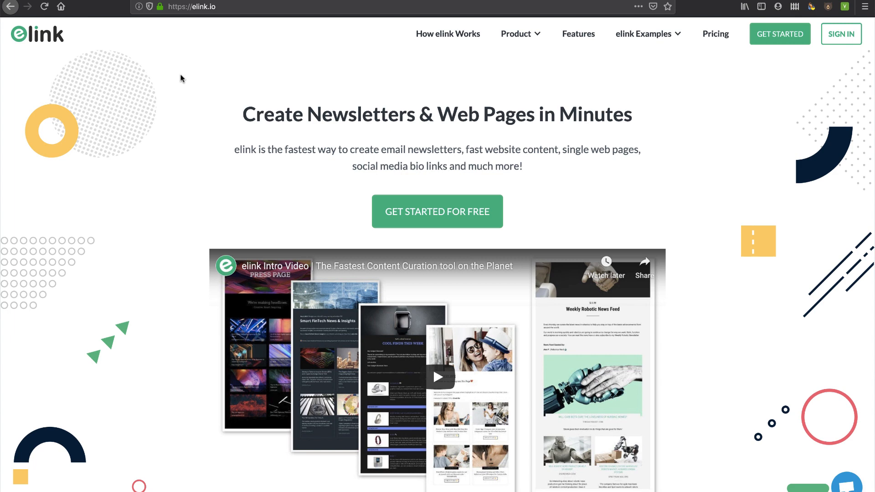
pyautogui.moveTo(320, 207)
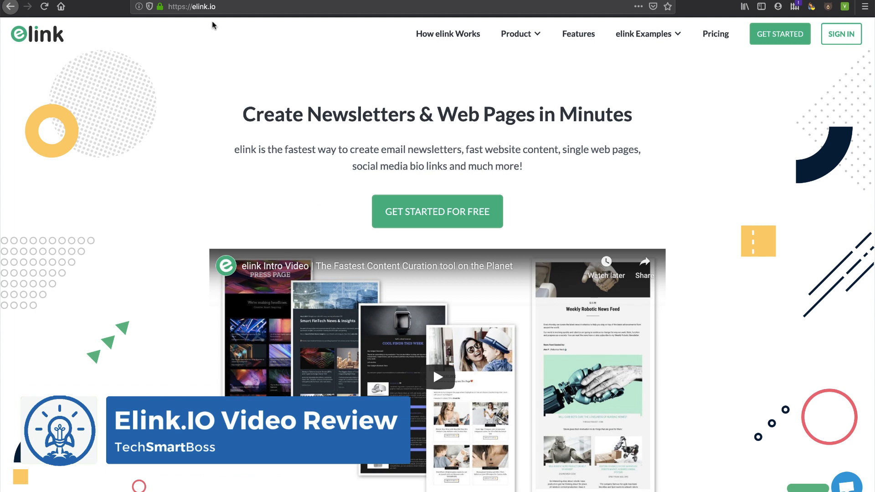
pyautogui.moveTo(232, 151)
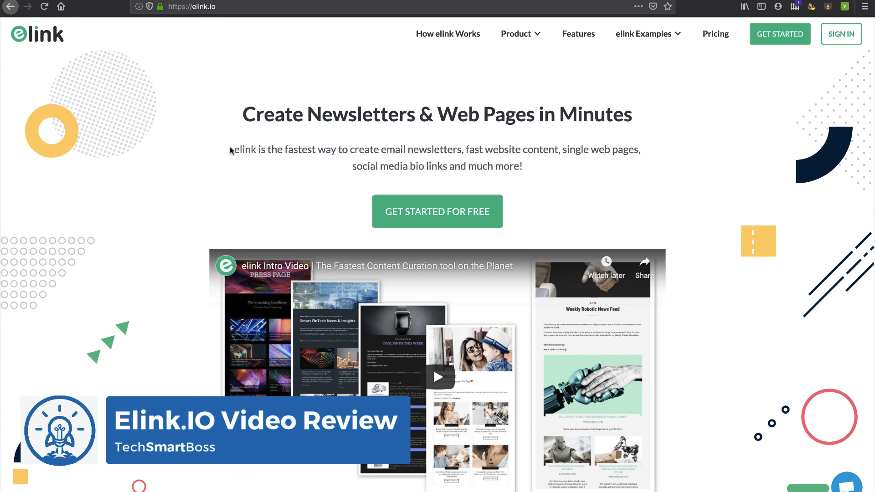
pyautogui.moveTo(290, 118)
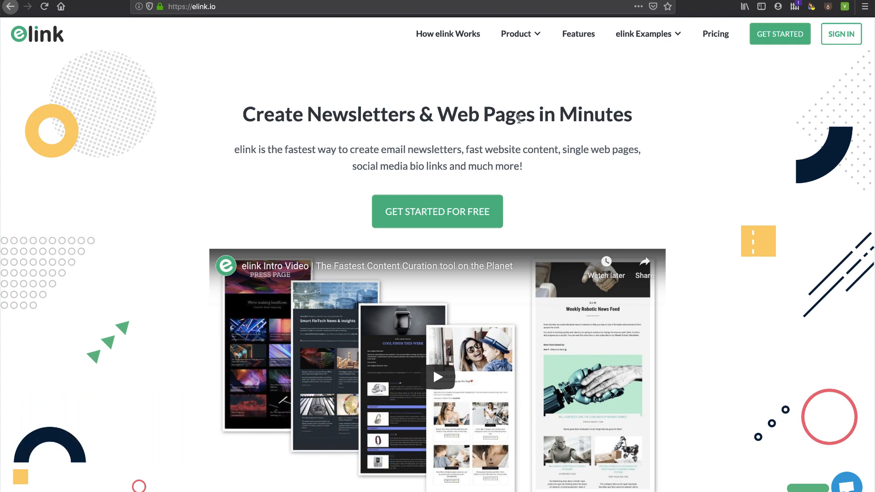
pyautogui.moveTo(595, 141)
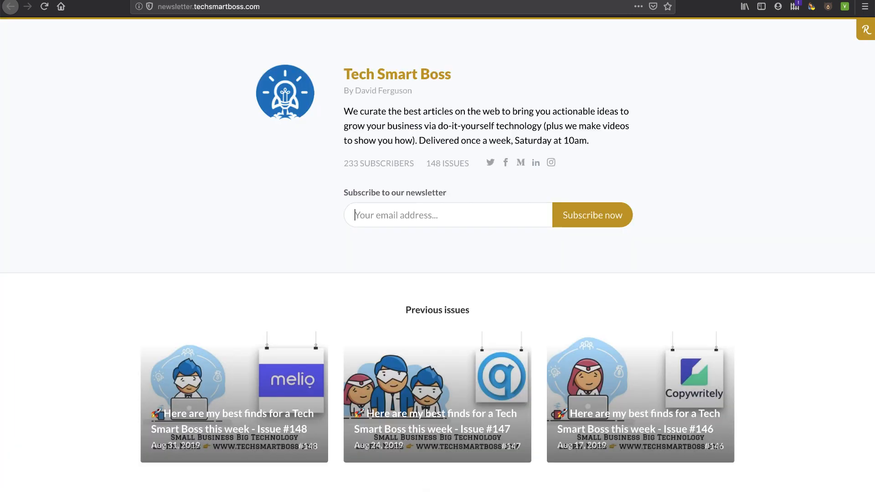
pyautogui.moveTo(468, 105)
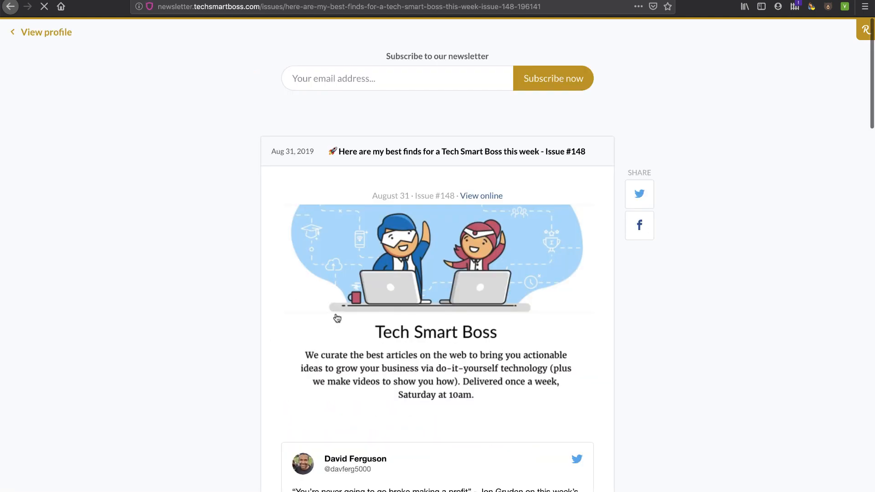
# Scroll through Tech Smart Boss issue #148's videos, podcast, articles and cool tech sections.
pyautogui.scroll(-3)
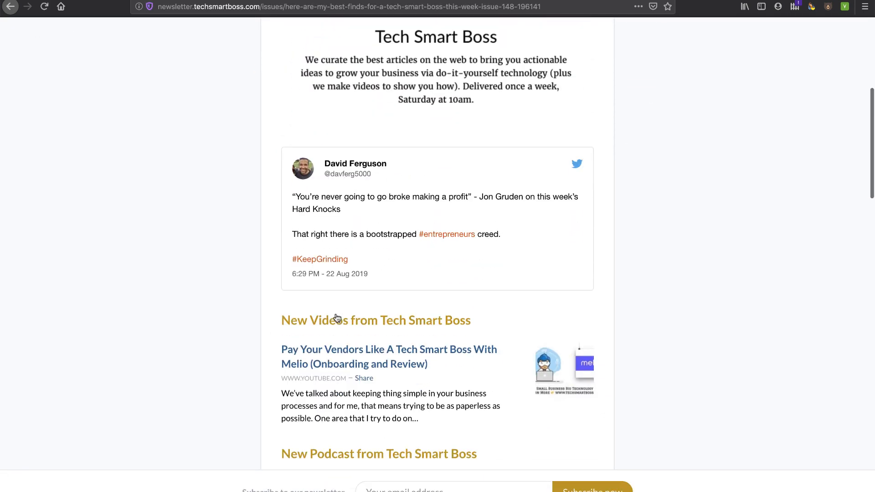
pyautogui.scroll(-3)
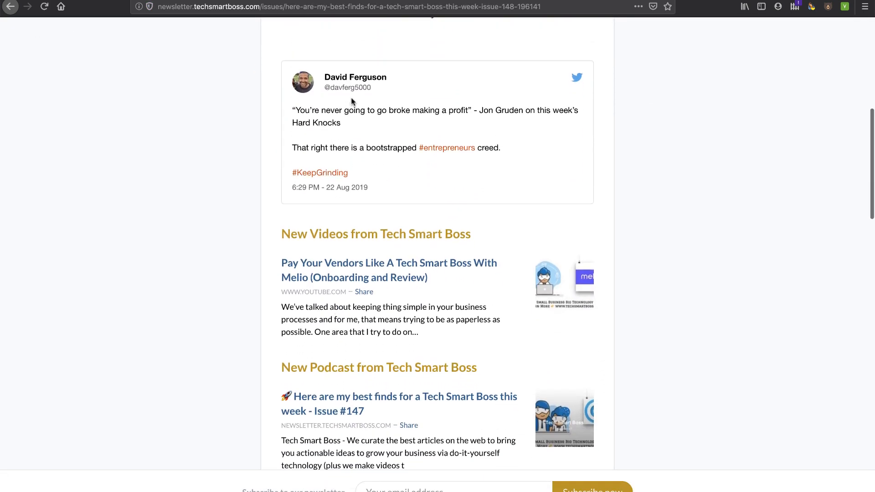
pyautogui.scroll(-3)
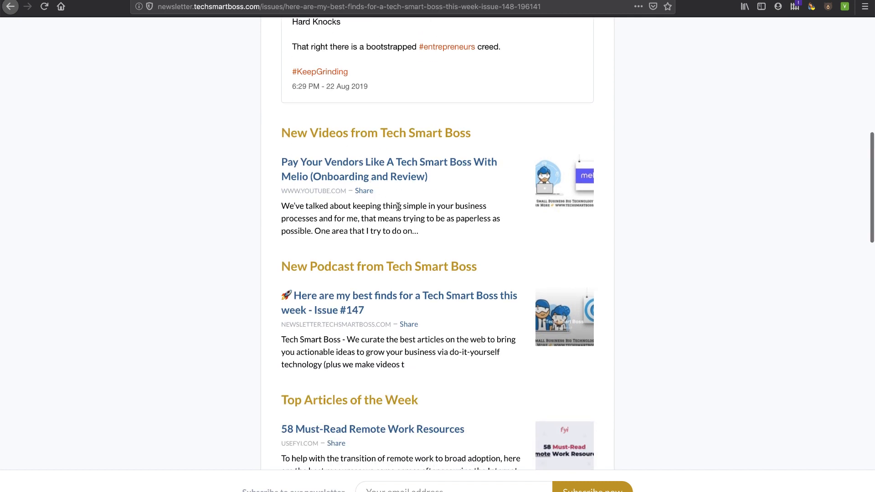
pyautogui.scroll(-3)
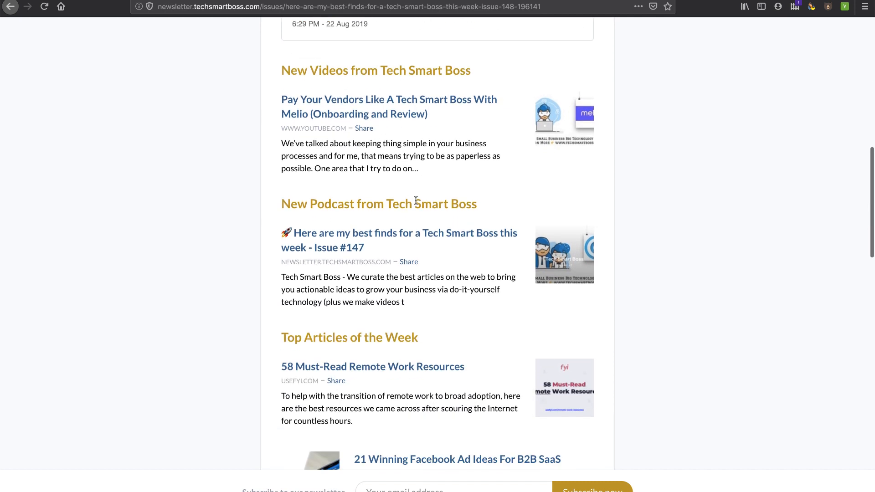
pyautogui.scroll(-3)
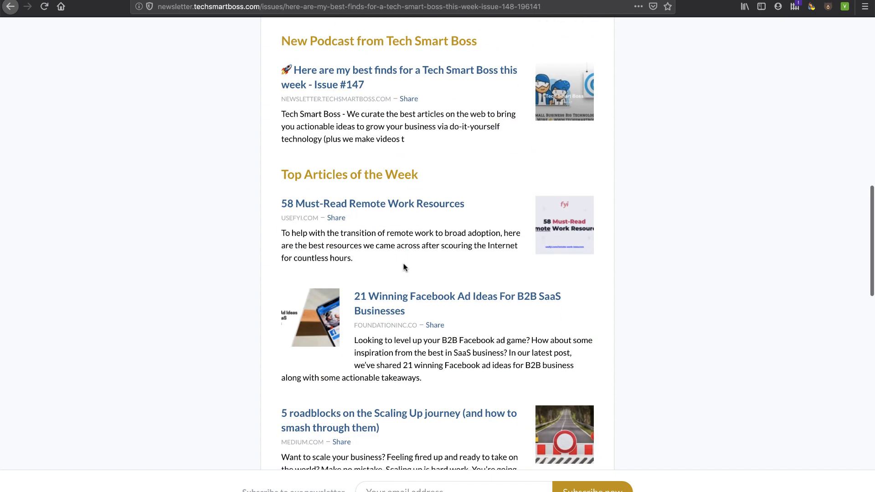
pyautogui.scroll(-3)
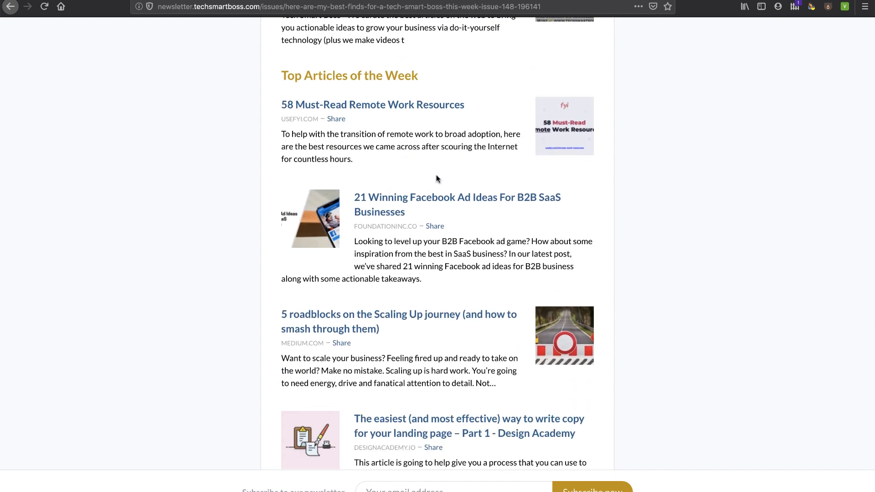
pyautogui.scroll(-3)
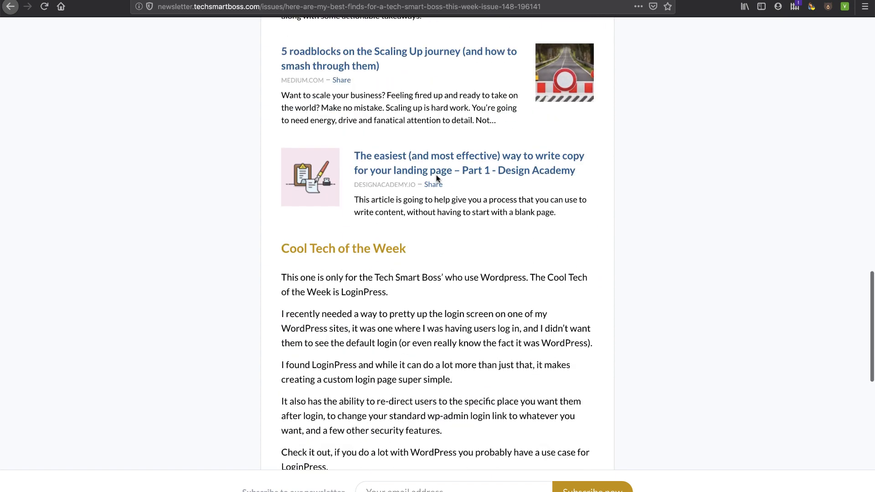
pyautogui.scroll(-3)
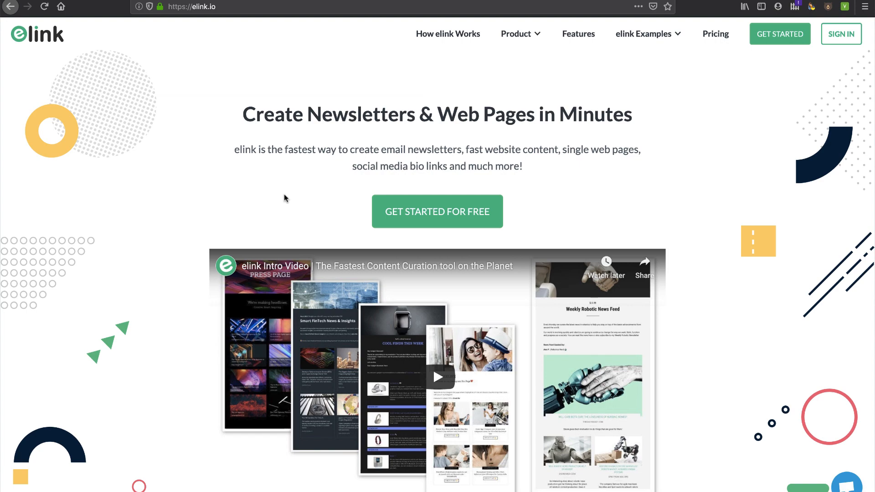
pyautogui.scroll(-3)
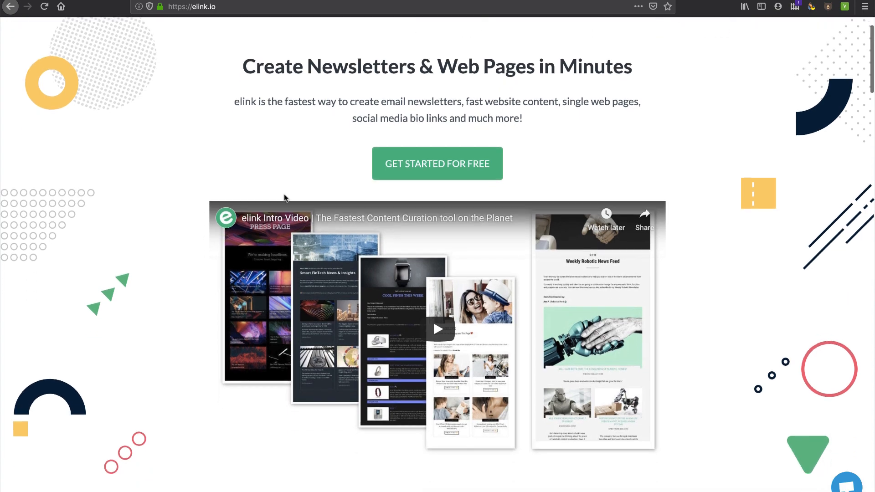
pyautogui.scroll(-3)
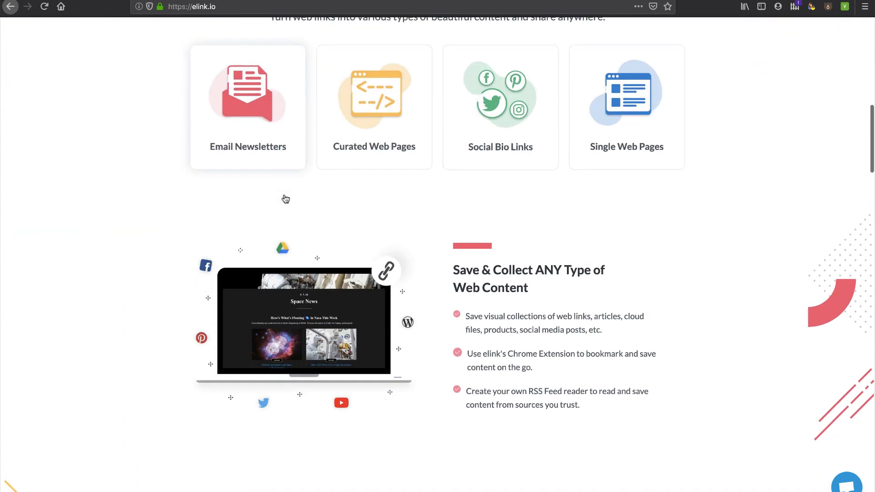
pyautogui.scroll(-3)
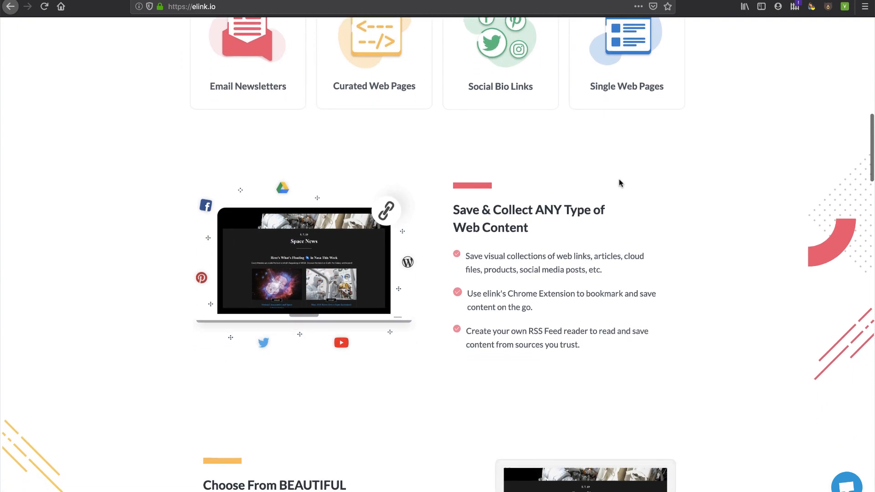
pyautogui.scroll(-3)
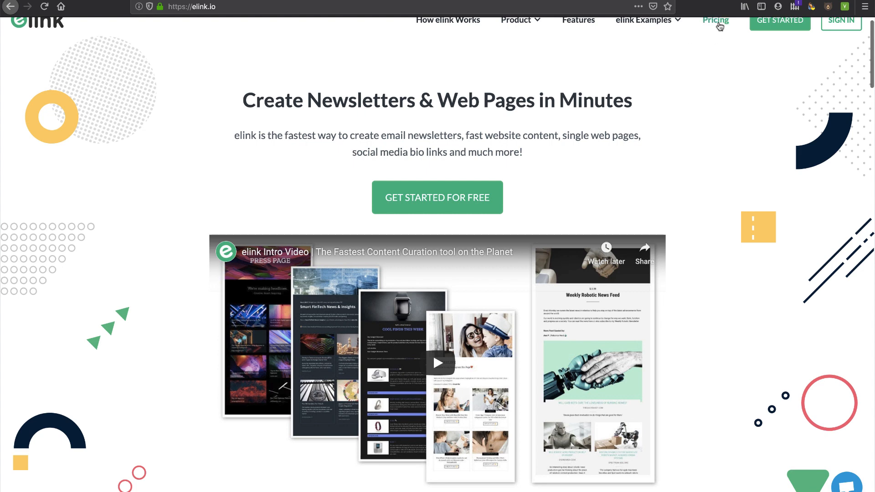
# Review the Pricing page's free and pro plans, feature table and FAQ, then return to the top.
pyautogui.click(716, 20)
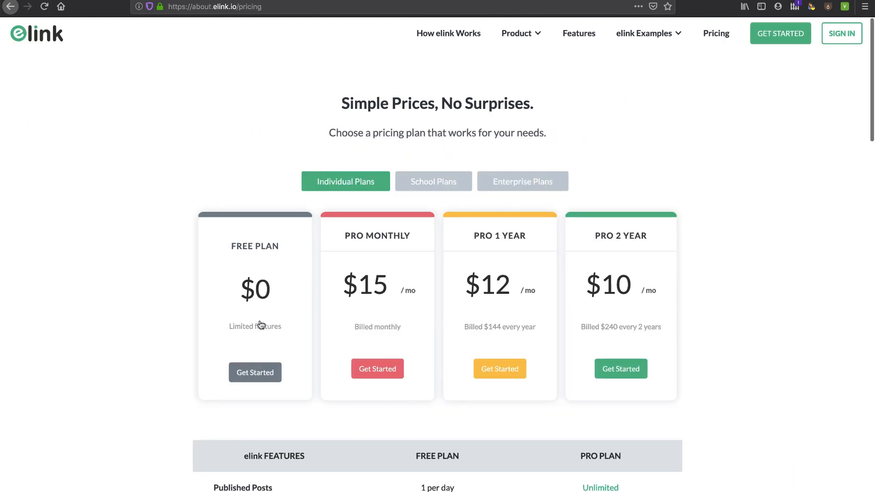
pyautogui.moveTo(239, 287)
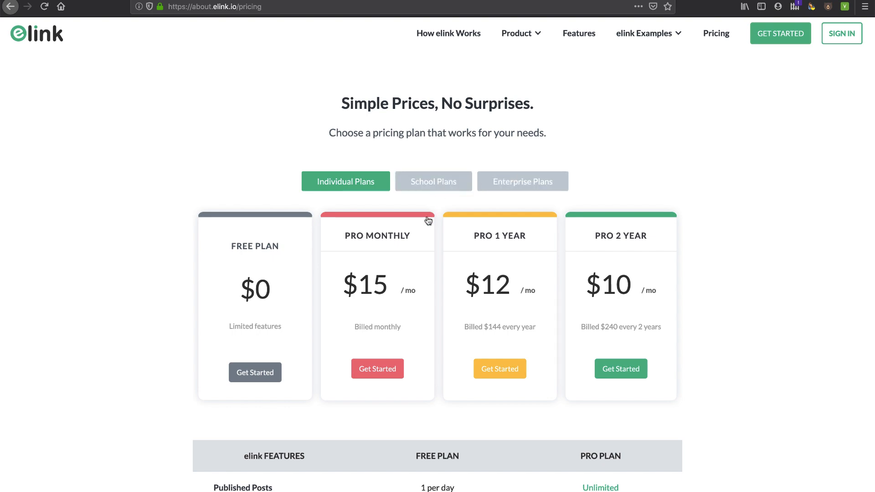
pyautogui.scroll(-3)
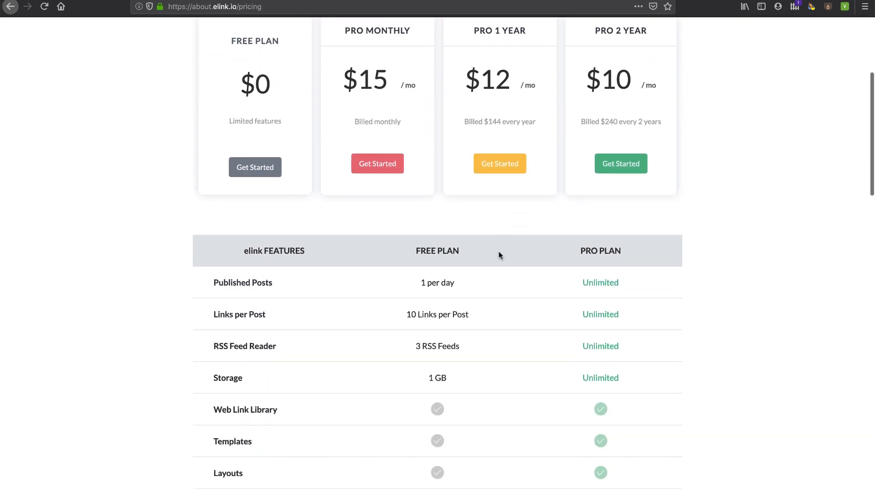
pyautogui.scroll(-3)
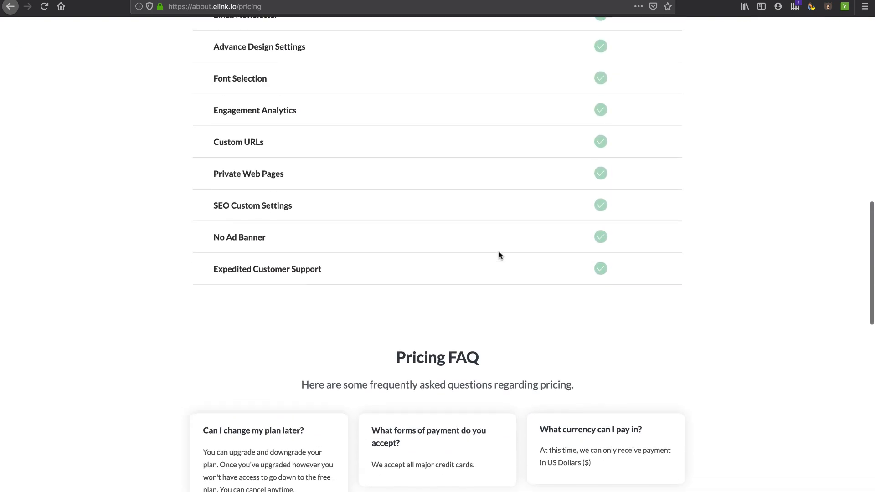
pyautogui.scroll(3)
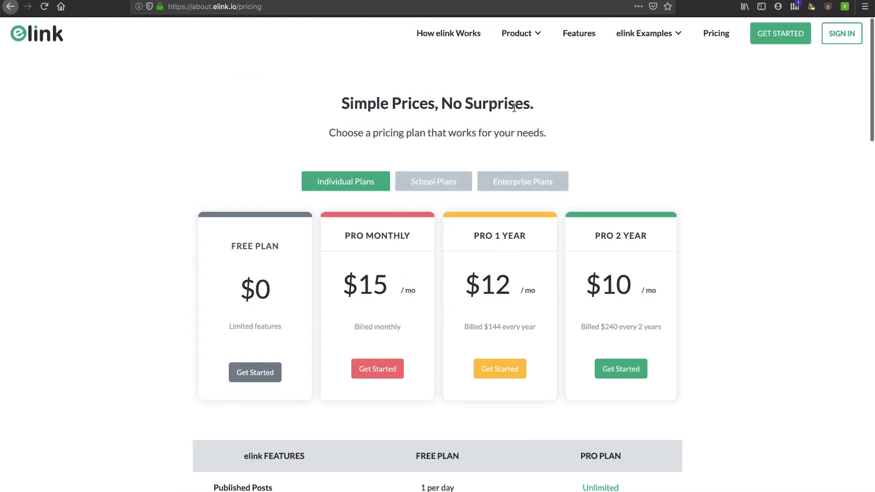
pyautogui.moveTo(586, 68)
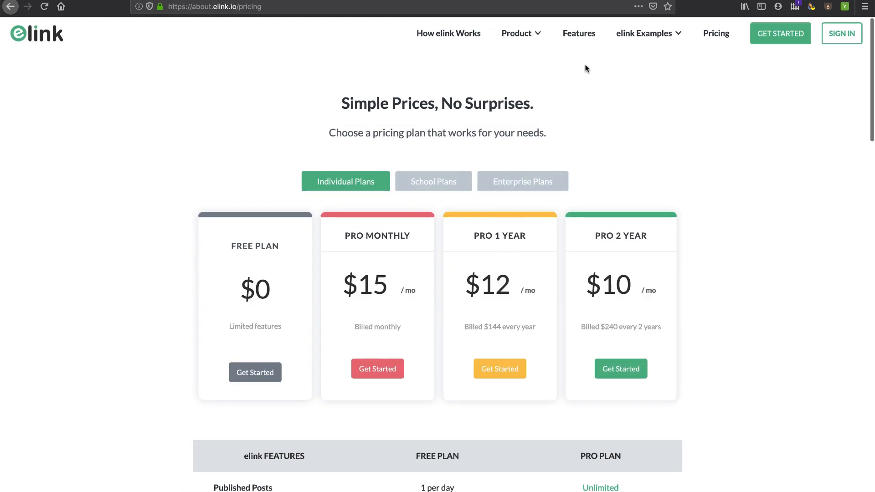
pyautogui.moveTo(712, 68)
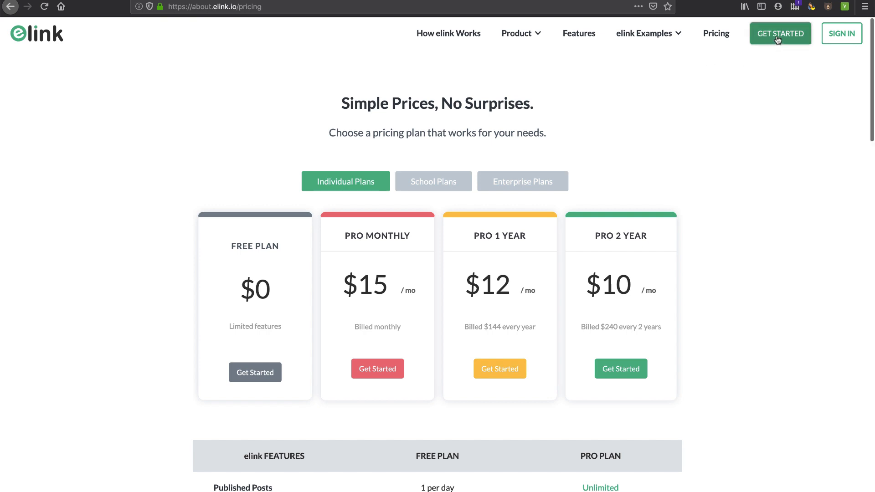
pyautogui.click(780, 33)
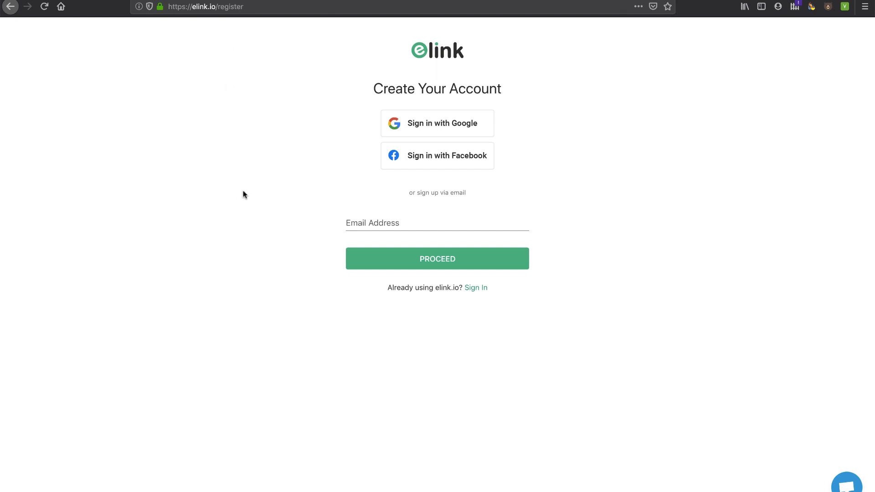
pyautogui.click(436, 223)
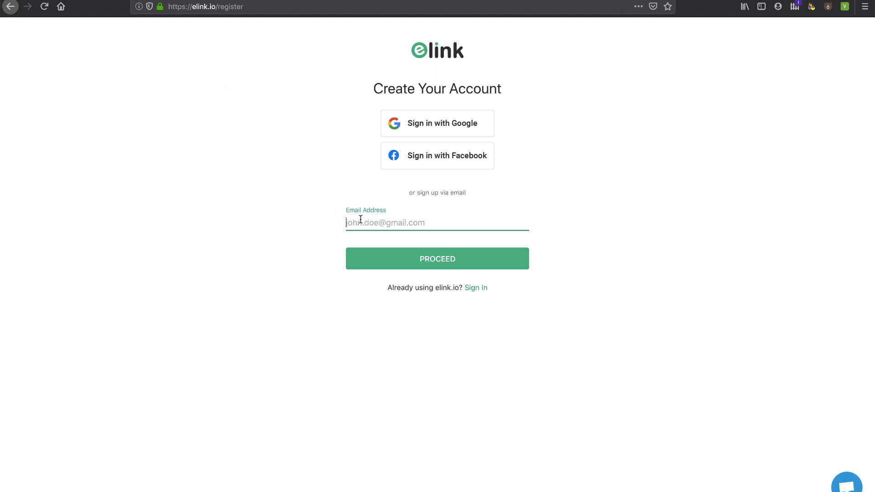
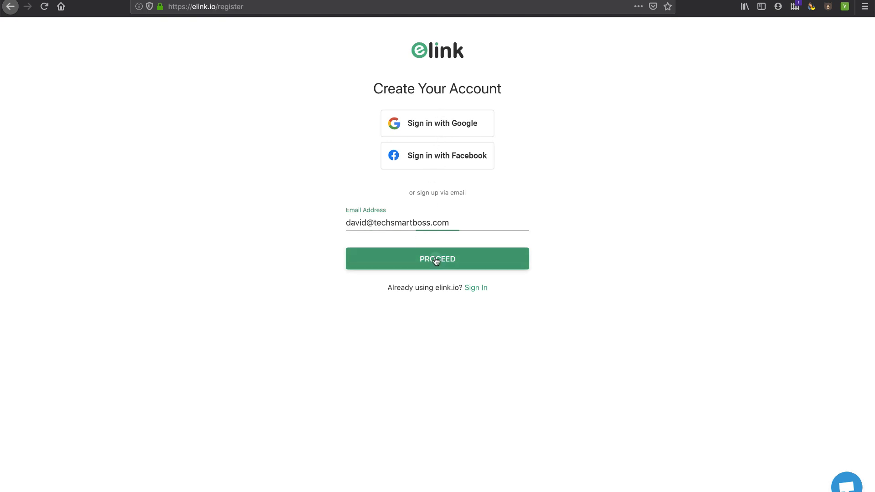
pyautogui.click(437, 258)
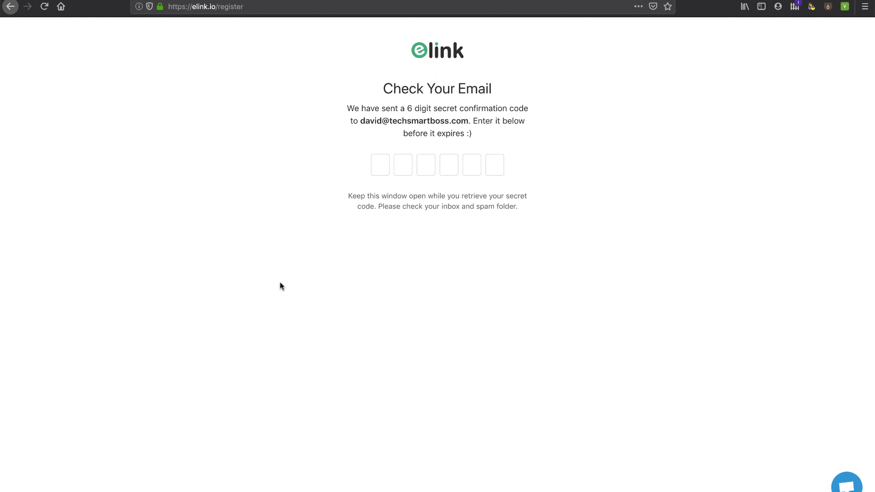
pyautogui.moveTo(145, 257)
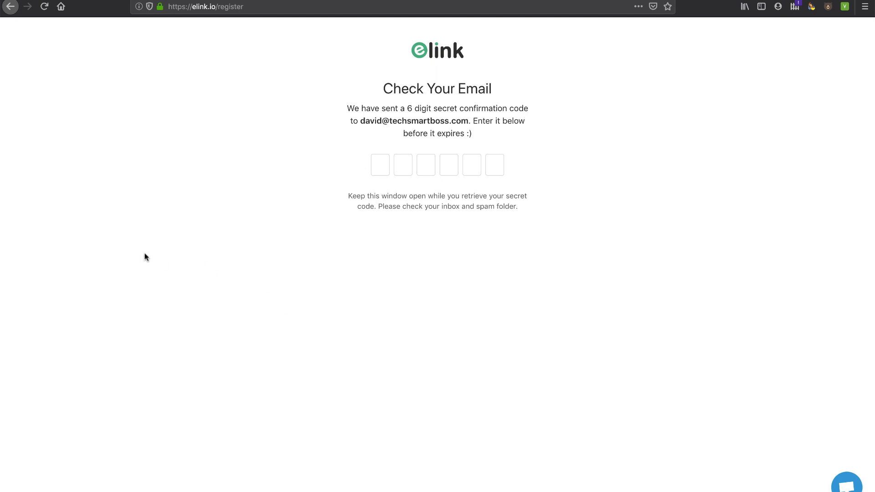
pyautogui.click(380, 165)
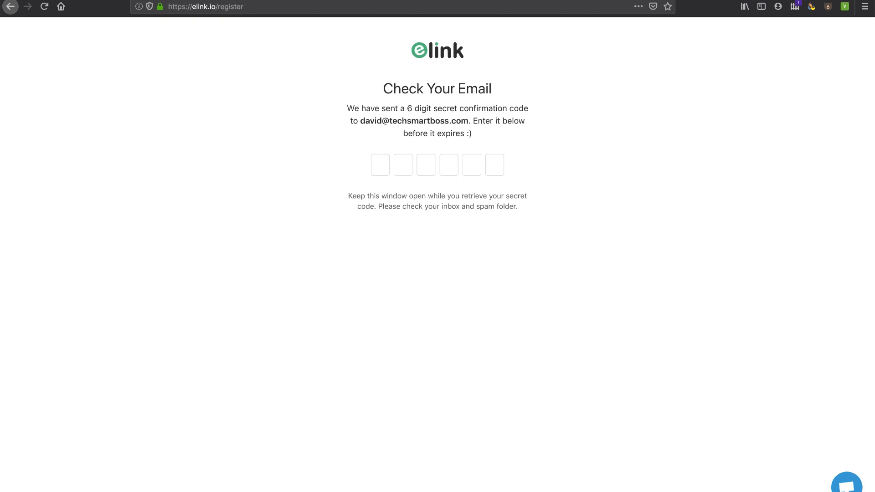
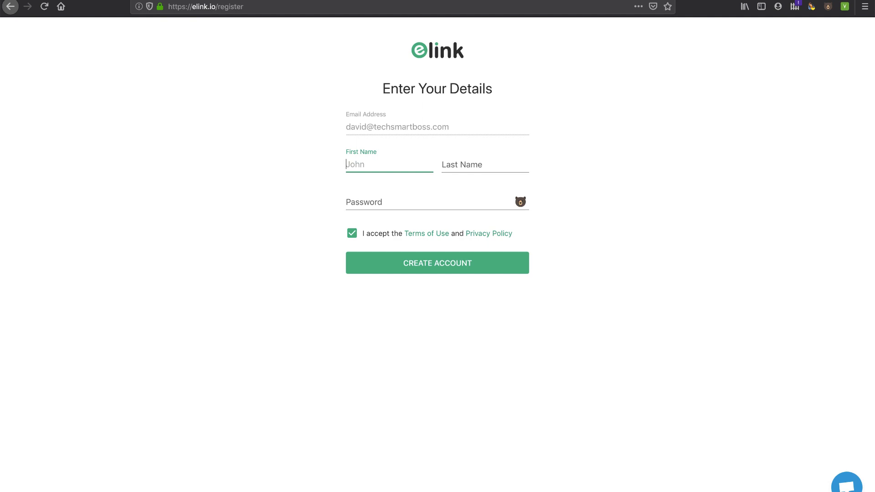
# Register with the name Ferguso and a password, keeping terms accepted, and create the account.
pyautogui.write('Fe')
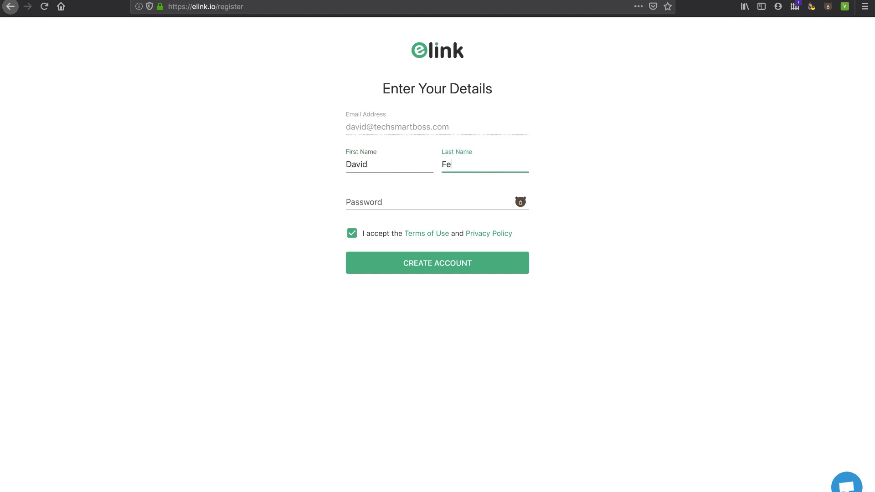
pyautogui.write('rguson')
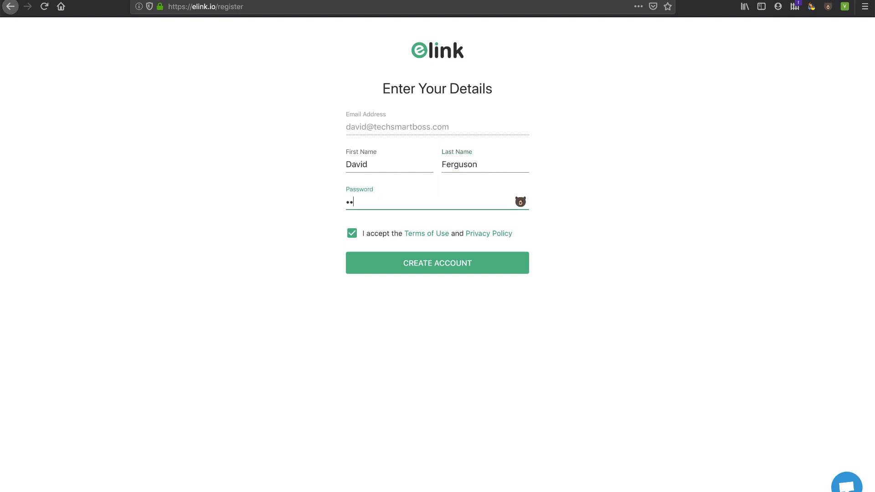
pyautogui.write('••••••')
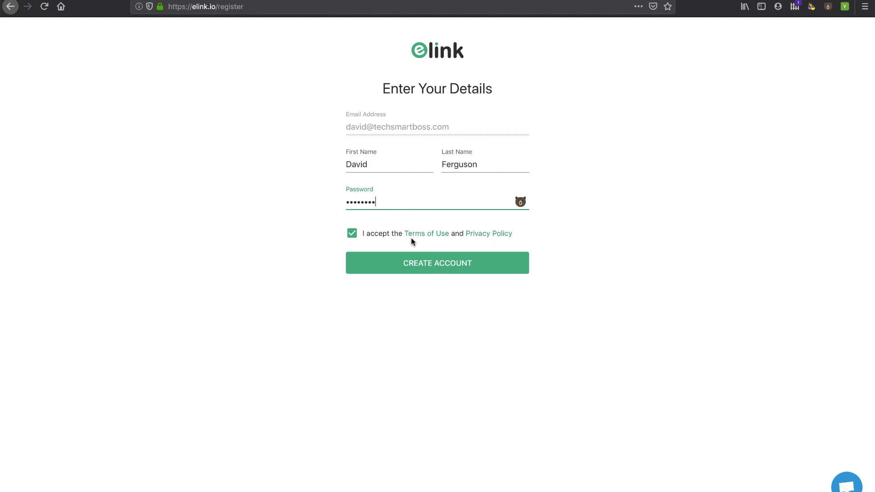
pyautogui.click(437, 262)
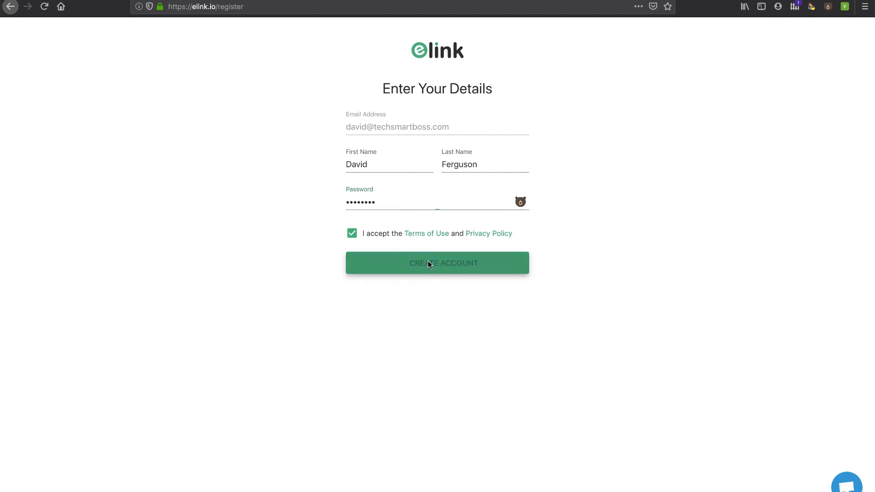
pyautogui.click(437, 263)
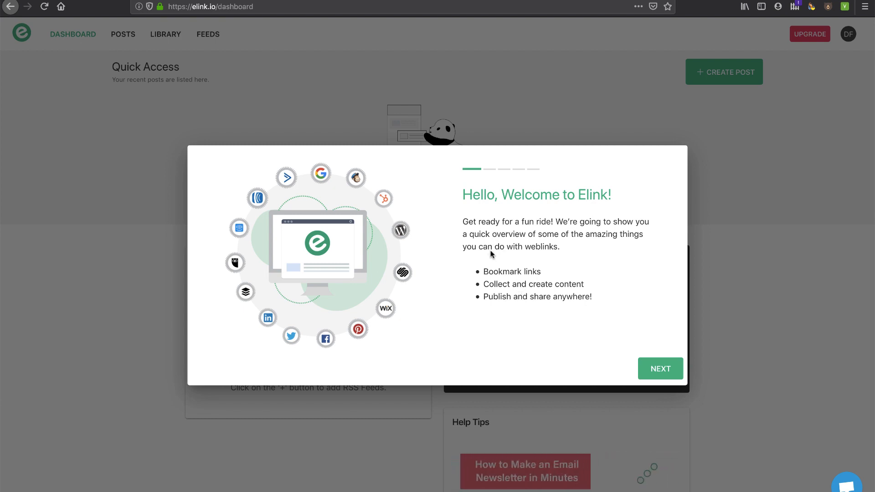
pyautogui.moveTo(599, 339)
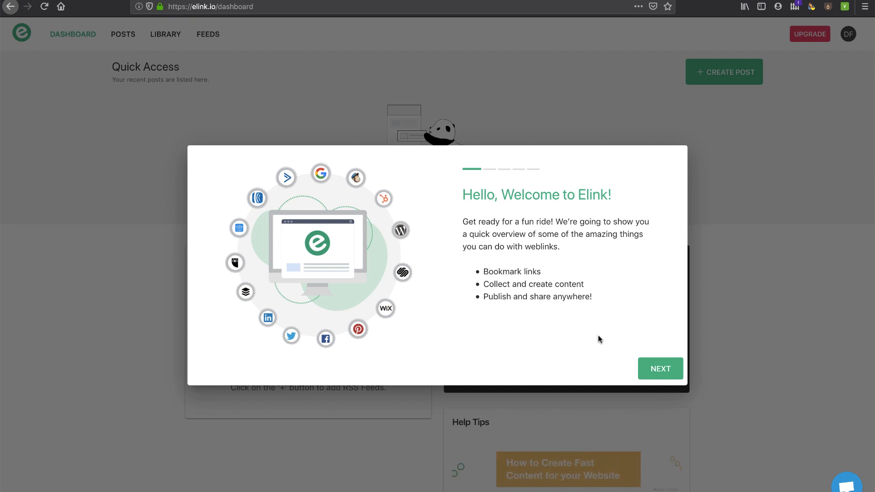
# Advance through every welcome slide and choose START EXPLORING to reach the empty dashboard.
pyautogui.click(660, 368)
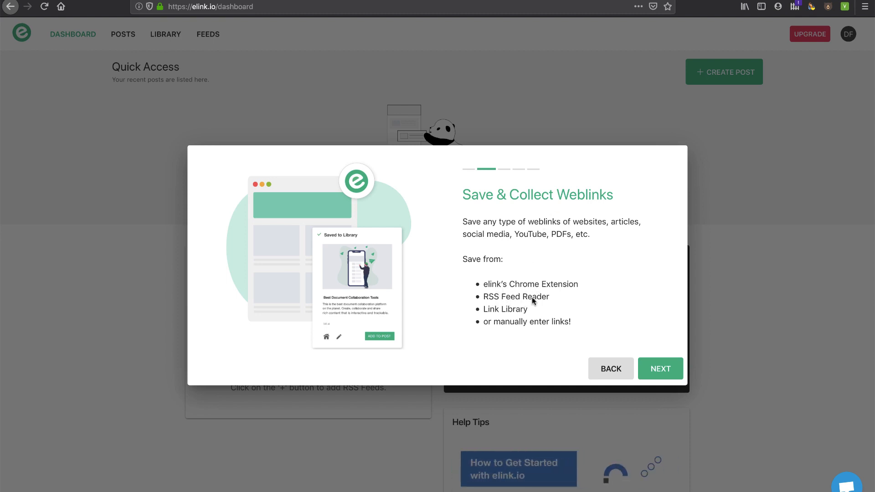
pyautogui.click(660, 368)
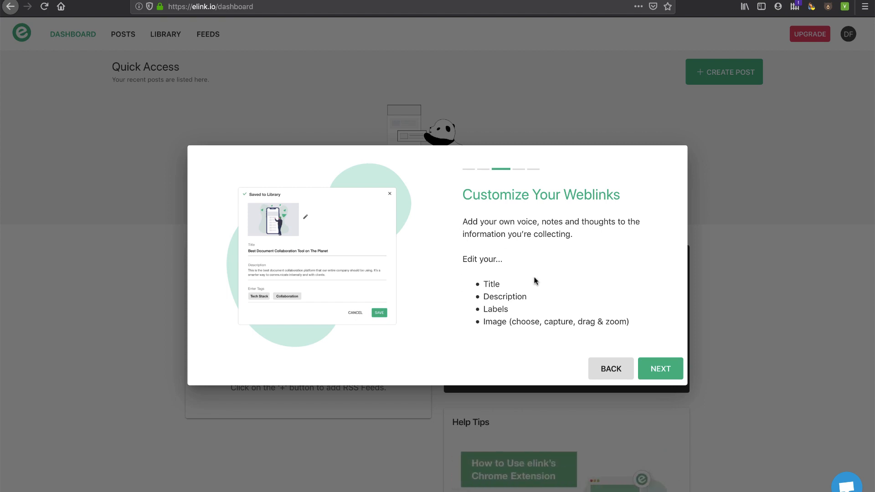
pyautogui.click(659, 369)
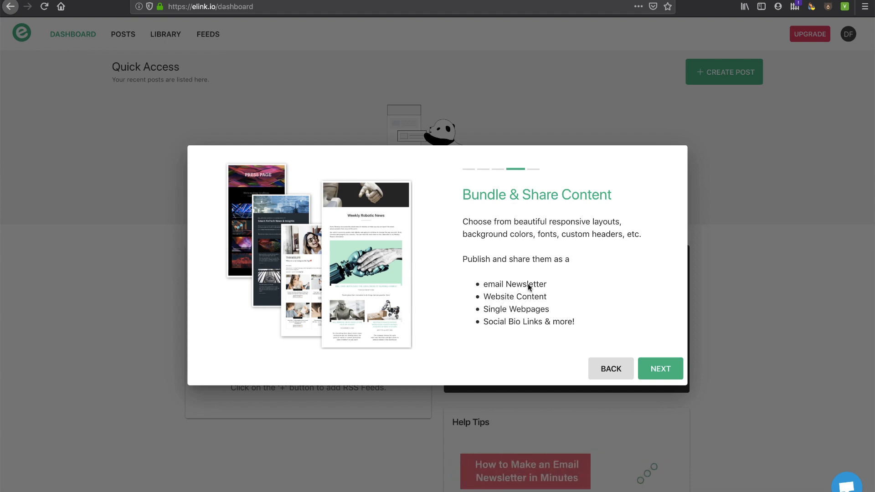
pyautogui.moveTo(536, 310)
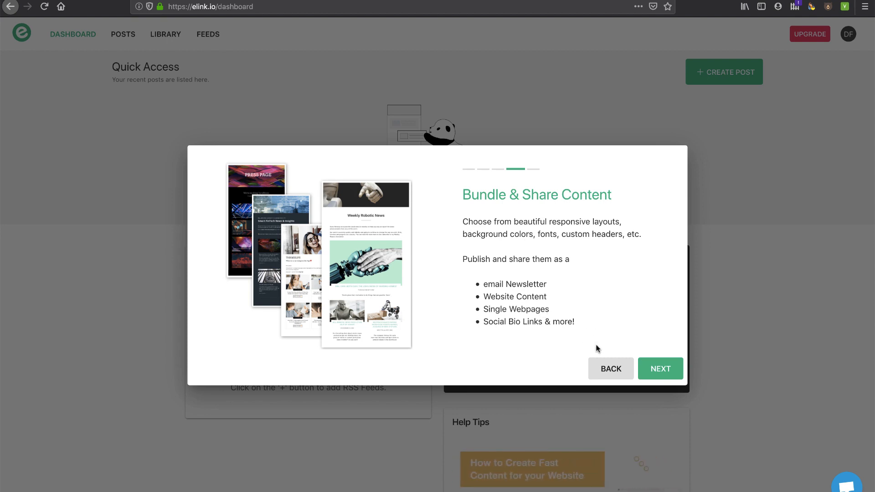
pyautogui.click(660, 368)
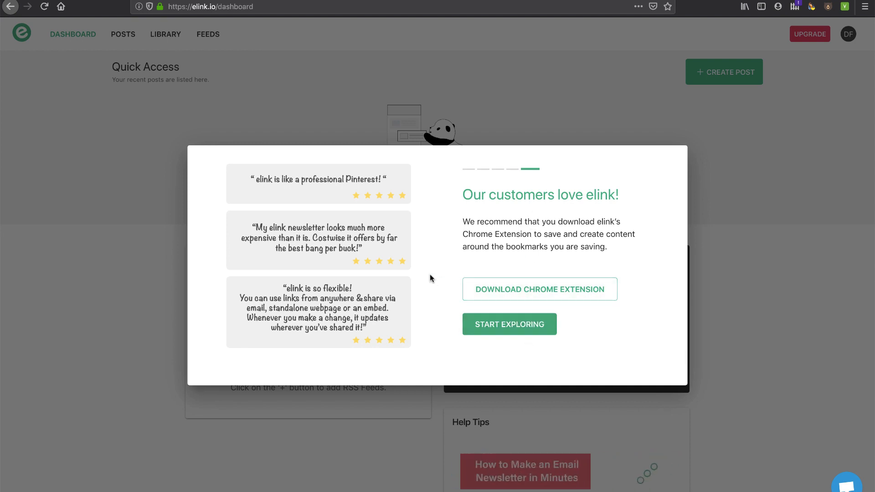
pyautogui.click(509, 324)
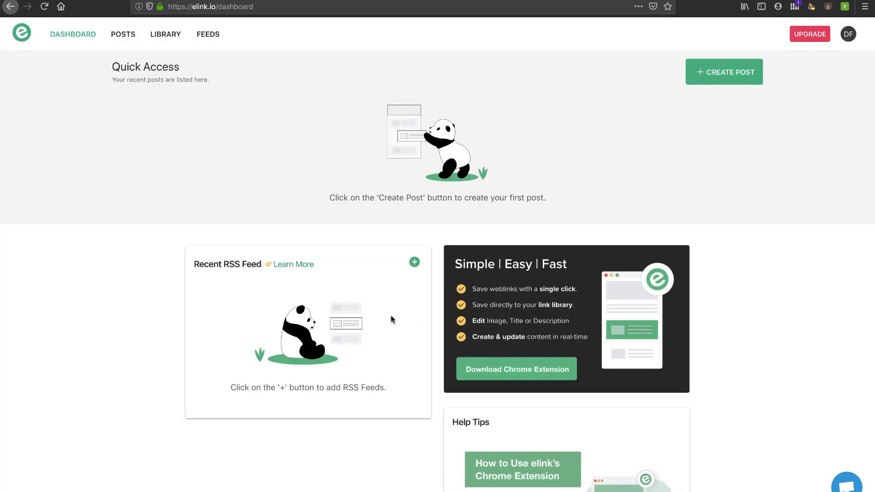
# Glance down the dashboard and go to the Posts page, which shows no posts yet.
pyautogui.scroll(-3)
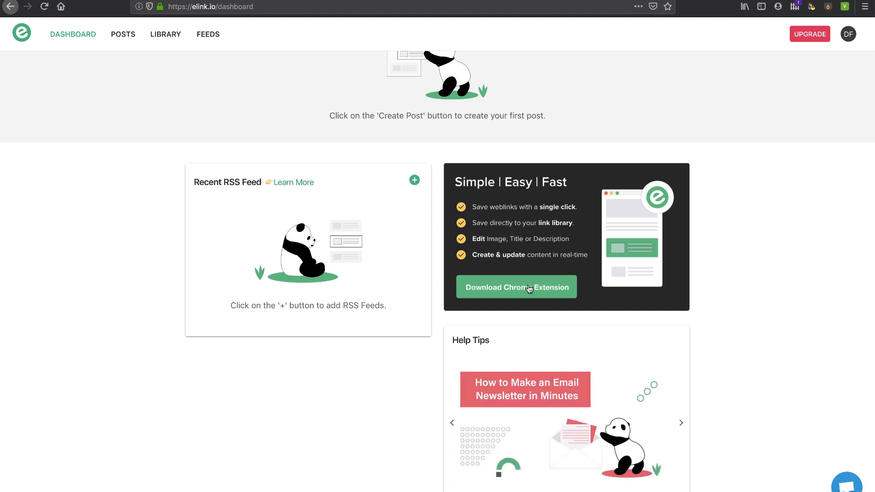
pyautogui.scroll(3)
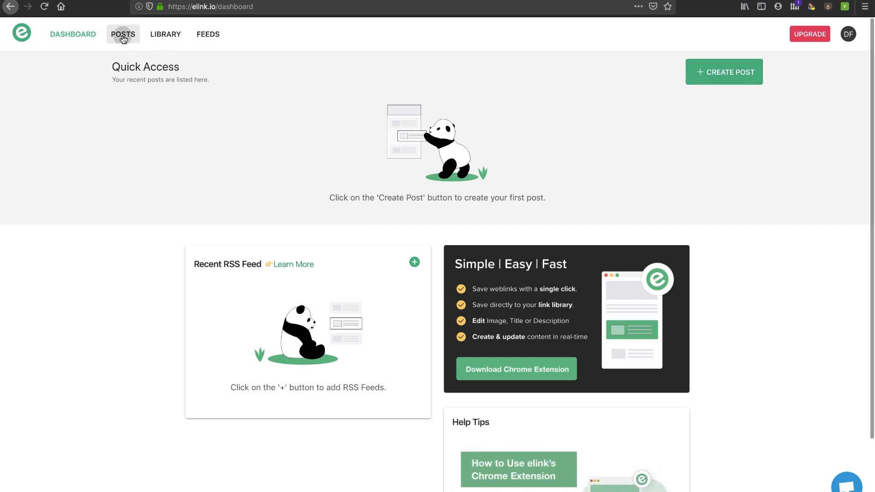
pyautogui.click(123, 33)
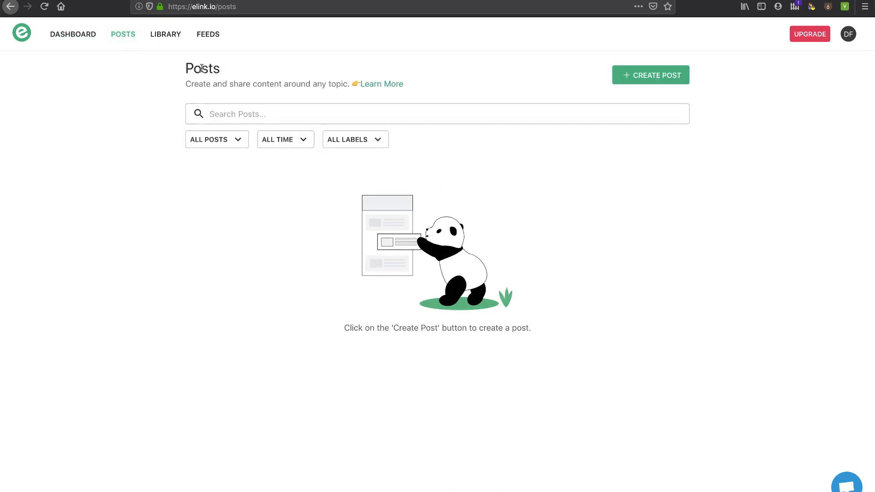
pyautogui.click(165, 34)
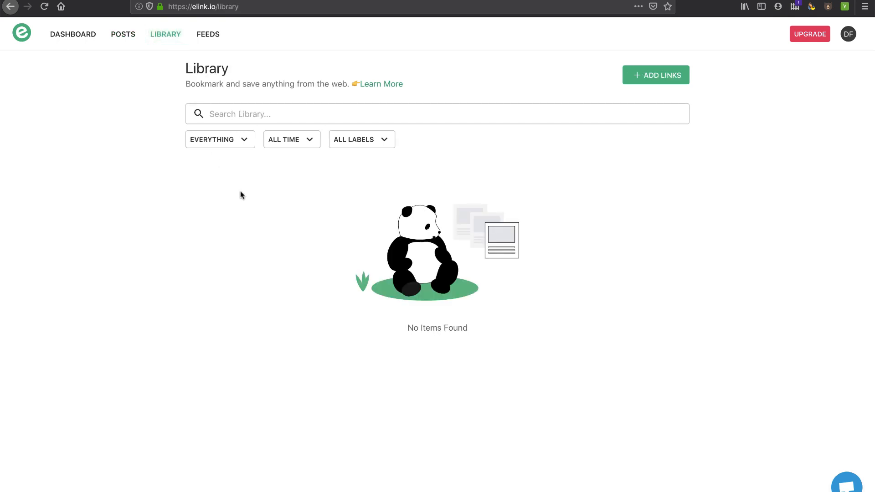
pyautogui.moveTo(655, 75)
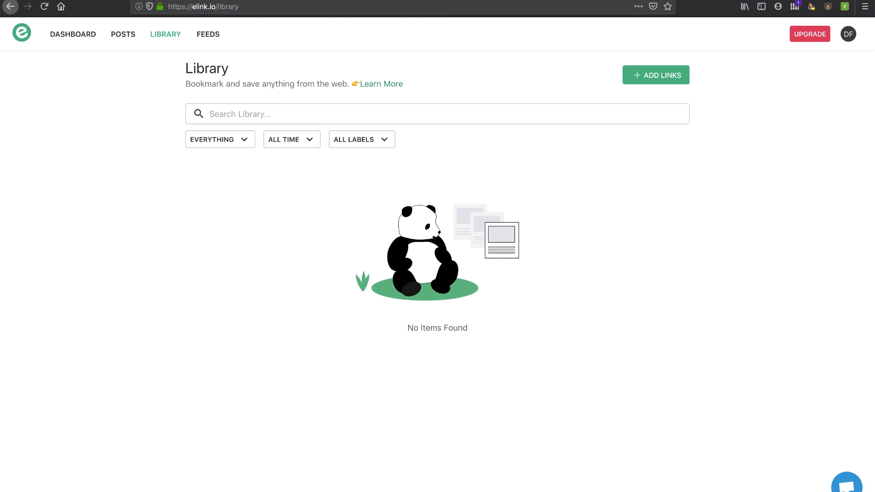
pyautogui.write('https://soundcloud.com/techsmartboss/episode135')
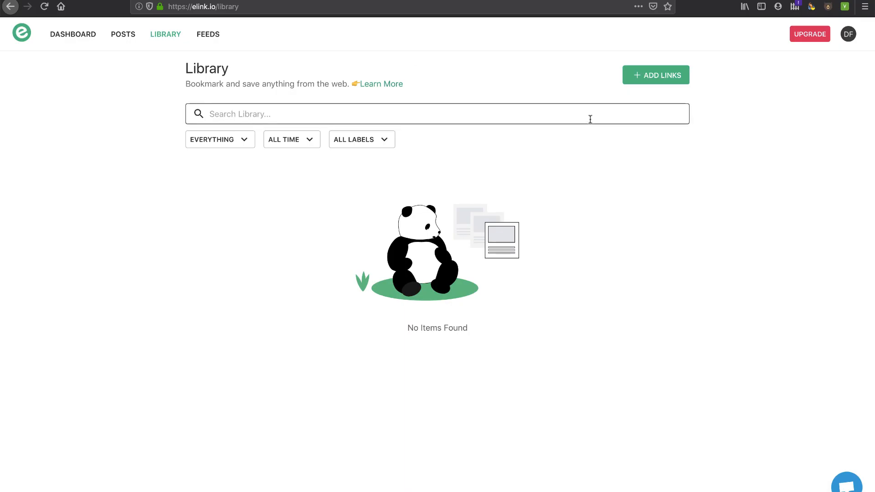
pyautogui.click(656, 75)
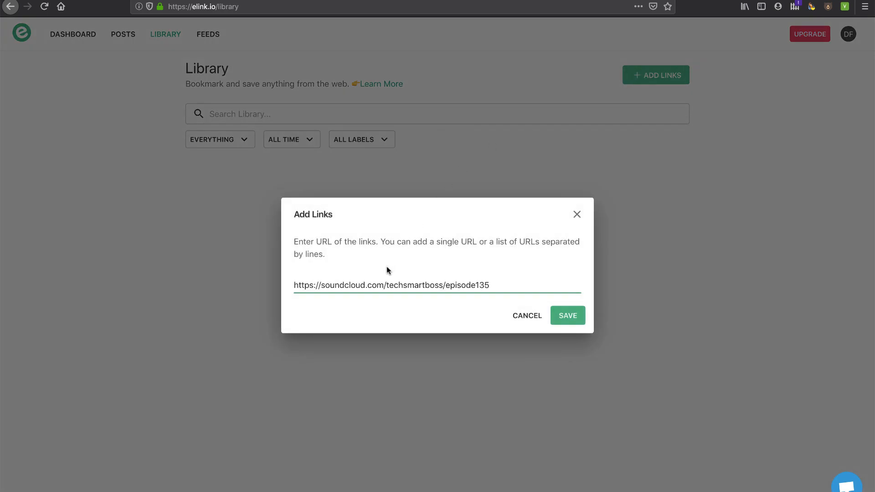
pyautogui.click(567, 316)
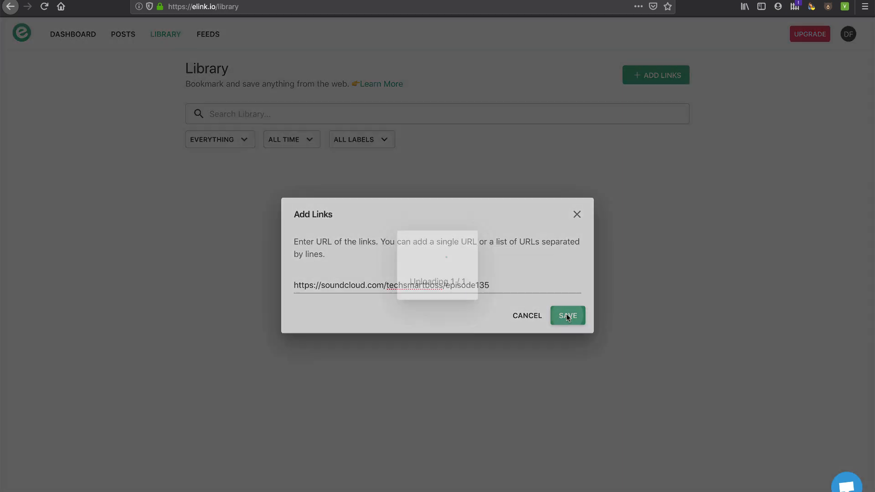
pyautogui.click(567, 315)
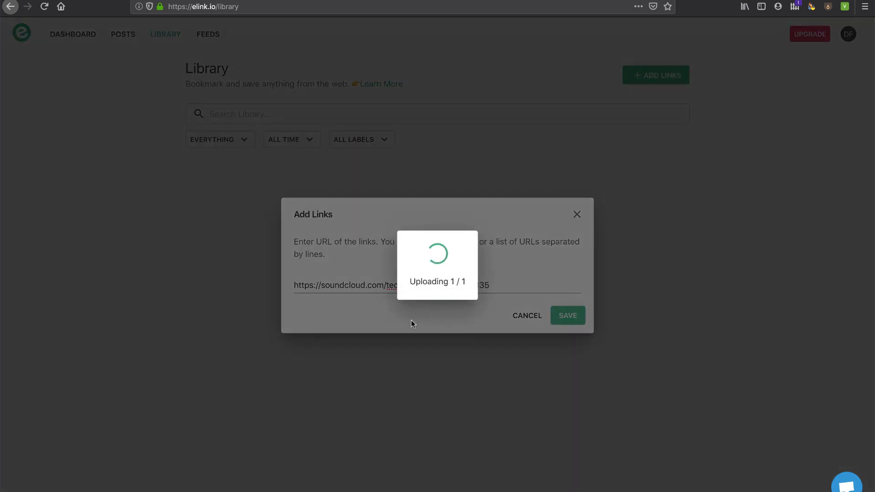
pyautogui.click(567, 315)
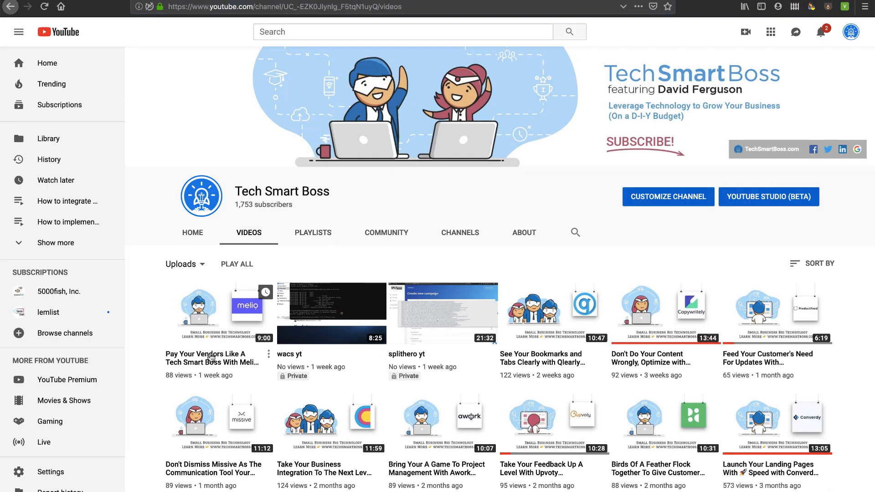
# Copy the Melio accounts payable video's short share link and return to the elink Library.
pyautogui.click(198, 312)
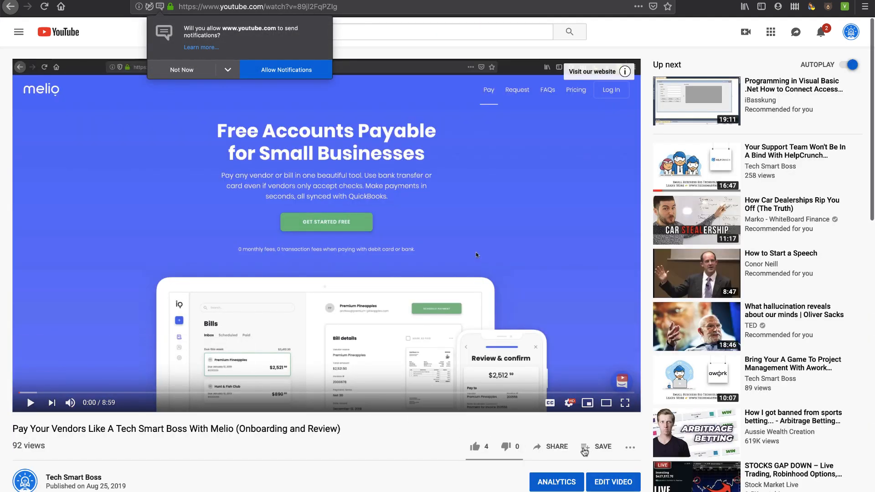
pyautogui.click(555, 446)
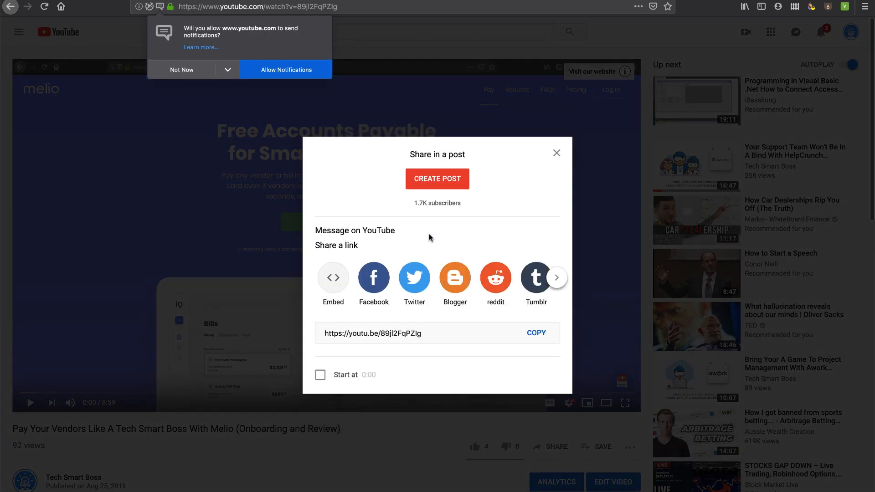
pyautogui.click(555, 153)
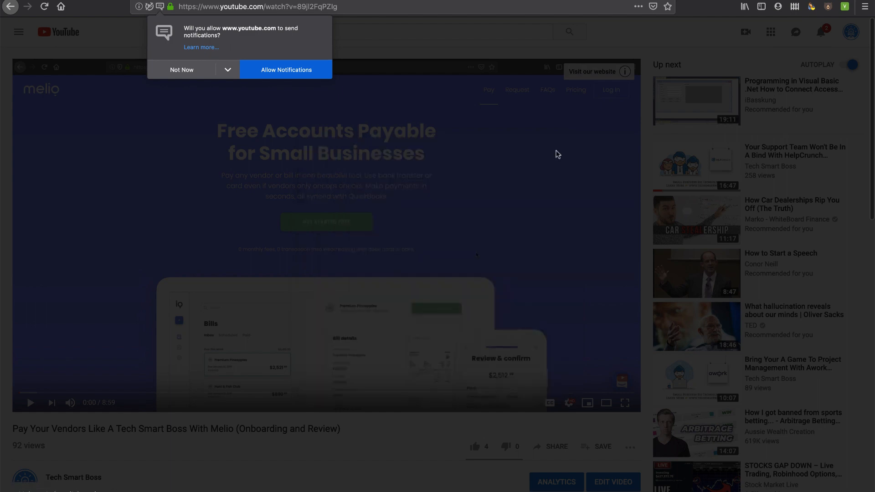
pyautogui.click(182, 70)
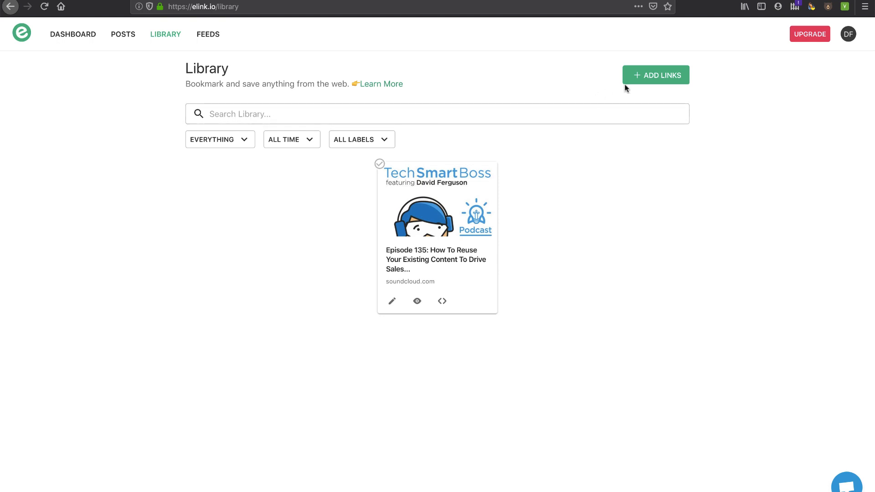
# Save the copied youtu.be Melio video link as a second Library card.
pyautogui.click(655, 75)
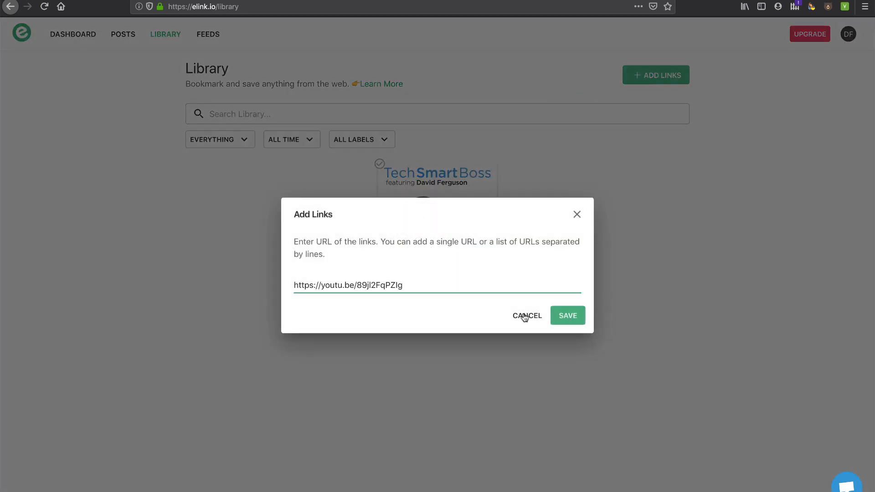
pyautogui.click(567, 315)
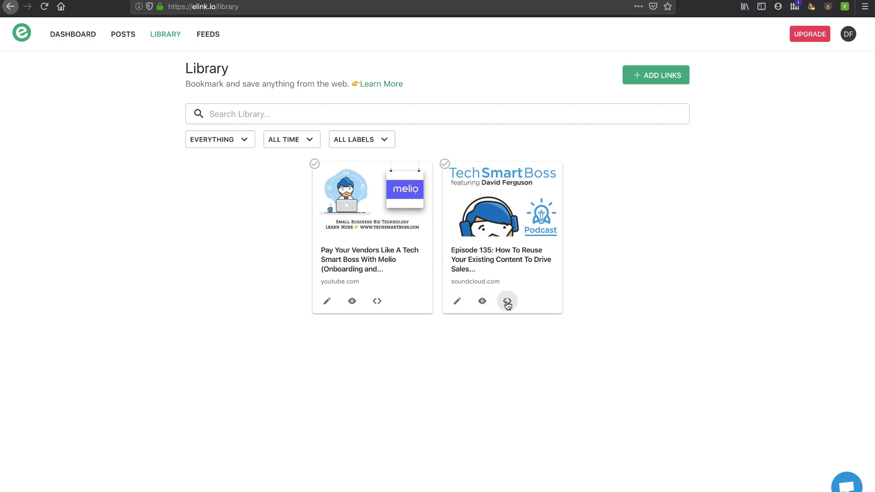
pyautogui.moveTo(457, 302)
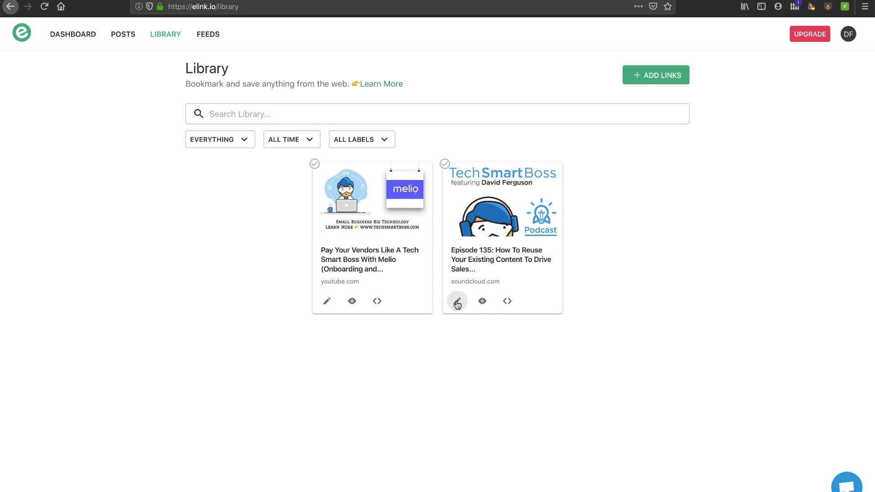
# Inspect the Tech Smart Boss episode's details and copy its SoundCloud embed code.
pyautogui.click(457, 302)
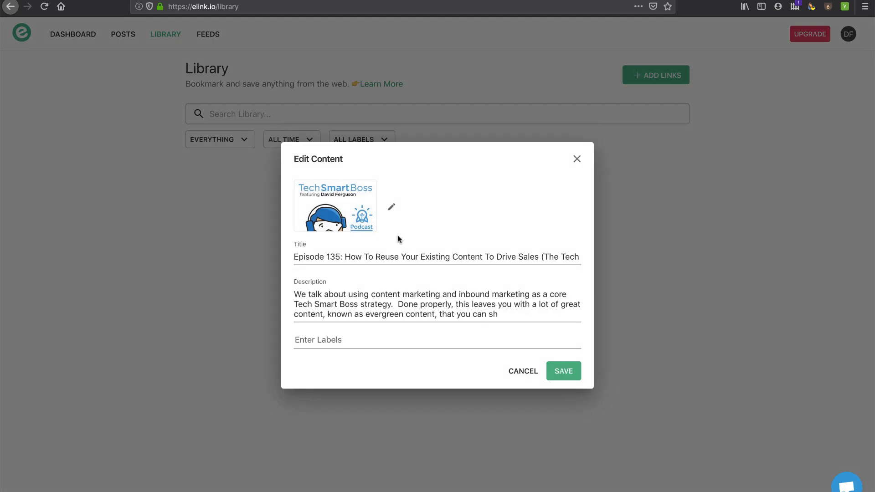
pyautogui.click(354, 295)
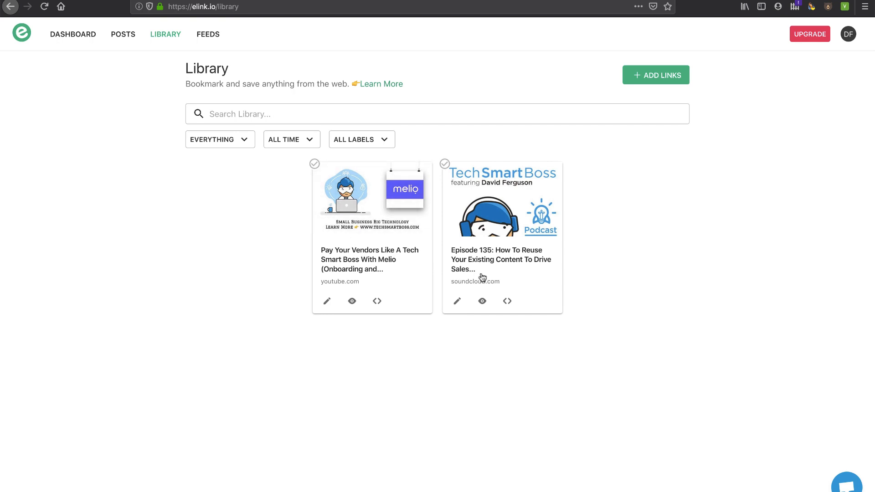
pyautogui.click(507, 302)
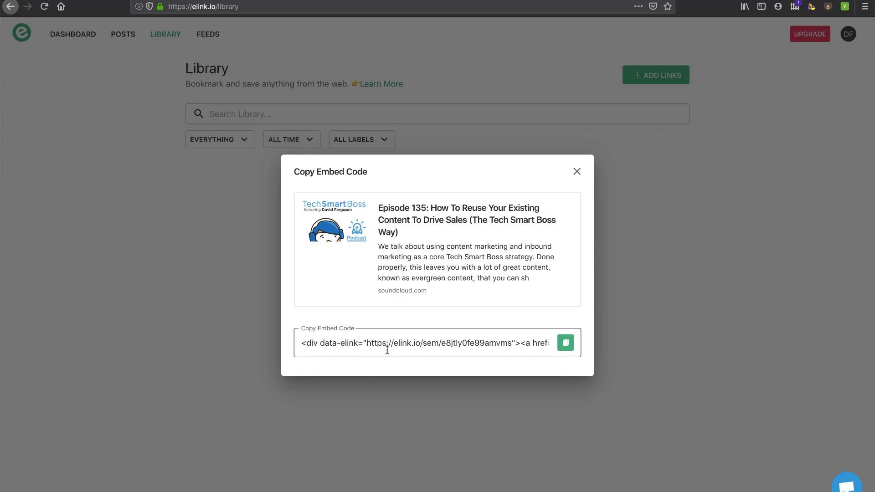
pyautogui.click(576, 171)
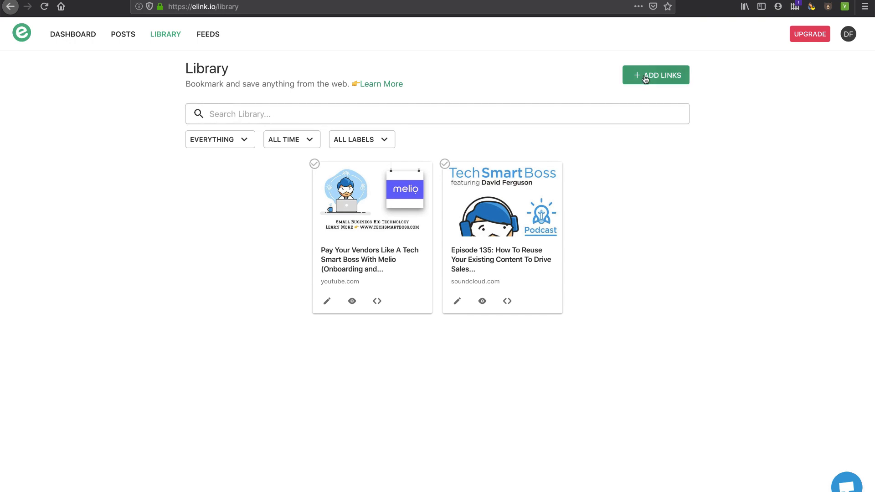
# Add the LoginPress cool-tech-of-the-week blog URL to the library and go to Feeds.
pyautogui.click(655, 75)
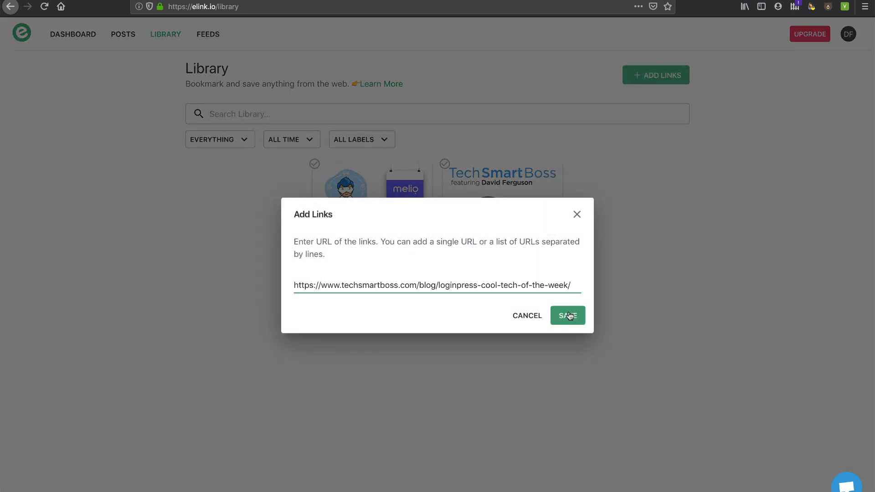
pyautogui.click(567, 315)
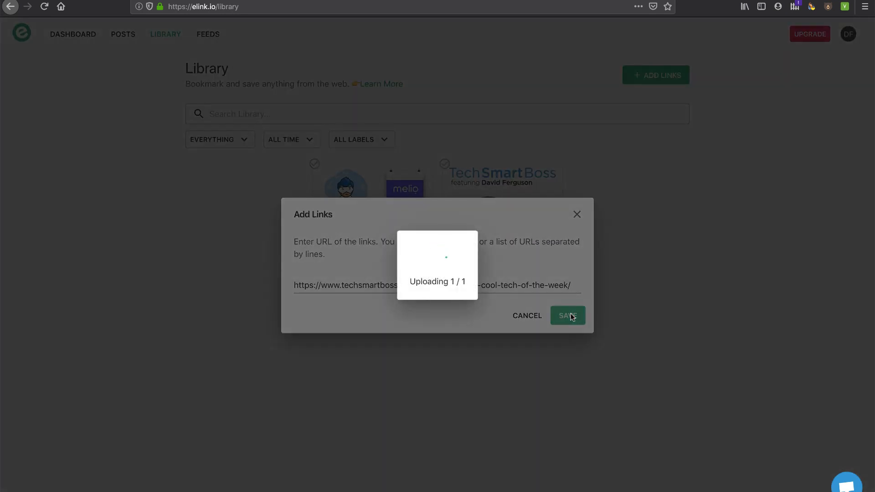
pyautogui.click(566, 315)
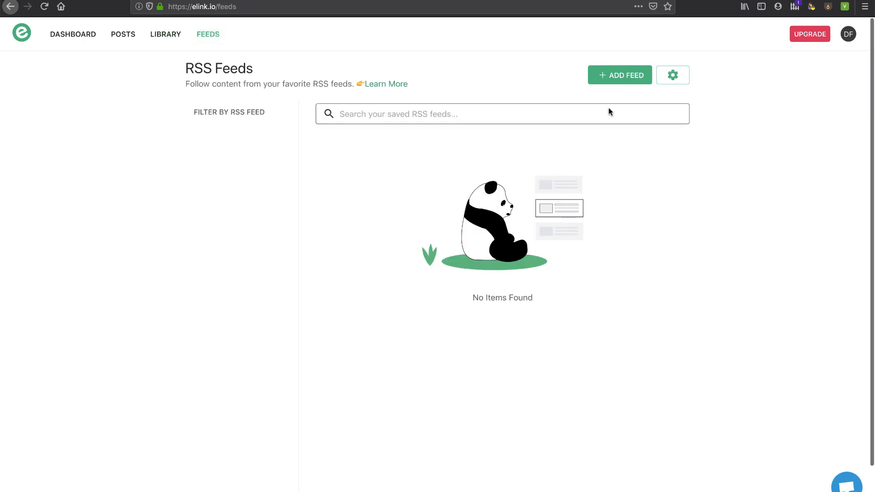
# Add and follow the Popular Science | RSS feed from the feed search.
pyautogui.click(619, 74)
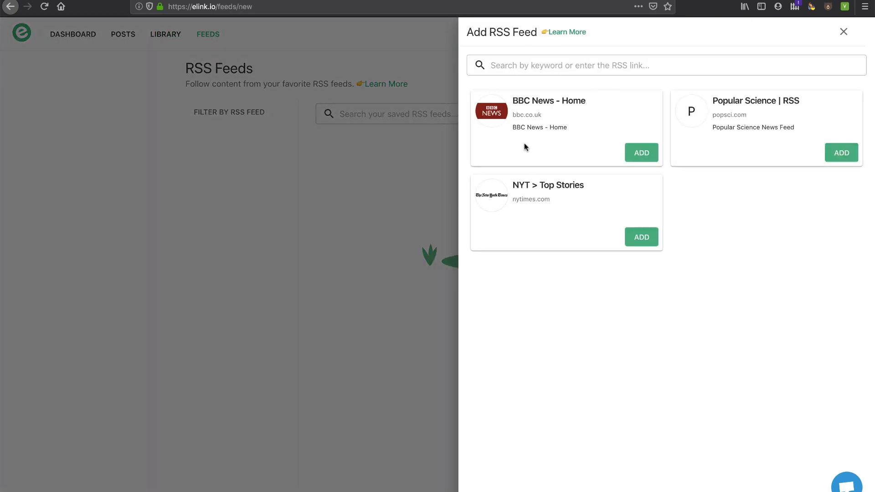
pyautogui.click(664, 65)
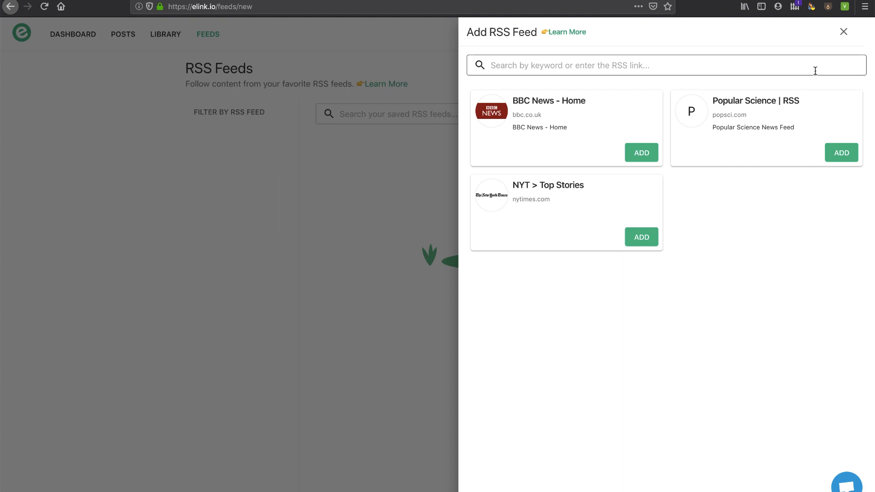
pyautogui.moveTo(822, 164)
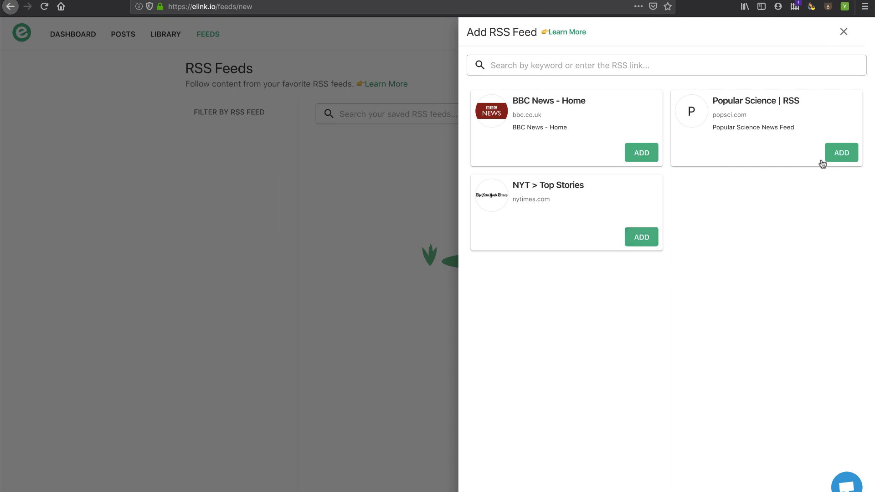
pyautogui.click(841, 152)
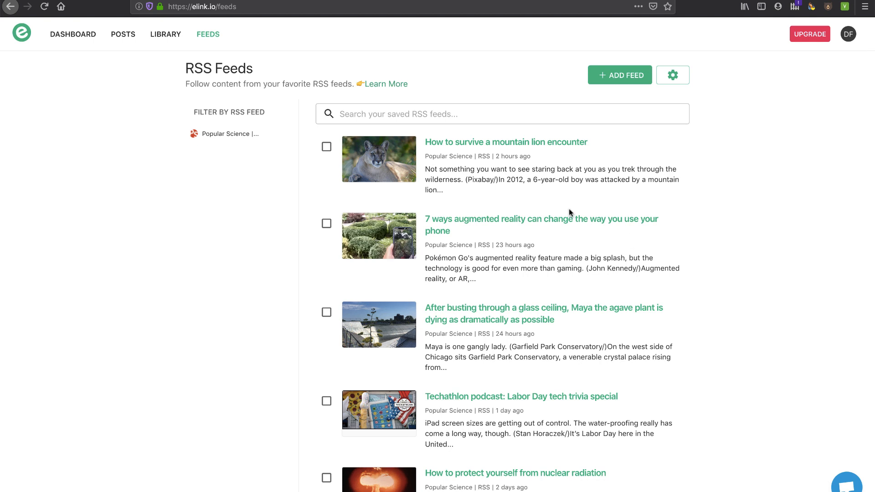
pyautogui.moveTo(331, 168)
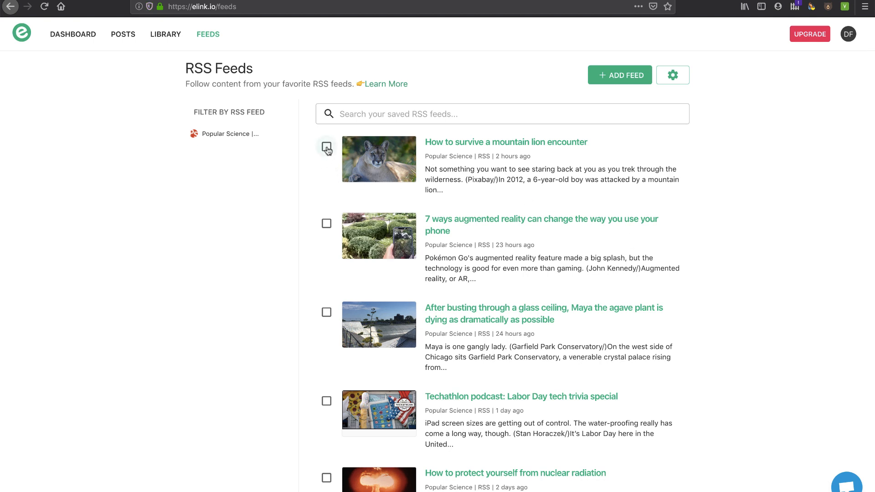
# Select the mountain lion and augmented reality articles, then clear the selection.
pyautogui.click(326, 146)
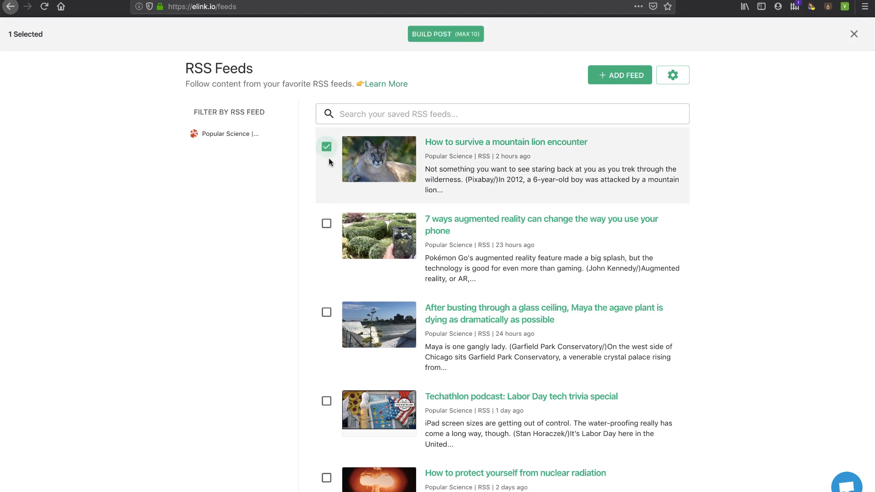
pyautogui.click(326, 223)
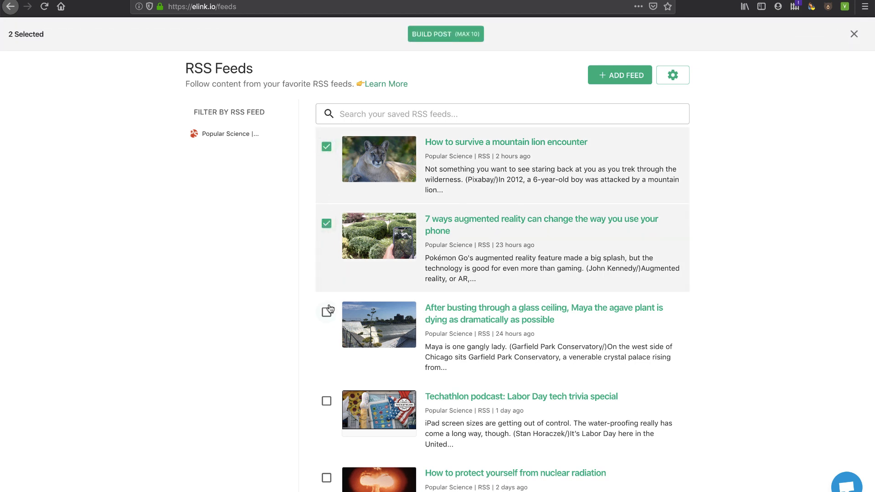
pyautogui.click(326, 312)
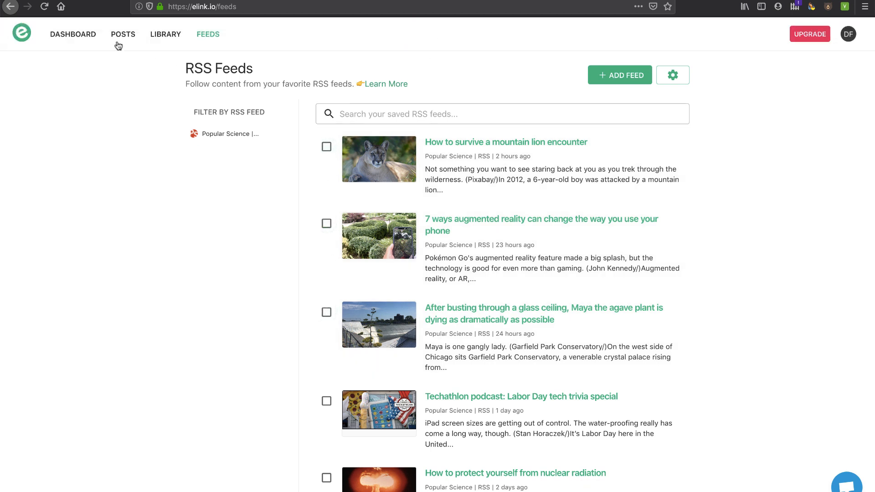
# Check the empty Posts page, then reach Settings from the DF avatar menu.
pyautogui.click(123, 34)
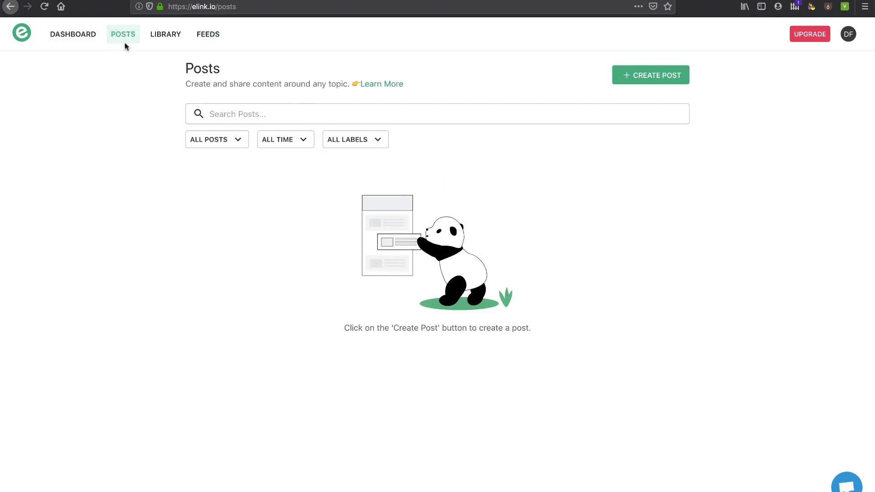
pyautogui.moveTo(848, 34)
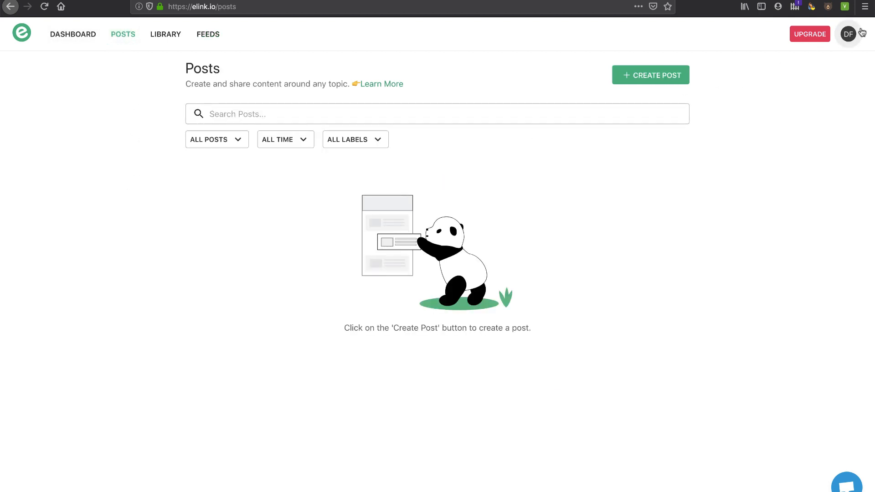
pyautogui.click(849, 34)
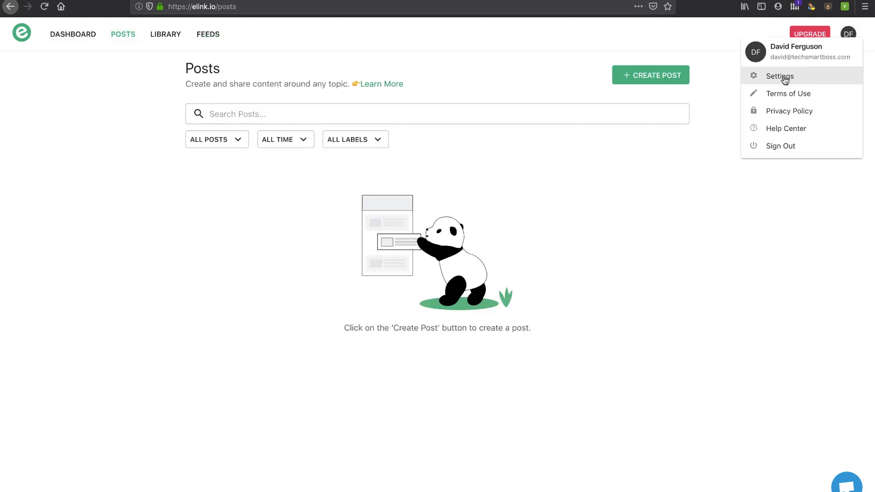
pyautogui.click(779, 75)
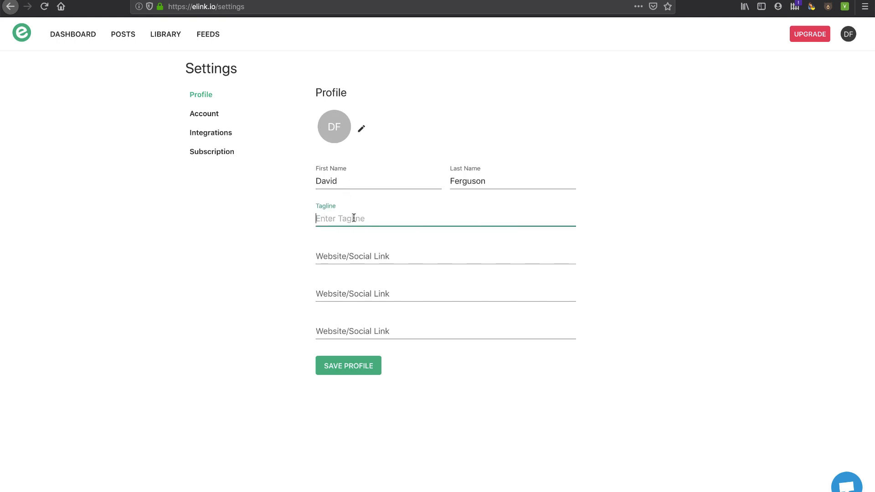
# Fill the tagline 'This is my tagline' and the Facebook and Twitter social links, then save the profile.
pyautogui.write('This')
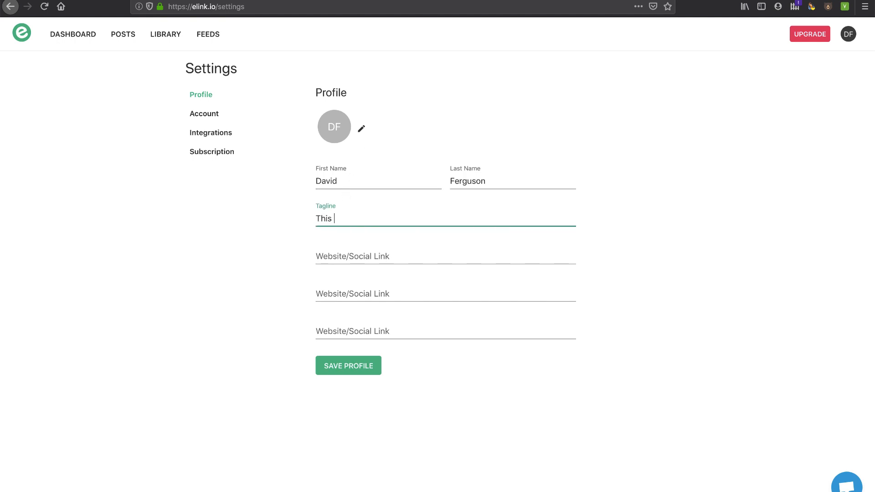
pyautogui.write('is my taglin')
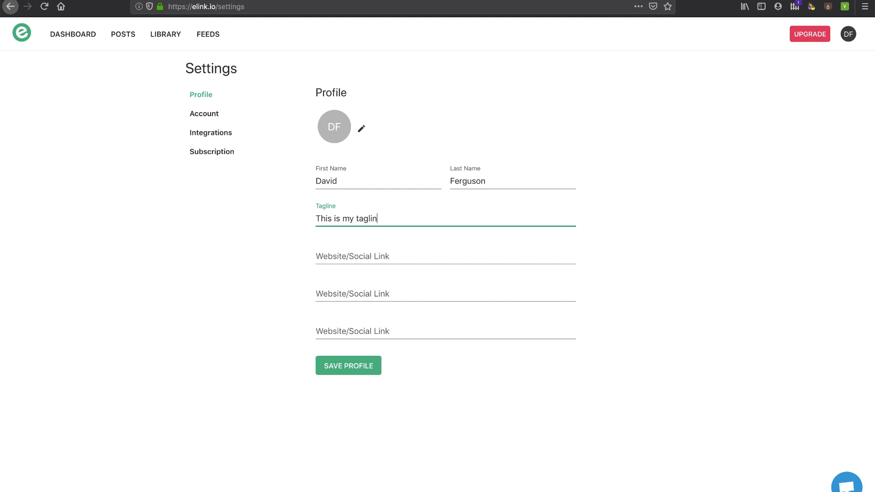
pyautogui.write('htt')
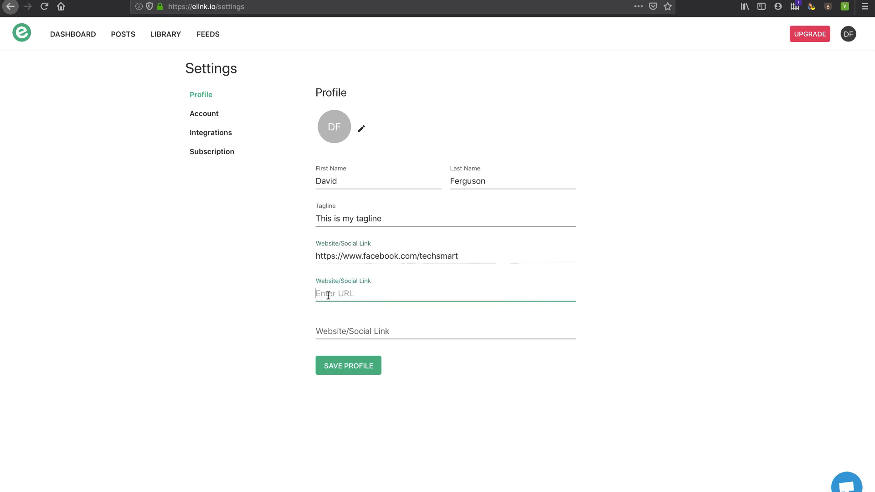
pyautogui.write('https://www.techs')
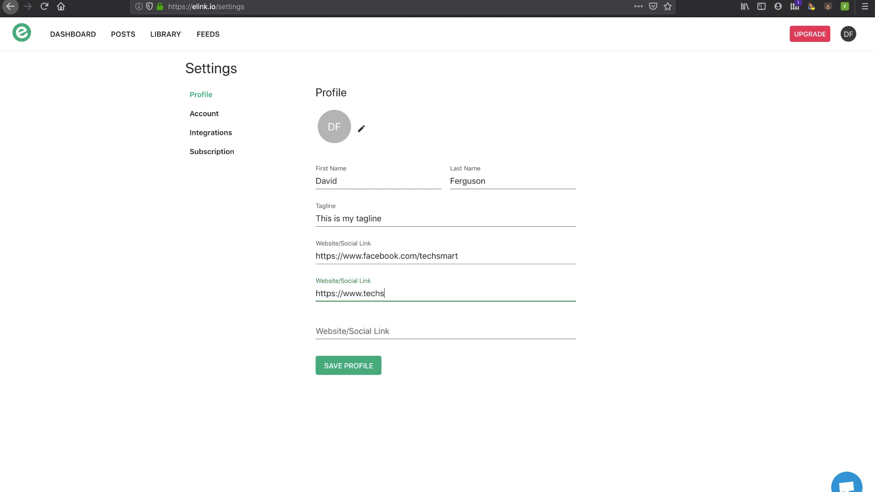
pyautogui.write('martbo')
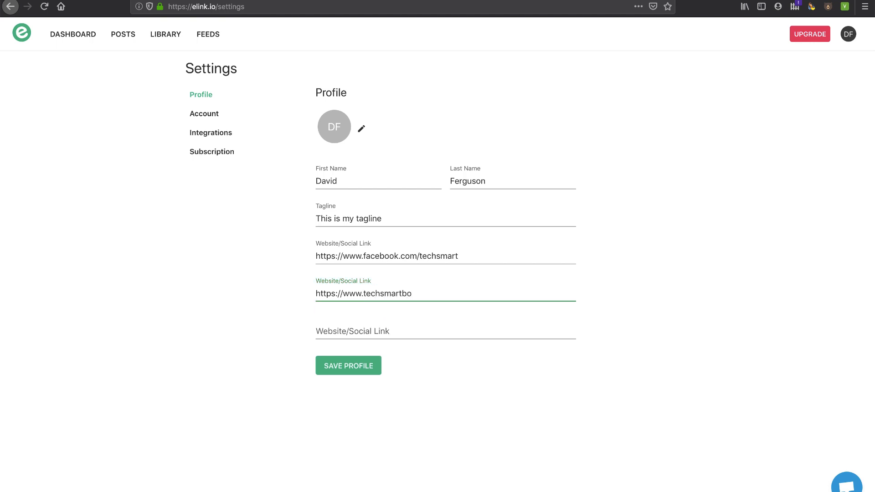
pyautogui.write('https://www.twitter.com/t')
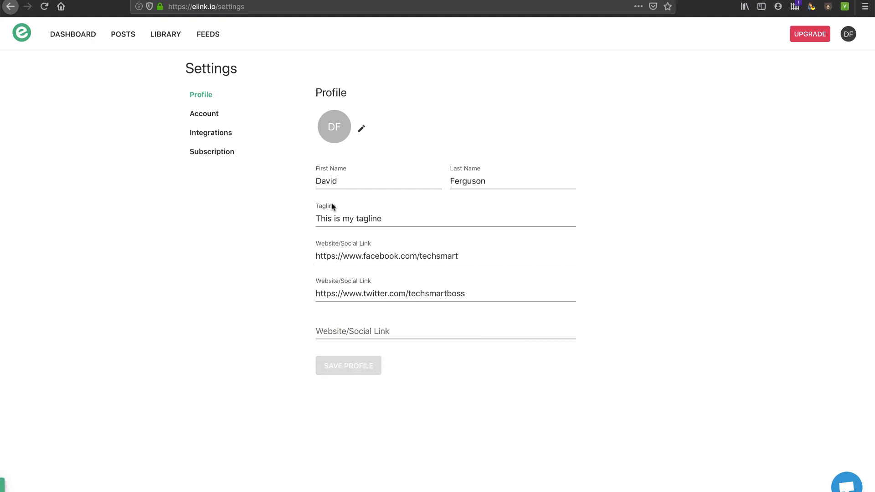
# Look over the Account, Integrations and Subscription settings and return to the dashboard.
pyautogui.click(204, 113)
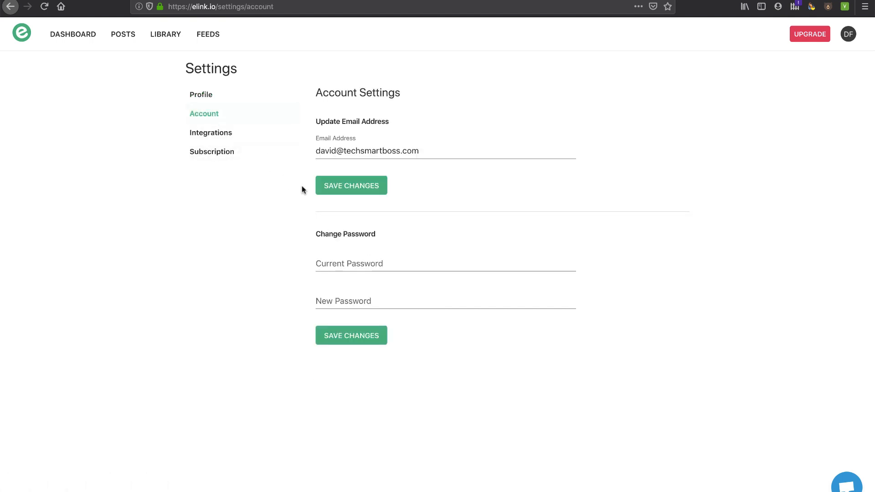
pyautogui.click(211, 133)
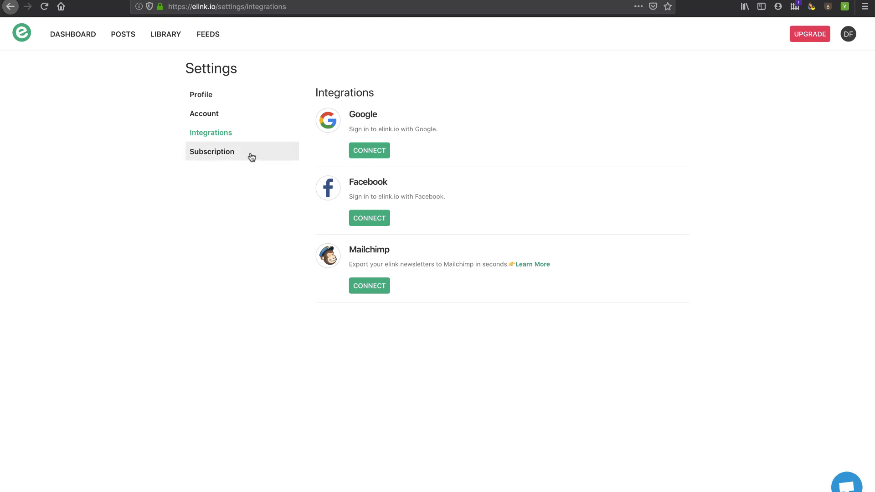
pyautogui.click(72, 34)
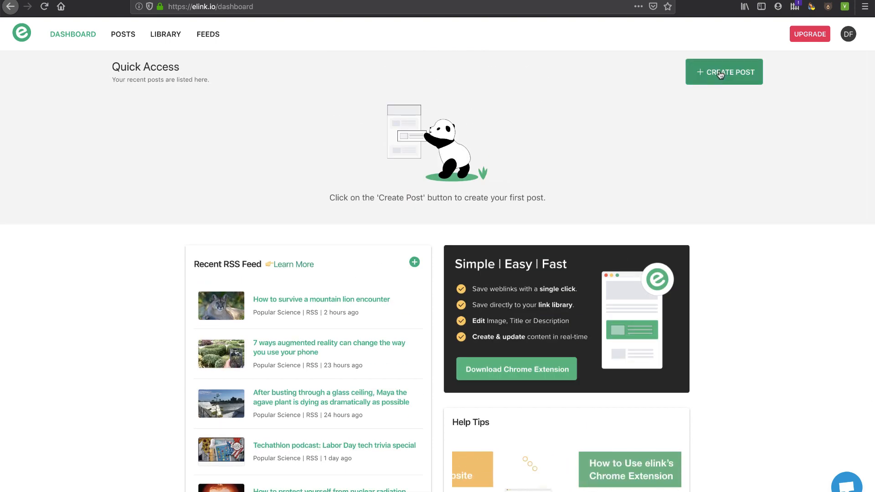
# Start a new post from a template and preview News Feed, Client Logo, Press Page and Portfolio.
pyautogui.click(723, 71)
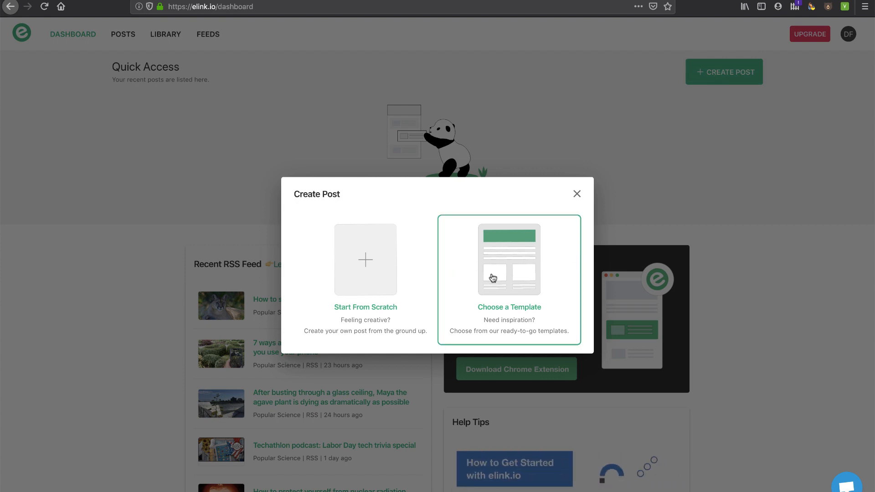
pyautogui.click(509, 259)
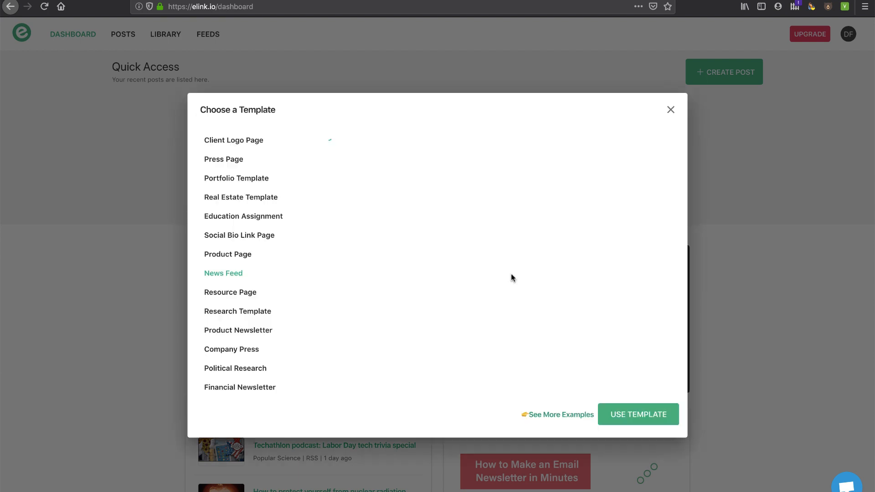
pyautogui.click(223, 272)
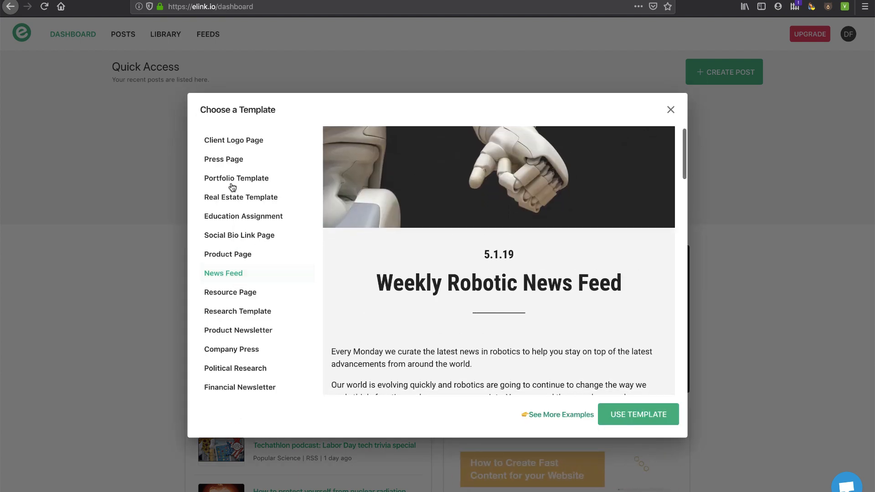
pyautogui.click(233, 140)
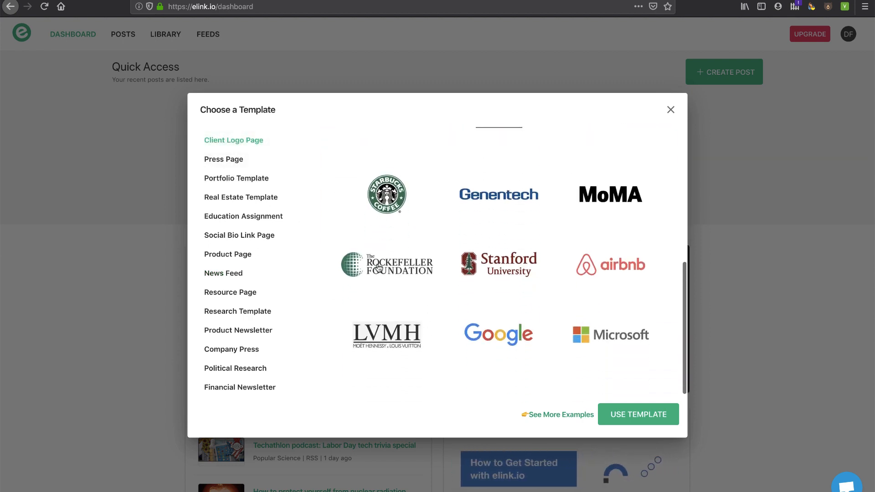
pyautogui.click(224, 158)
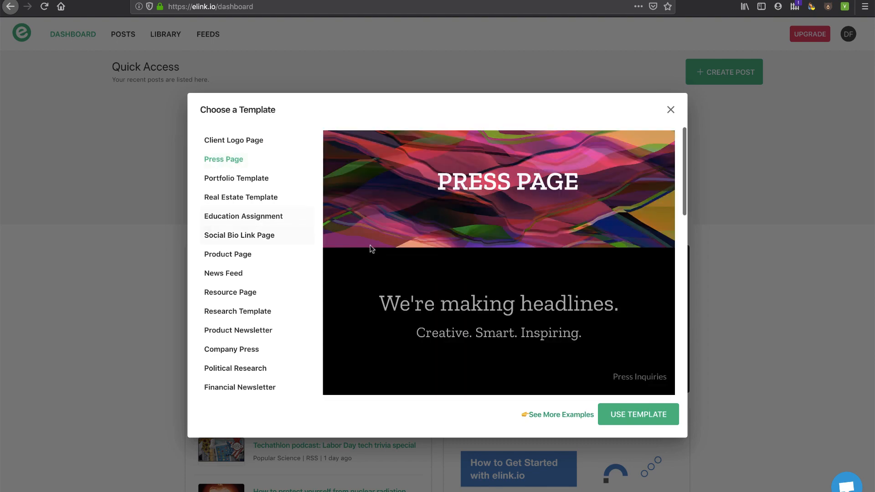
pyautogui.scroll(-3)
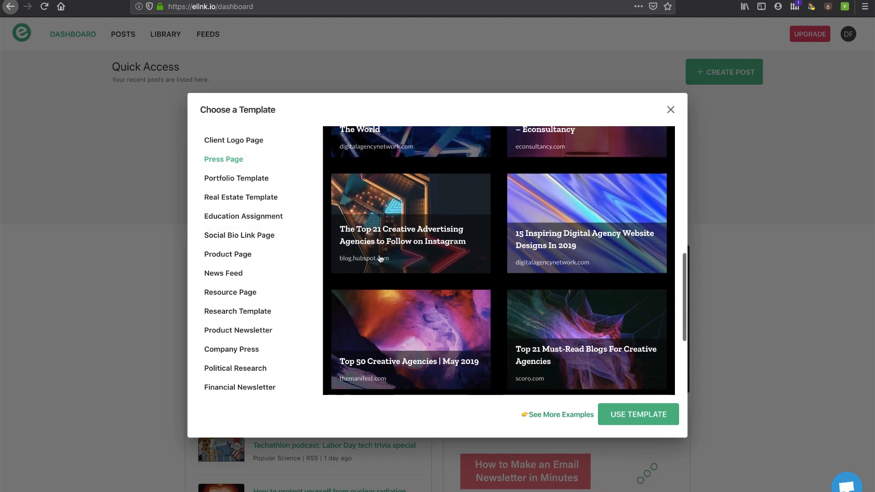
pyautogui.click(236, 178)
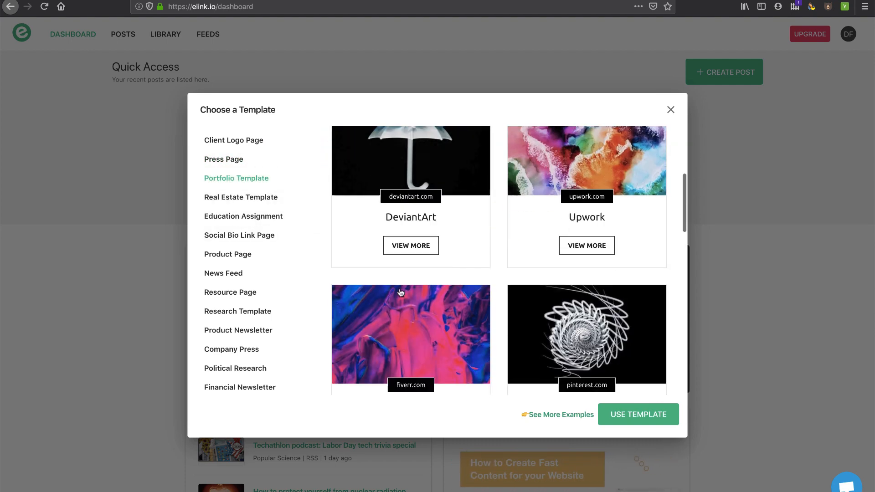
pyautogui.scroll(-3)
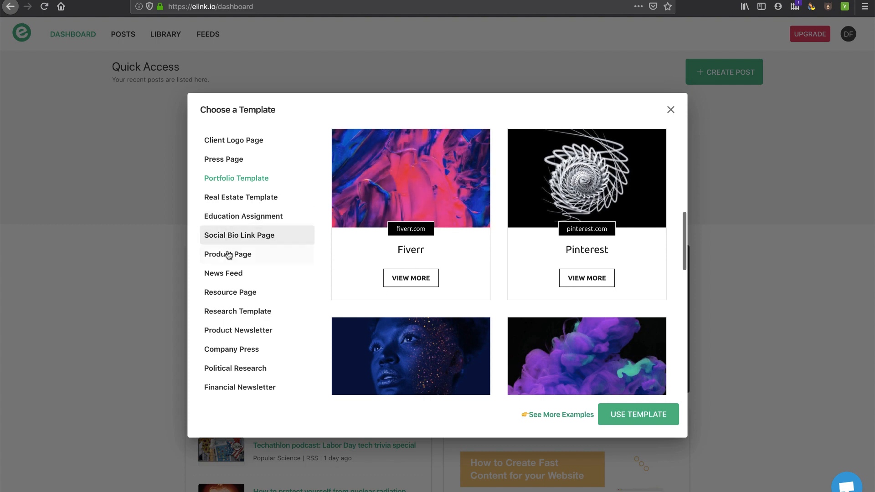
# Preview the News Feed, Product Newsletter and Financial Newsletter templates.
pyautogui.click(224, 273)
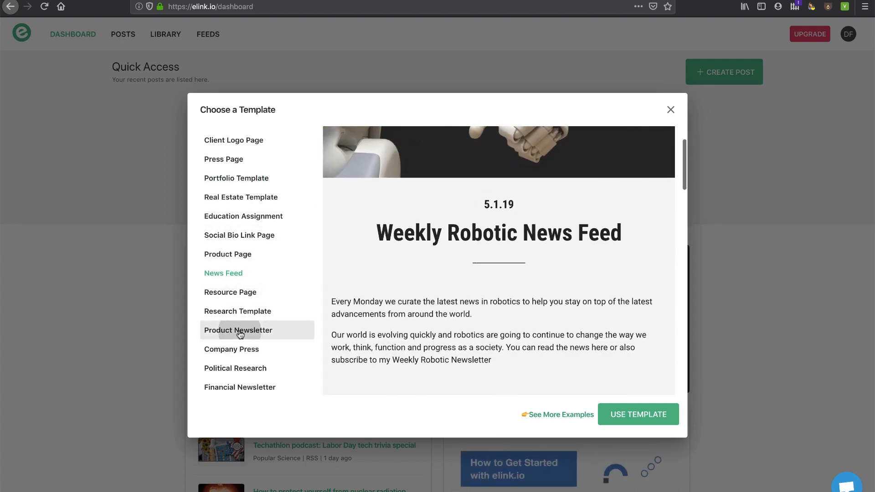
pyautogui.click(238, 330)
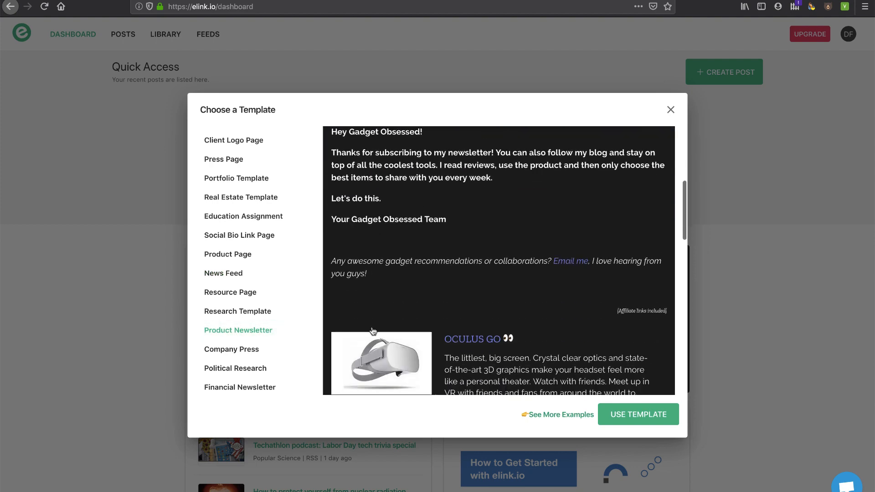
pyautogui.scroll(-3)
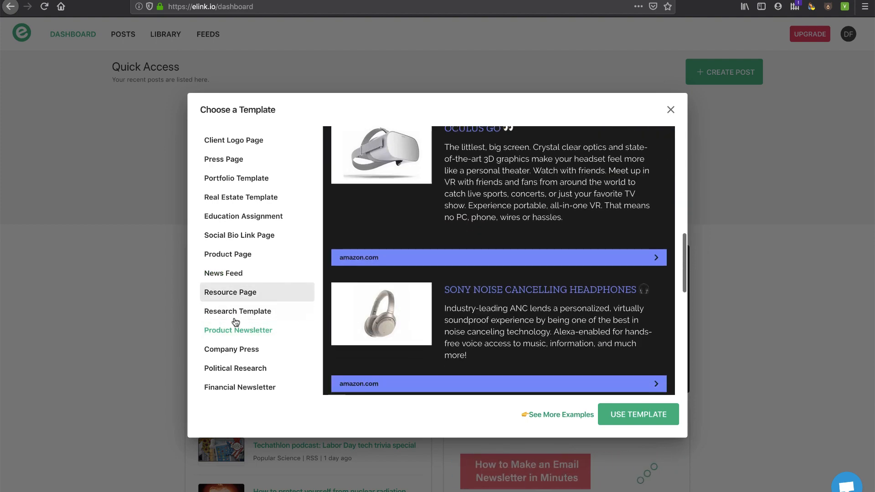
pyautogui.click(240, 387)
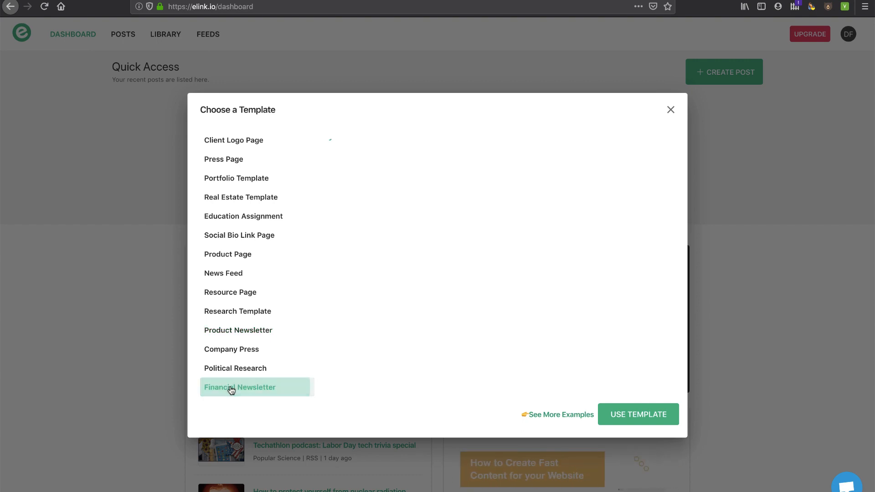
pyautogui.click(239, 386)
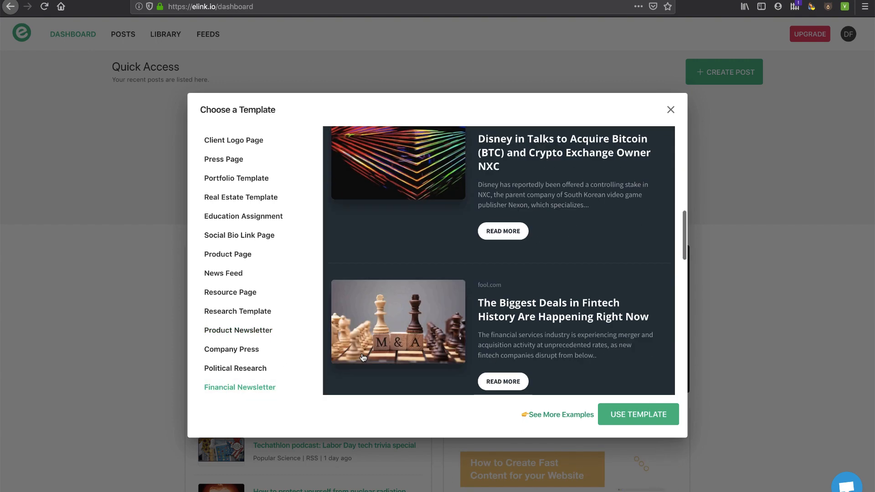
pyautogui.scroll(-3)
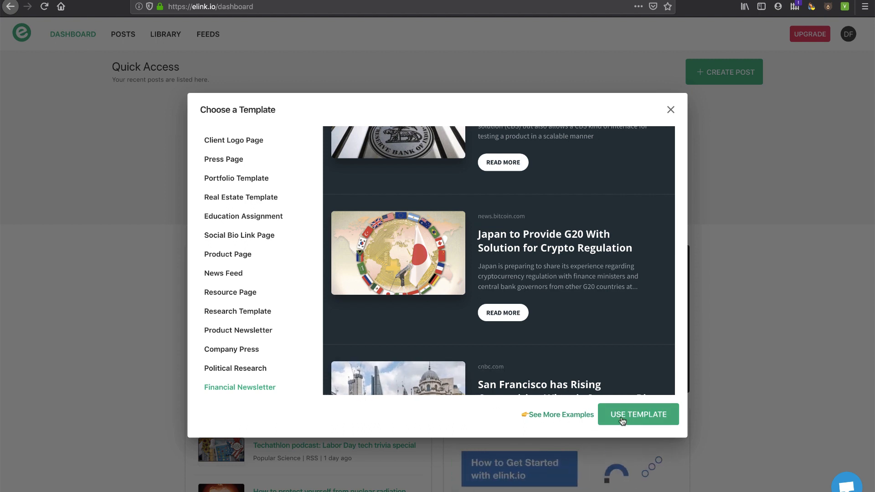
# Create the post with USE TEMPLATE so the Financial Newsletter opens in the editor.
pyautogui.click(637, 414)
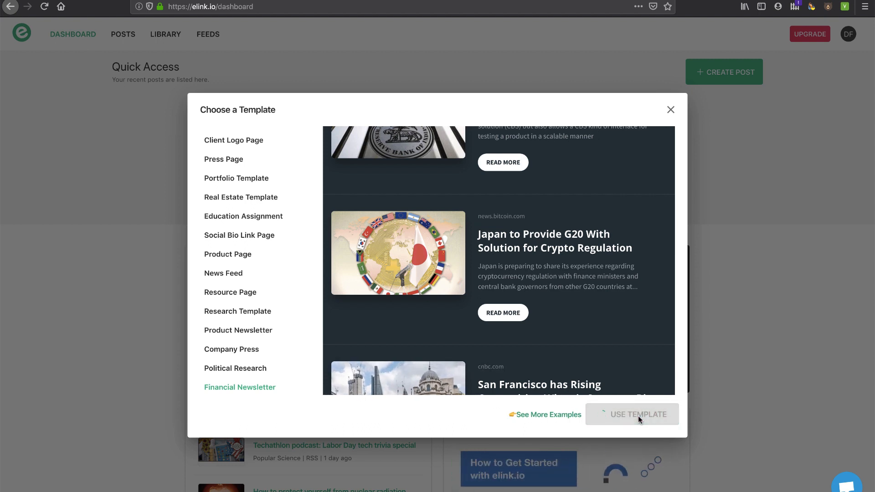
pyautogui.click(638, 413)
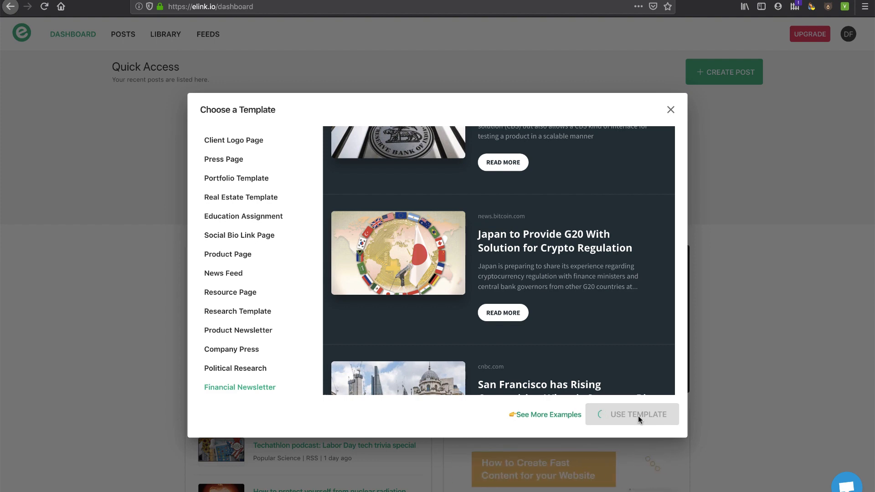
pyautogui.click(630, 414)
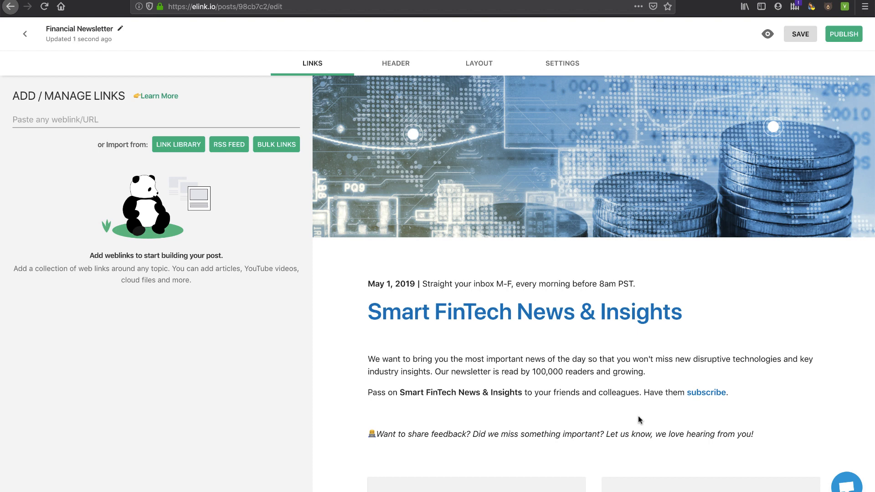
pyautogui.moveTo(592, 402)
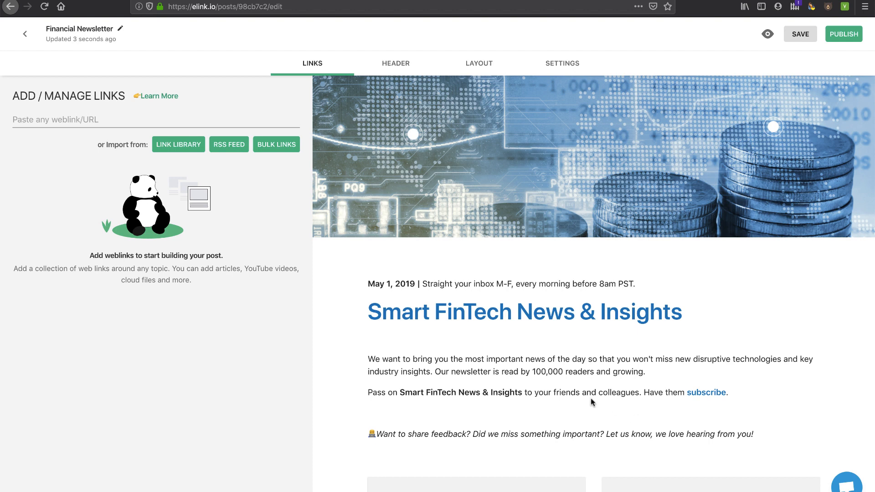
pyautogui.moveTo(548, 349)
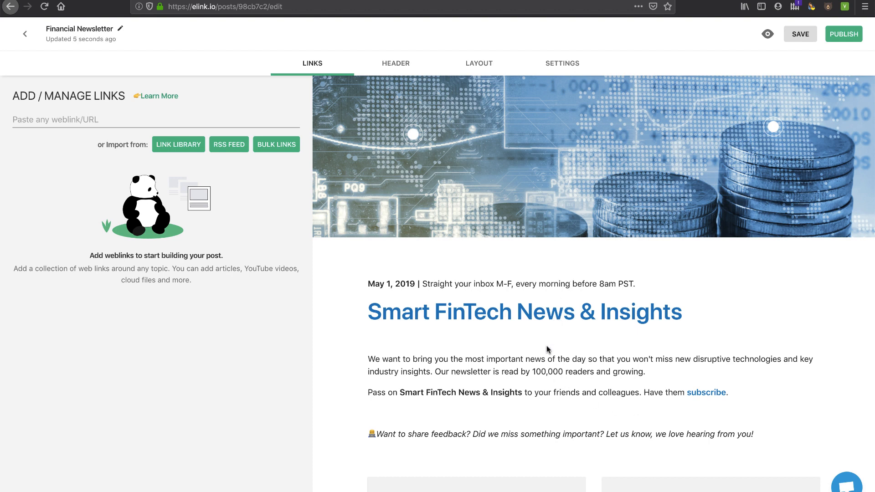
pyautogui.moveTo(481, 282)
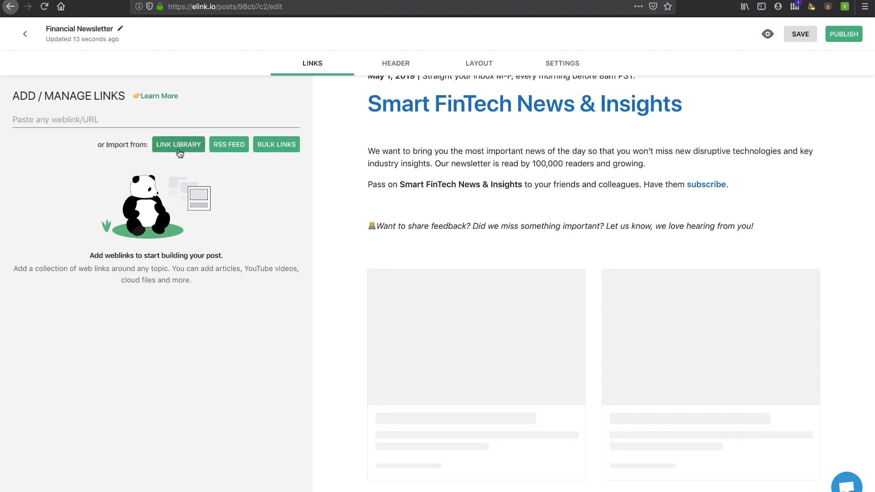
# Insert the LoginPress post, Melio video and podcast episode from the link library into the post.
pyautogui.click(177, 144)
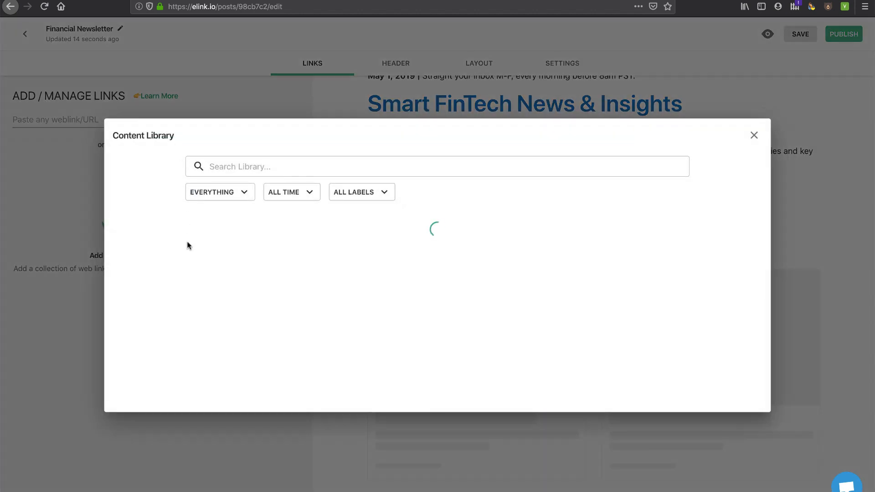
pyautogui.click(306, 251)
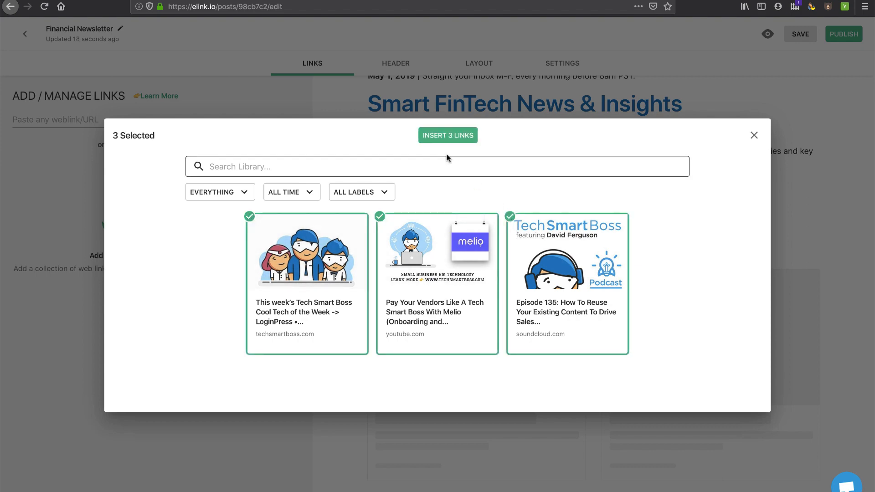
pyautogui.click(447, 134)
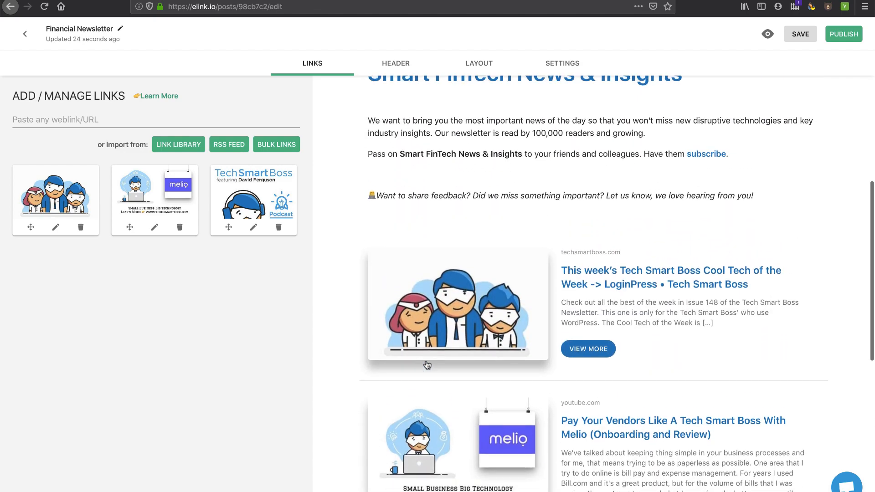
pyautogui.scroll(-3)
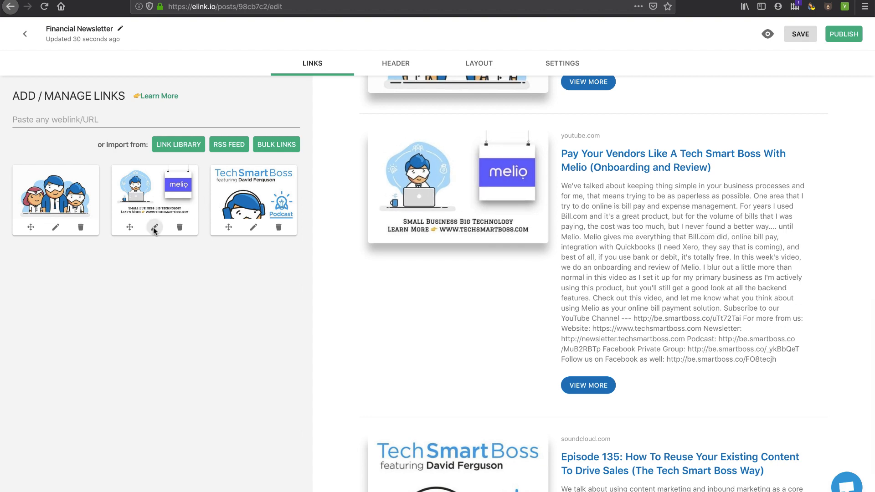
# Delete the Melio description after its second sentence and save the card.
pyautogui.click(155, 227)
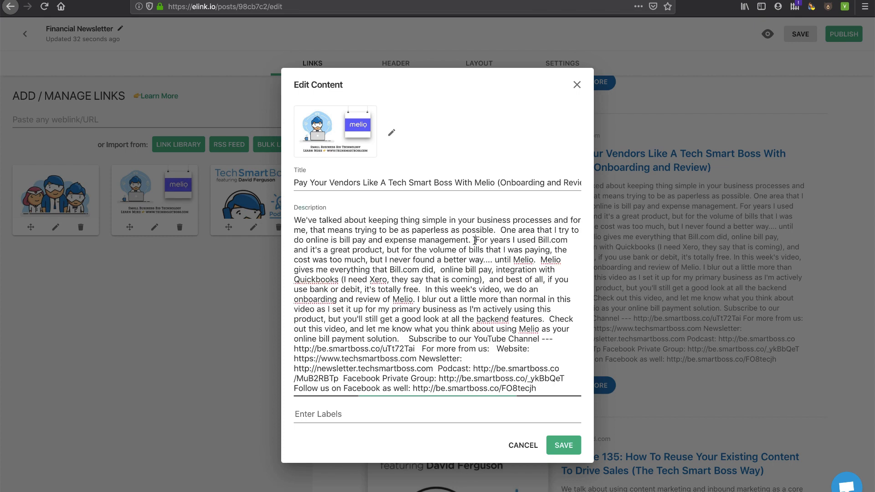
pyautogui.moveTo(472, 239); pyautogui.dragTo(536, 388)
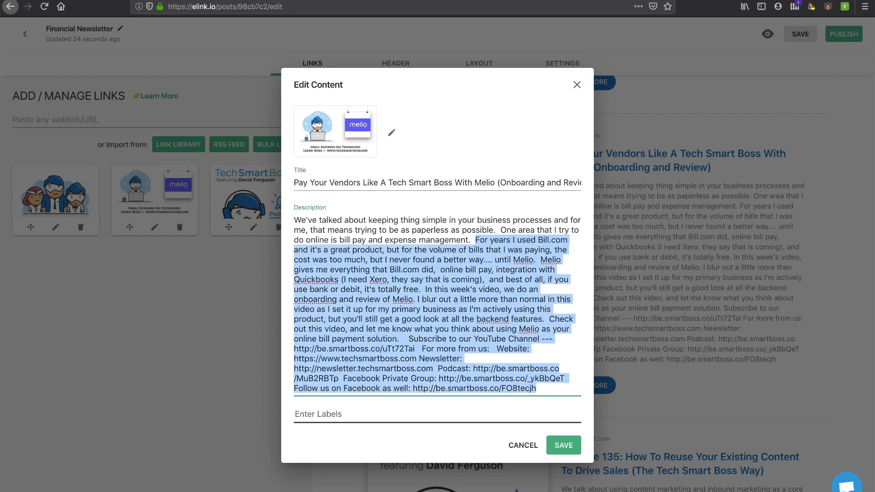
pyautogui.click(564, 445)
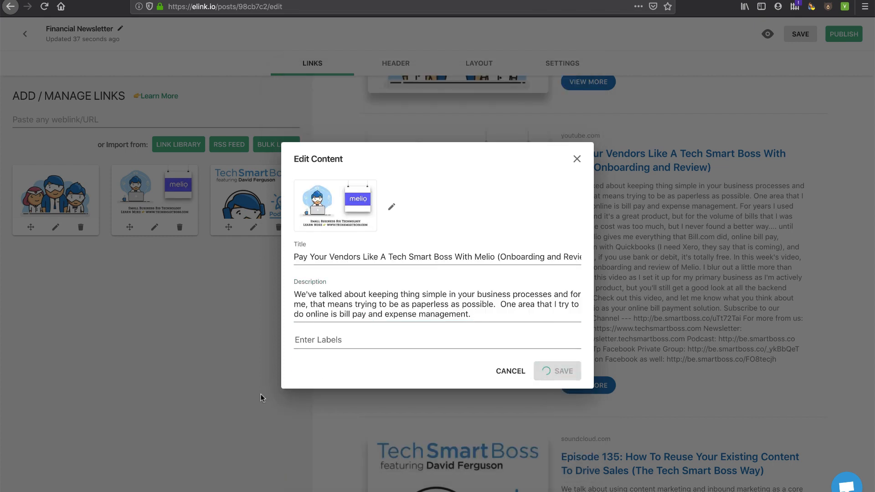
pyautogui.click(562, 371)
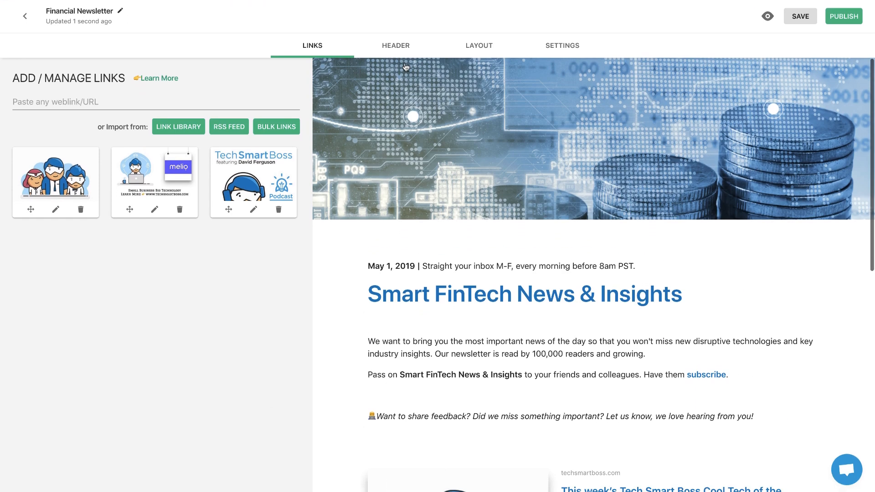
# Include the author profile with tagline and social icons above the FinTech banner via Personalize.
pyautogui.click(394, 46)
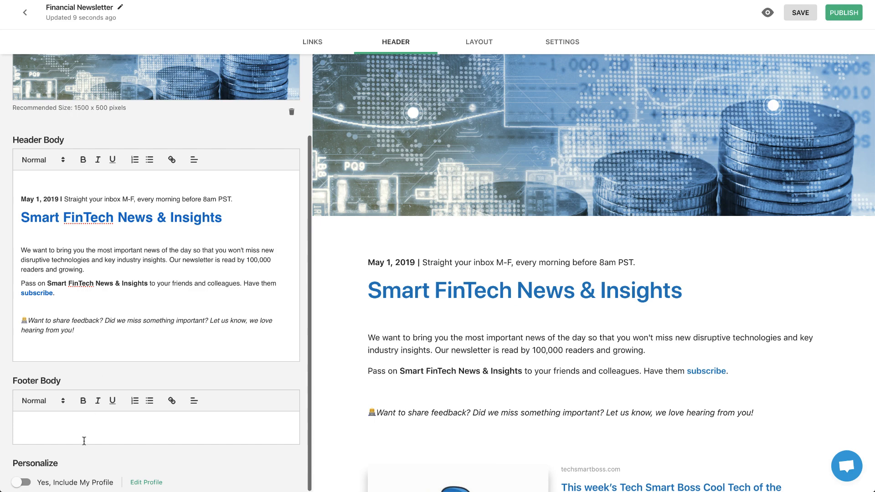
pyautogui.click(26, 482)
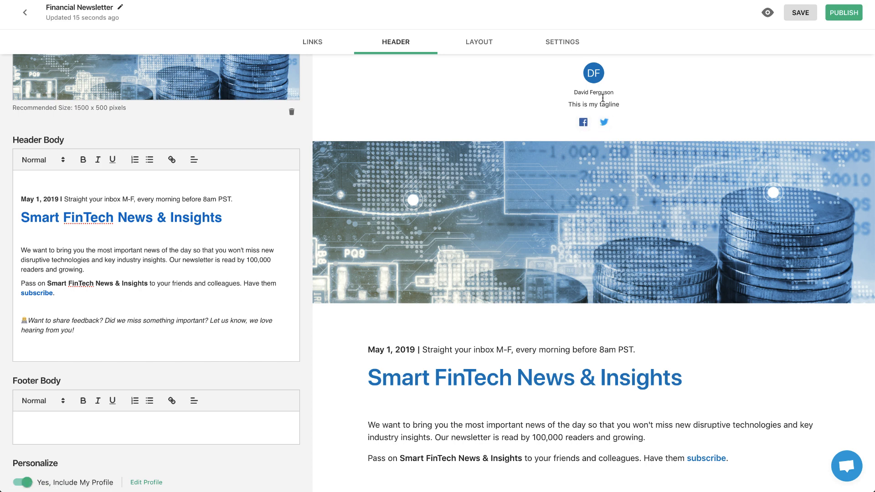
# Switch the post layout from Tuli to Ziro so link cards sit side by side in a grid.
pyautogui.click(478, 41)
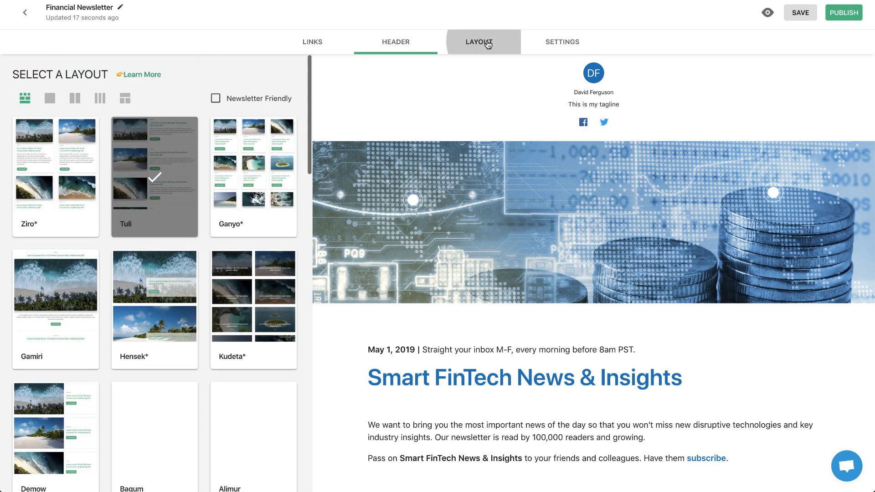
pyautogui.click(478, 41)
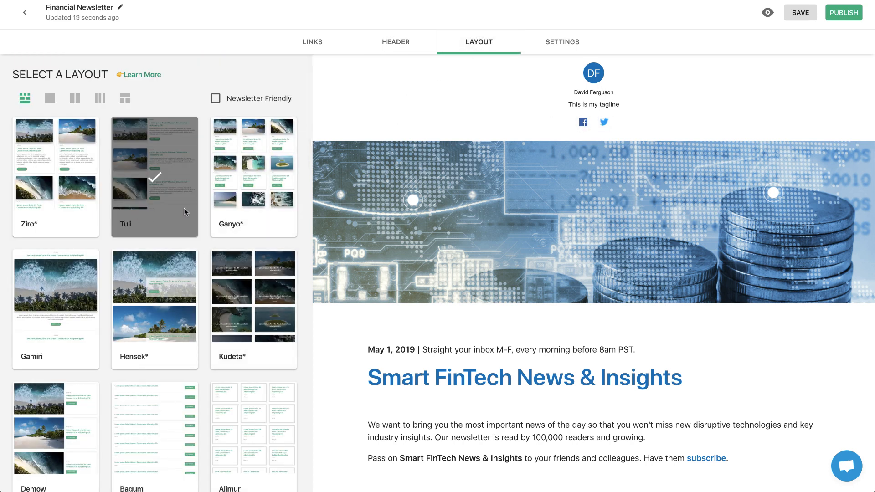
pyautogui.scroll(-3)
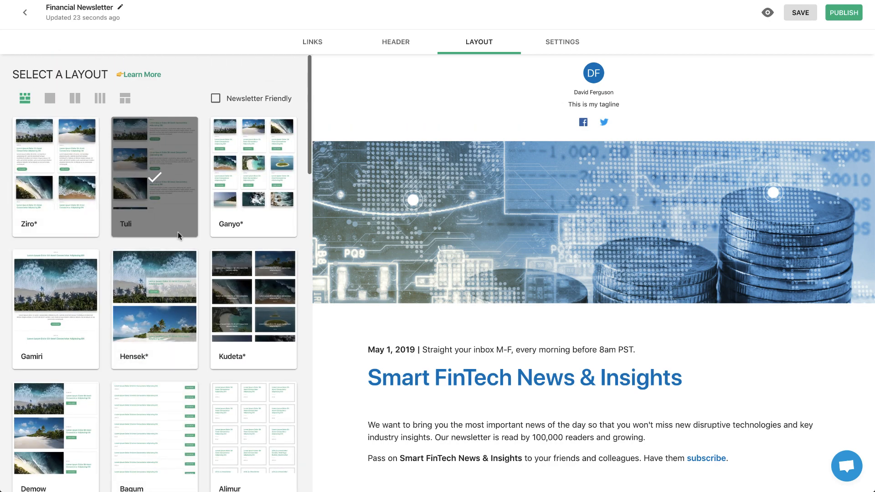
pyautogui.scroll(-3)
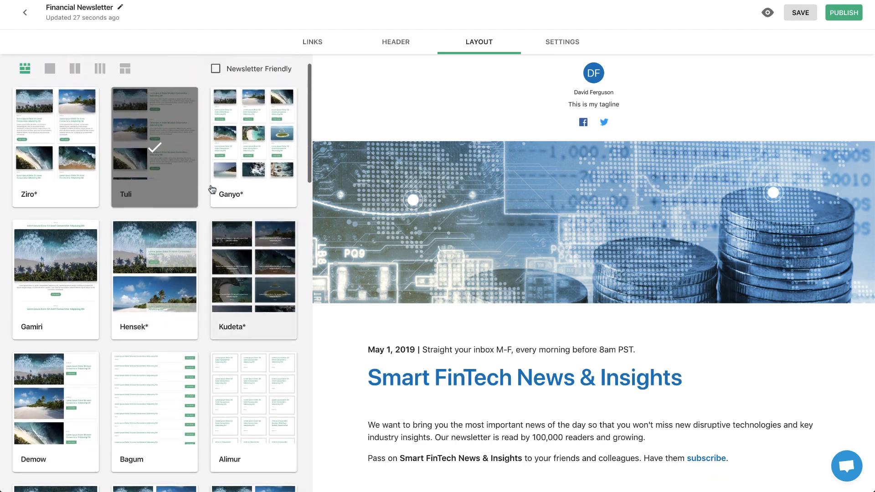
pyautogui.click(56, 156)
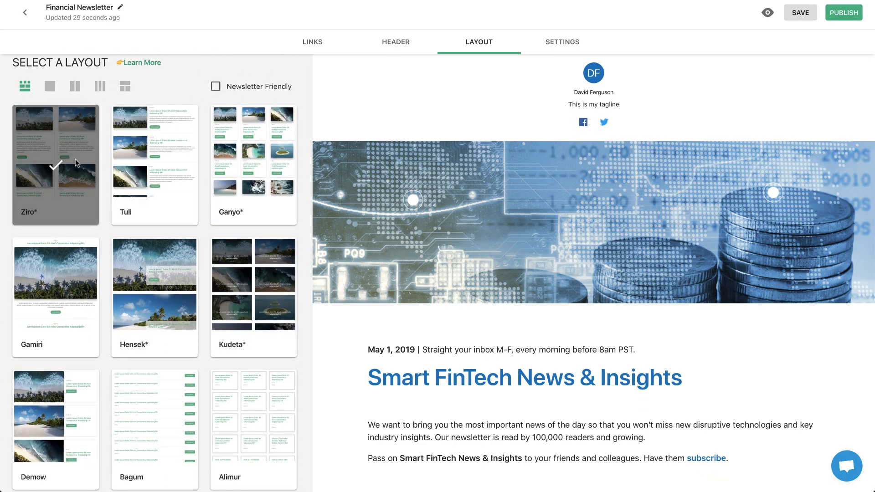
pyautogui.scroll(-3)
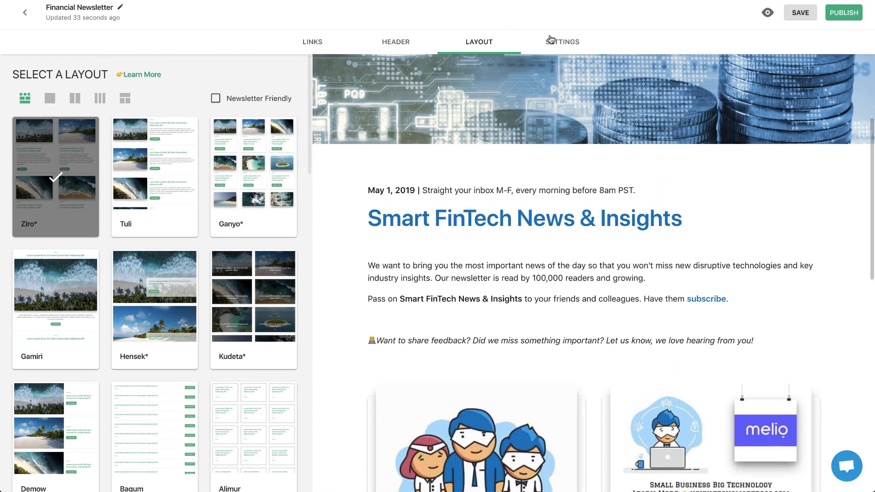
# Attempt a custom theme colour, reach the upgrade prompt, and cancel the unsaved-changes dialog to stay in the editor.
pyautogui.click(562, 41)
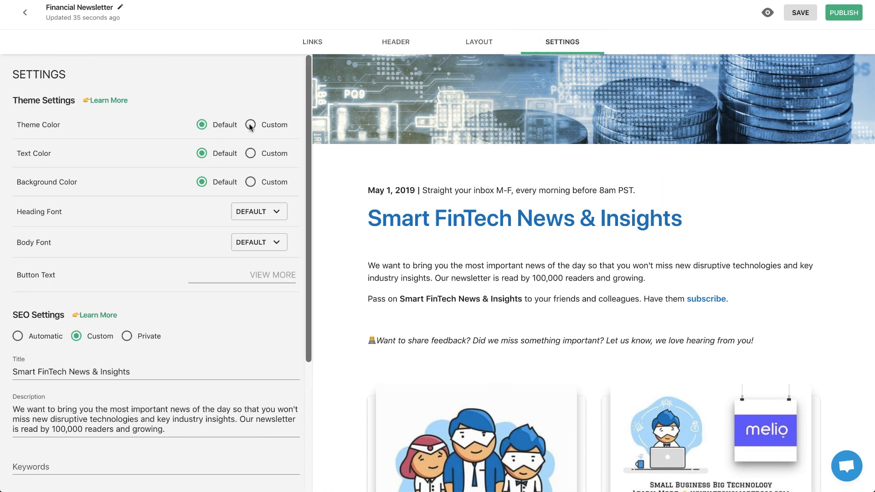
pyautogui.click(251, 124)
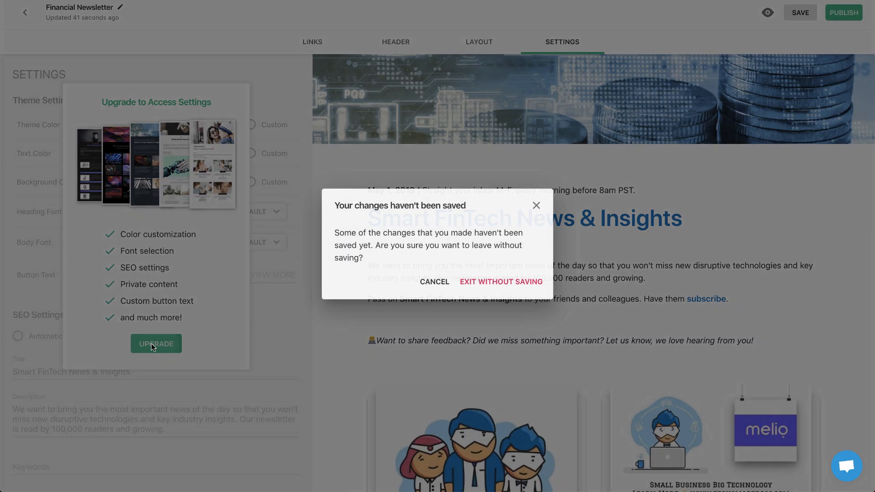
pyautogui.click(435, 282)
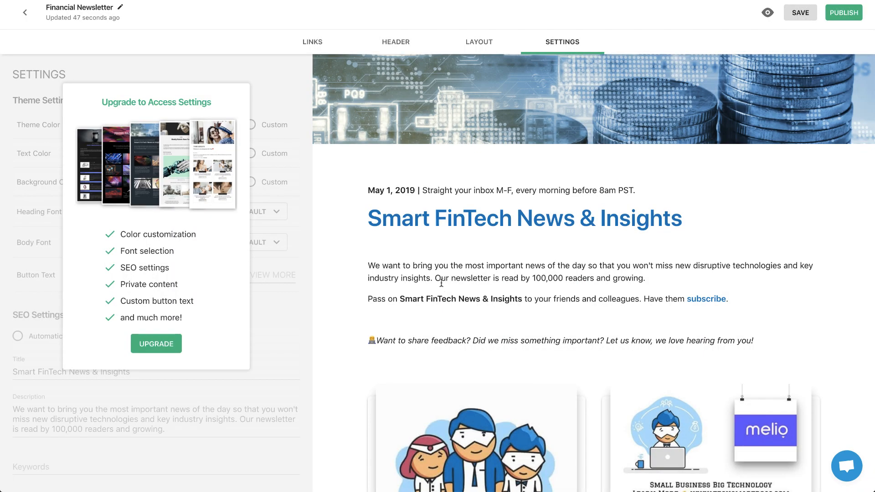
pyautogui.moveTo(243, 90)
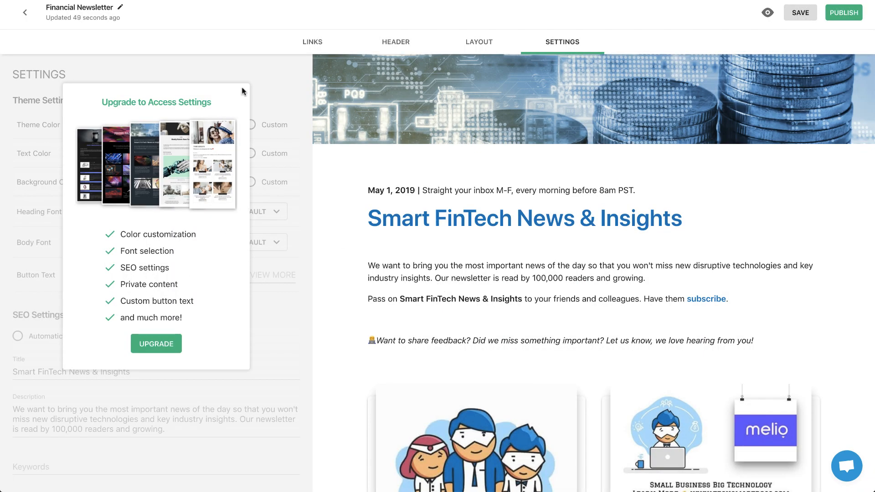
pyautogui.moveTo(65, 83)
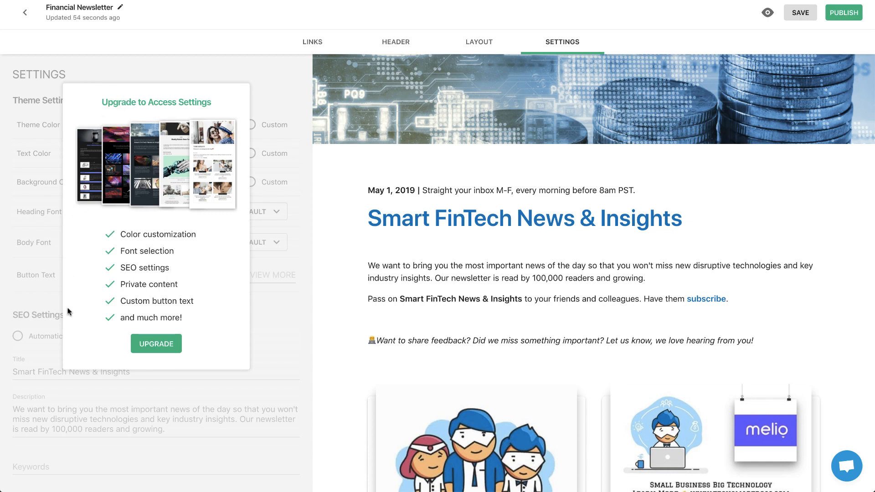
pyautogui.moveTo(42, 104)
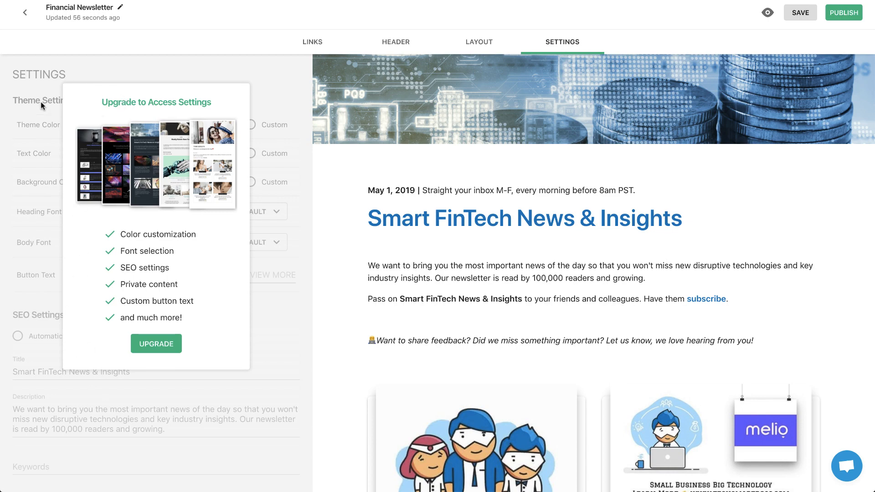
pyautogui.click(25, 11)
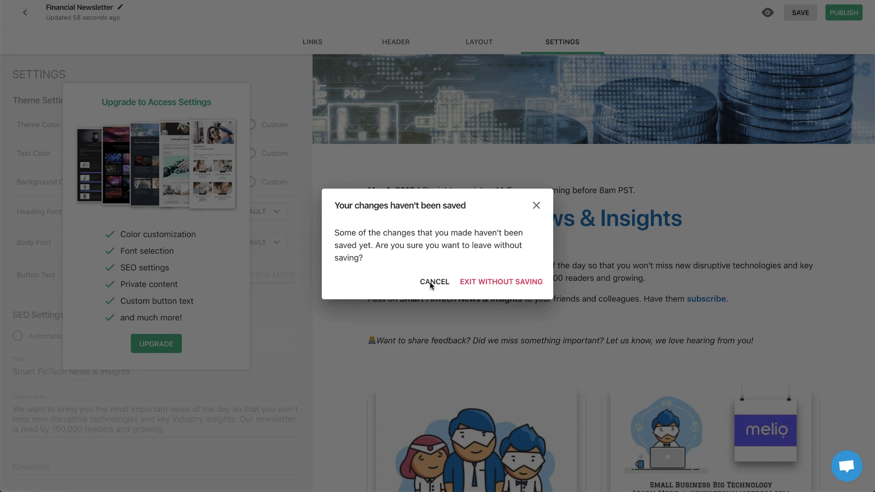
pyautogui.click(434, 282)
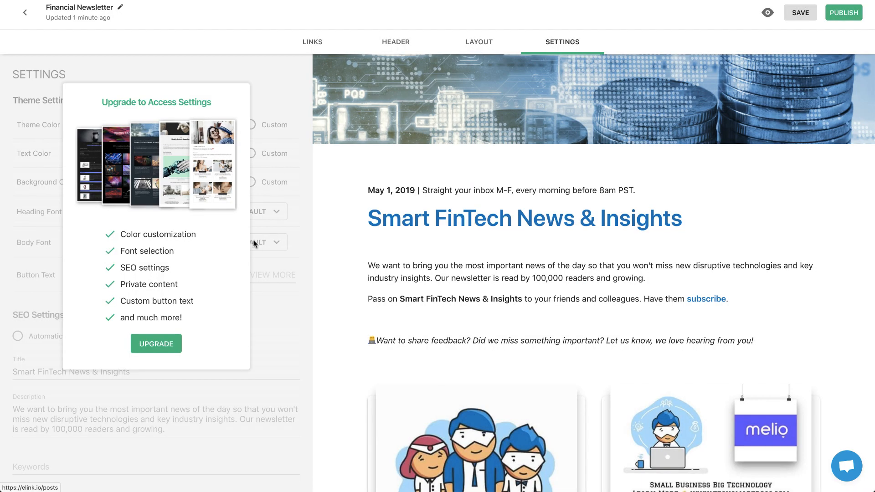
pyautogui.moveTo(436, 222)
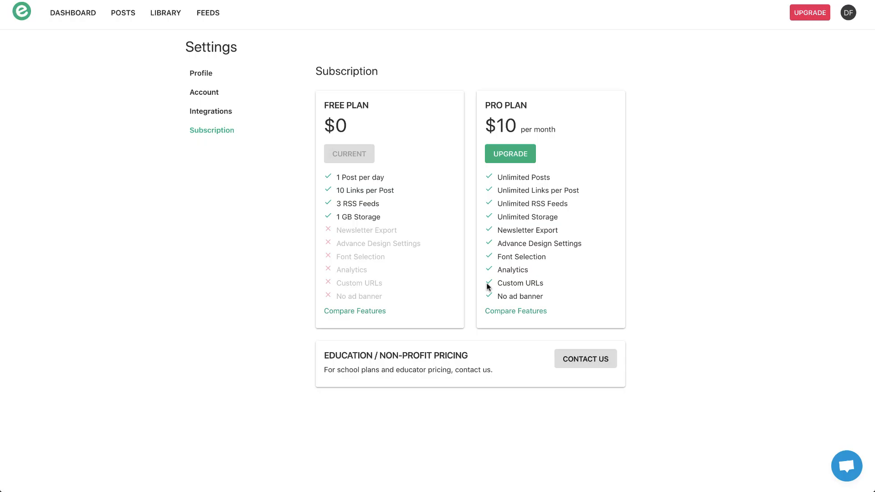
pyautogui.moveTo(198, 79)
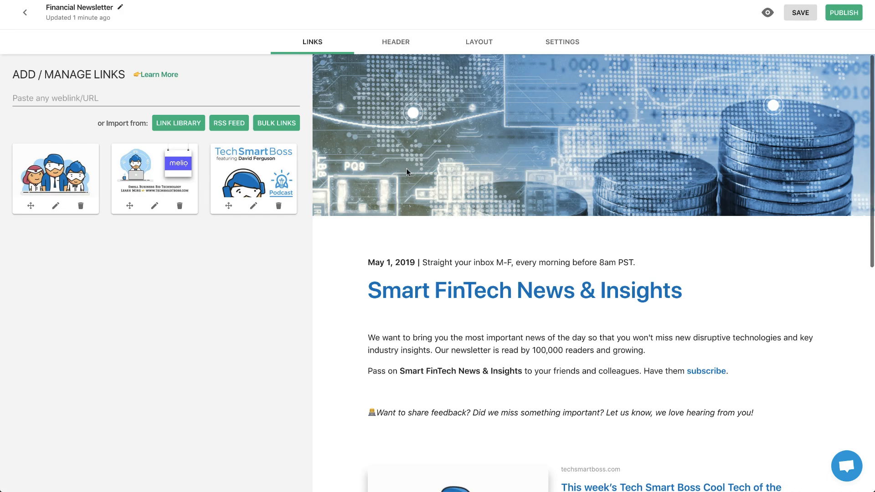
pyautogui.moveTo(361, 292)
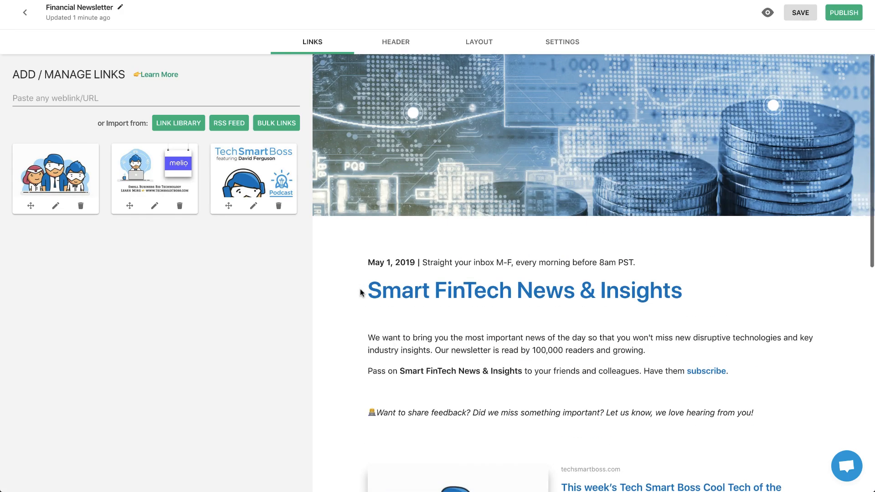
# Review settings and layout choices, return to Posts, and reopen Financial Newsletter for editing.
pyautogui.click(562, 41)
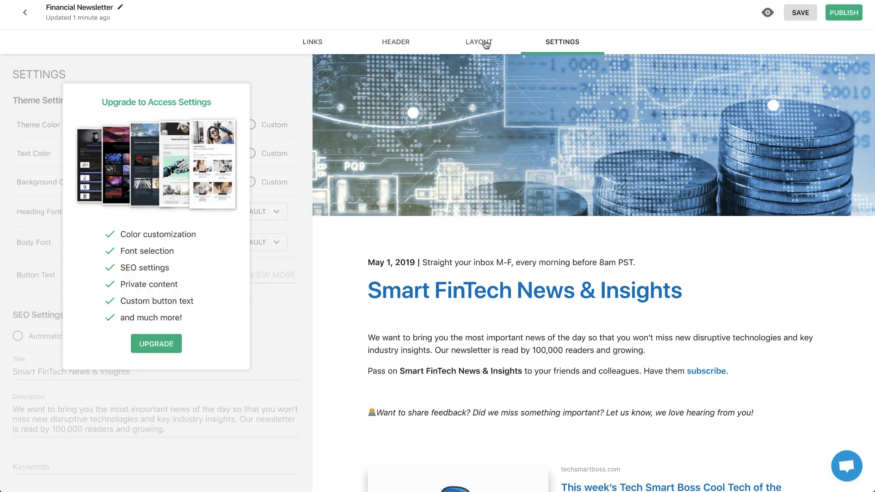
pyautogui.click(478, 41)
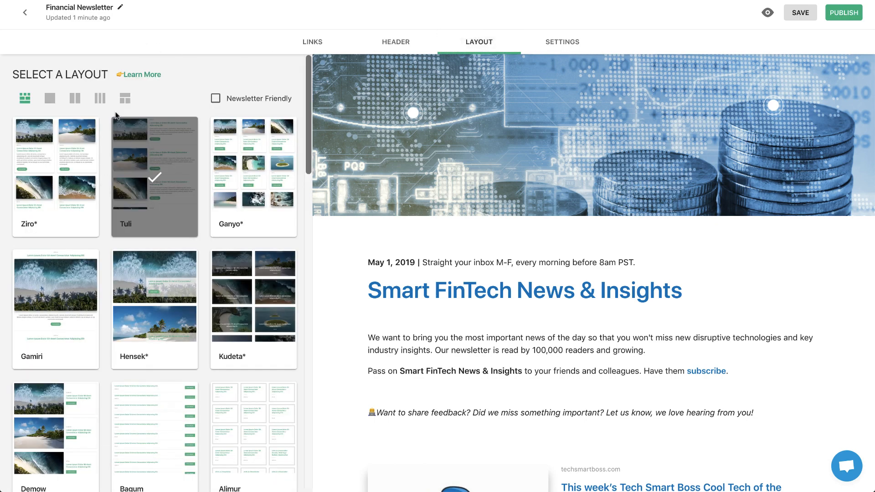
pyautogui.click(562, 41)
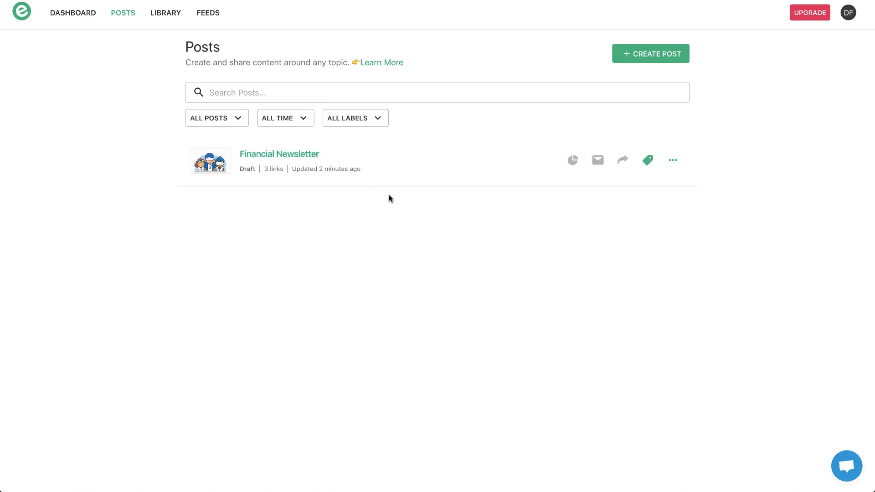
pyautogui.click(279, 154)
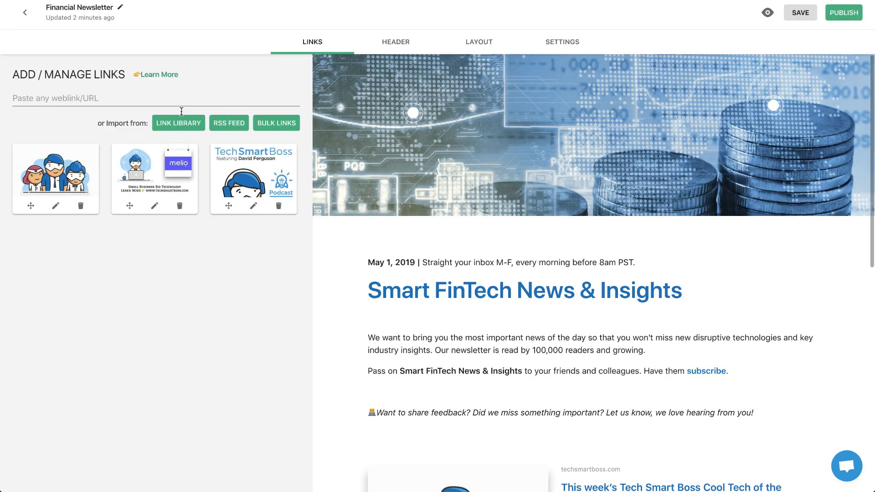
# Review the newsletter's SEO settings and return to the Posts list showing it as a draft.
pyautogui.click(562, 41)
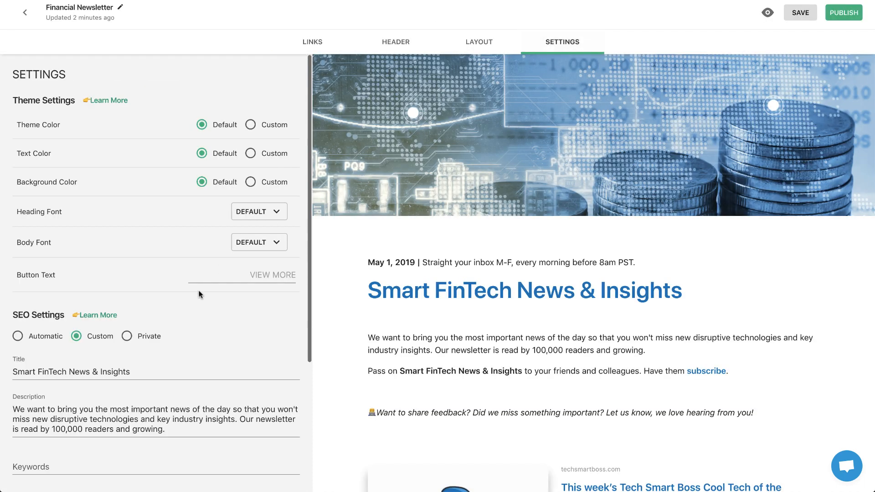
pyautogui.scroll(-3)
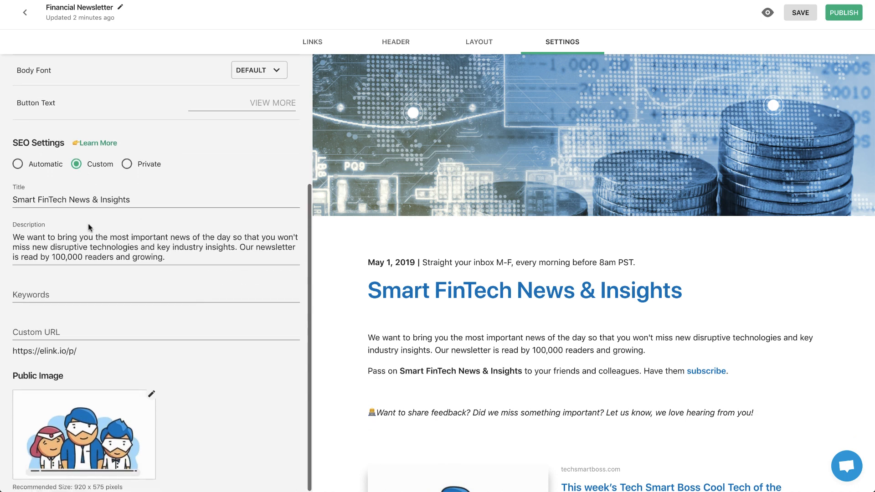
pyautogui.moveTo(66, 409)
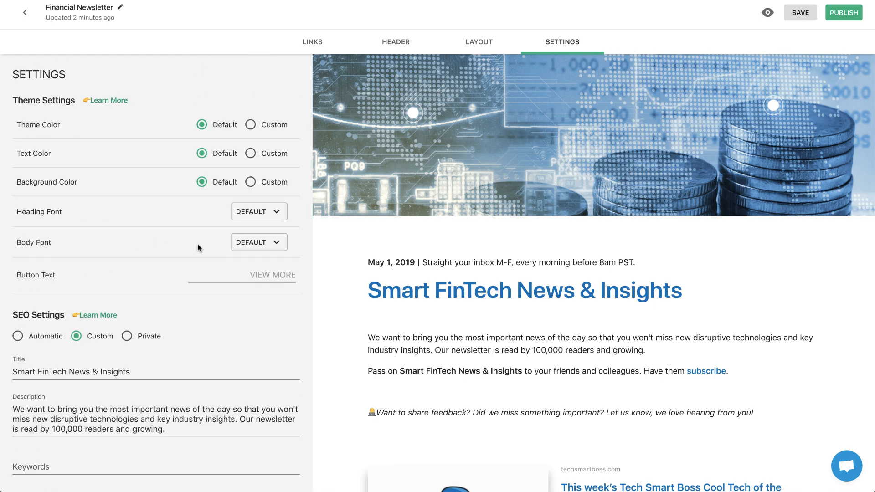
pyautogui.scroll(-3)
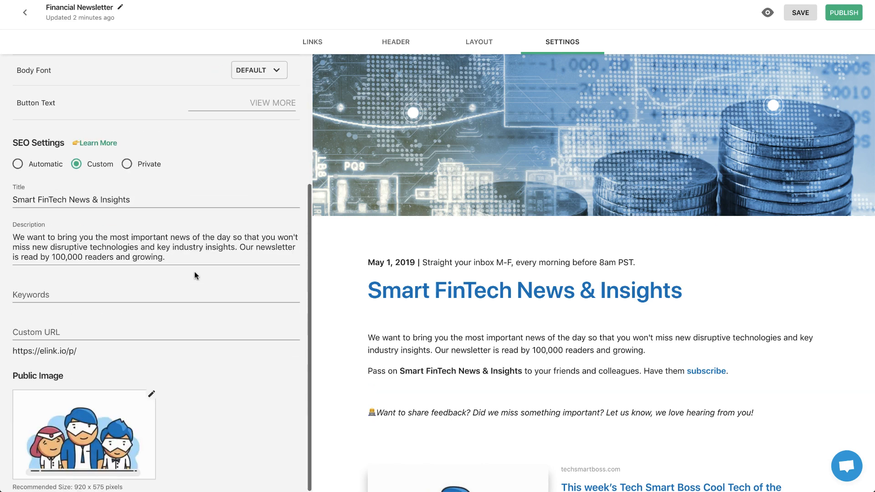
pyautogui.click(25, 12)
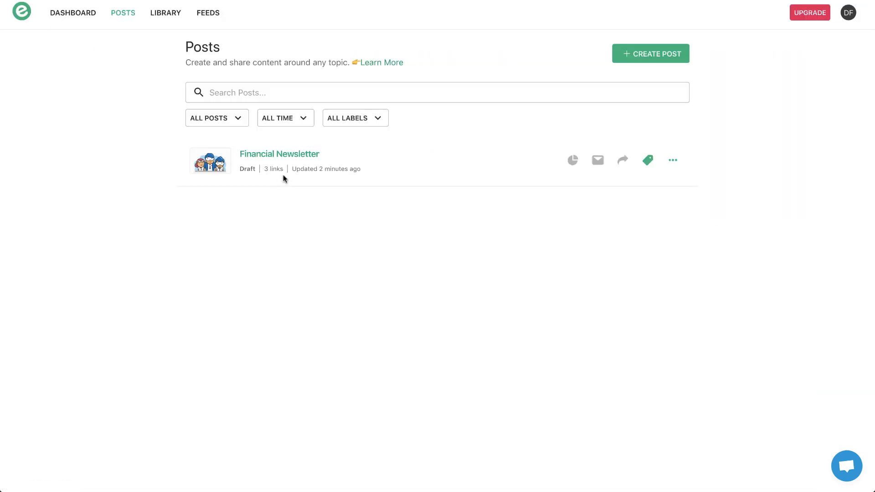
pyautogui.moveTo(344, 178)
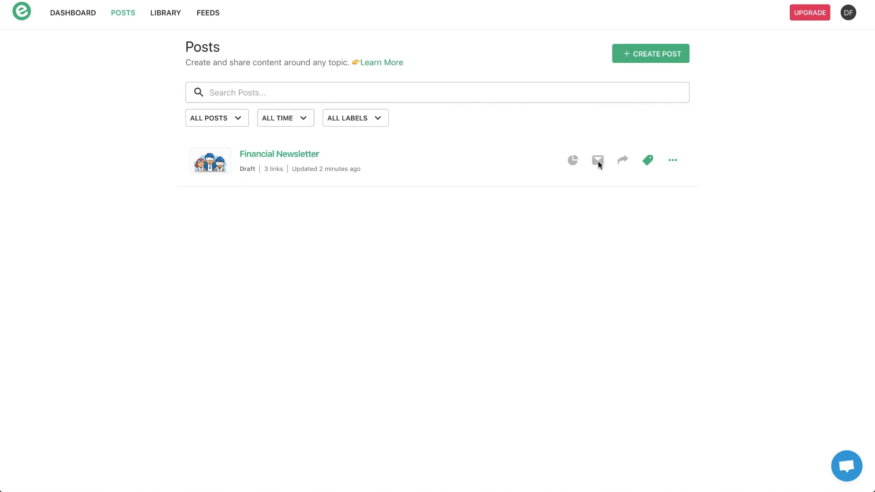
pyautogui.moveTo(635, 166)
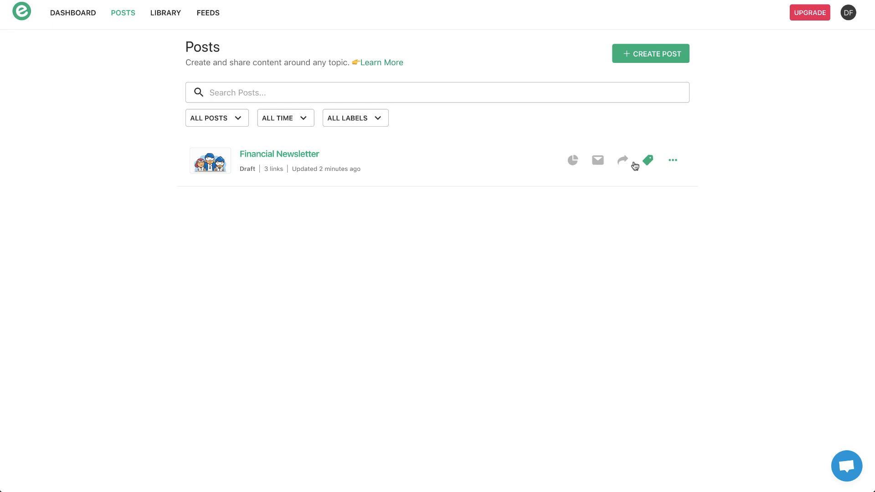
# Reopen Financial Newsletter via Edit Post and publish it, bringing up the Share Your Post panel.
pyautogui.click(673, 160)
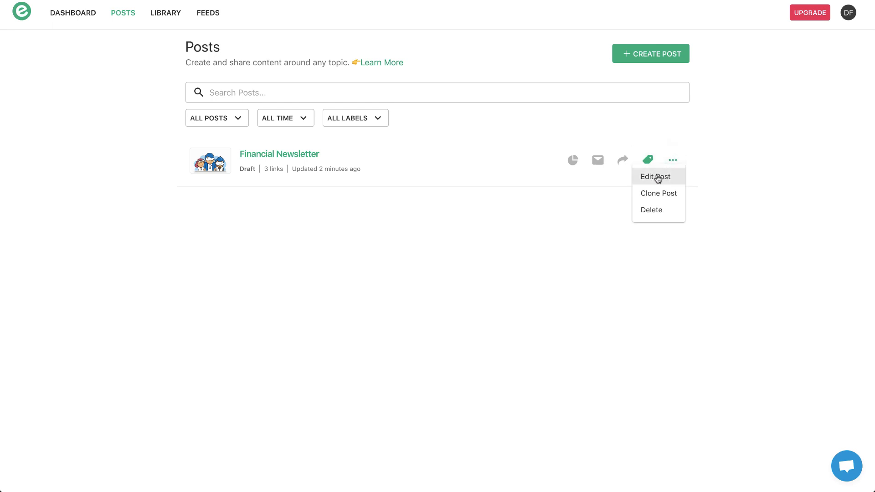
pyautogui.click(655, 176)
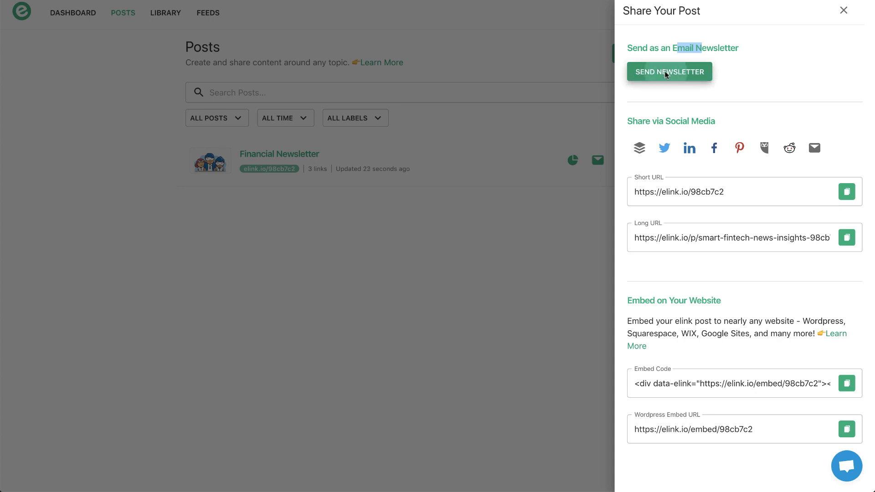
# Open the Export Newsletter page via Send Newsletter and highlight its heading and tagline.
pyautogui.click(669, 71)
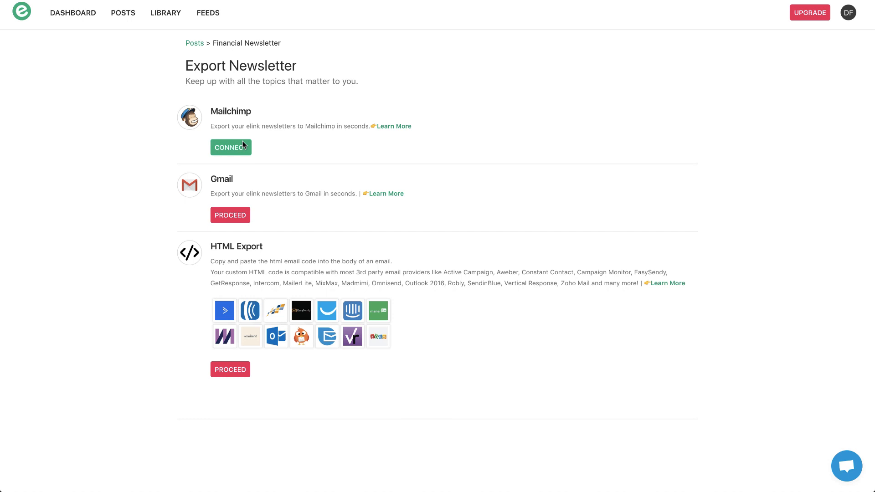
pyautogui.moveTo(218, 74)
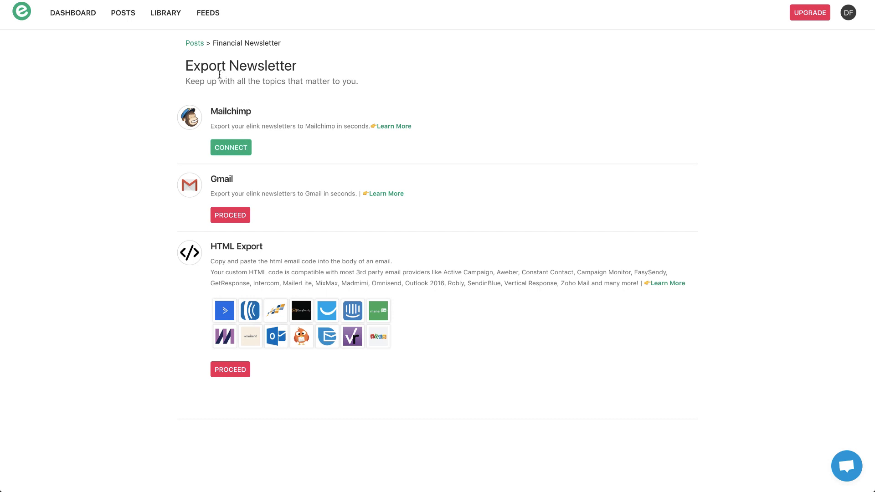
pyautogui.moveTo(197, 66); pyautogui.dragTo(328, 81)
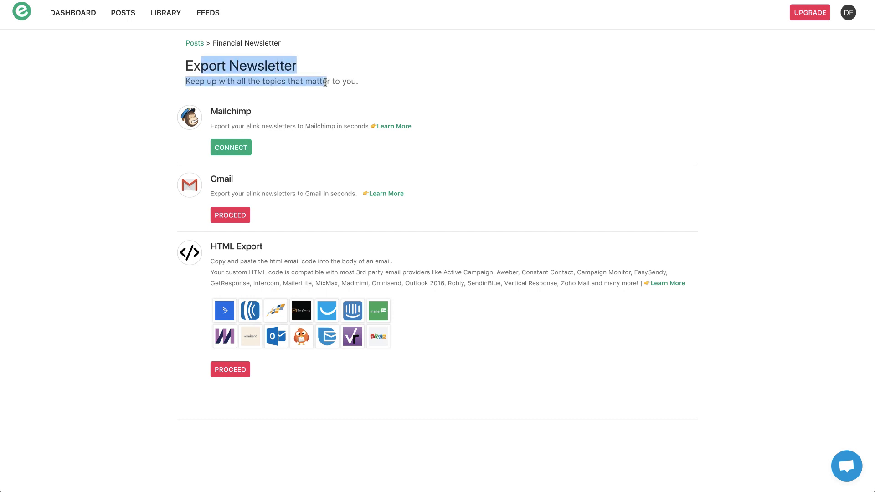
pyautogui.moveTo(276, 128)
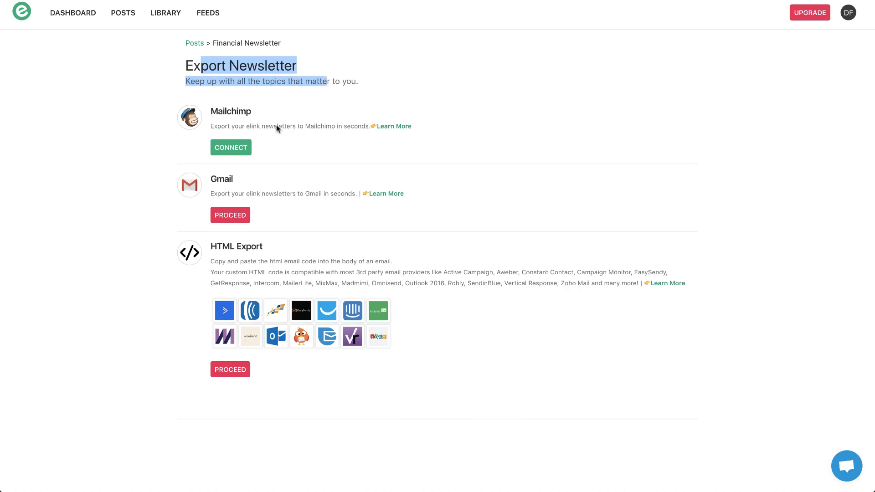
pyautogui.moveTo(225, 195)
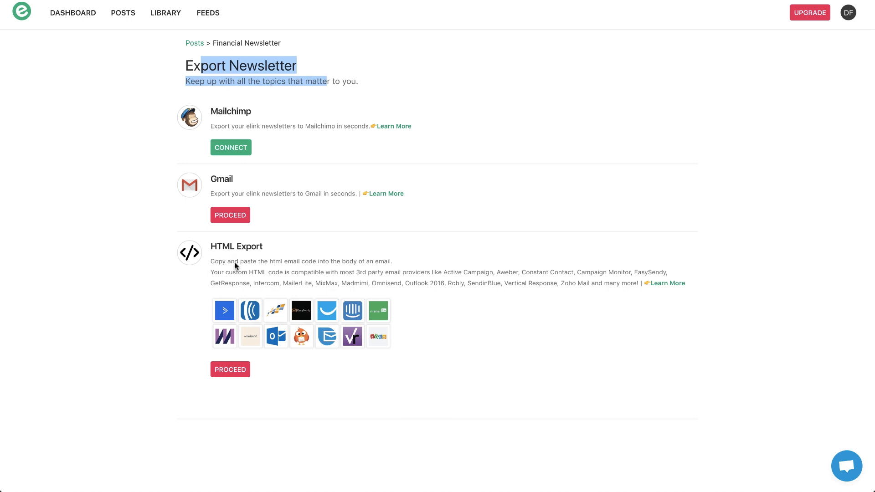
pyautogui.moveTo(192, 341)
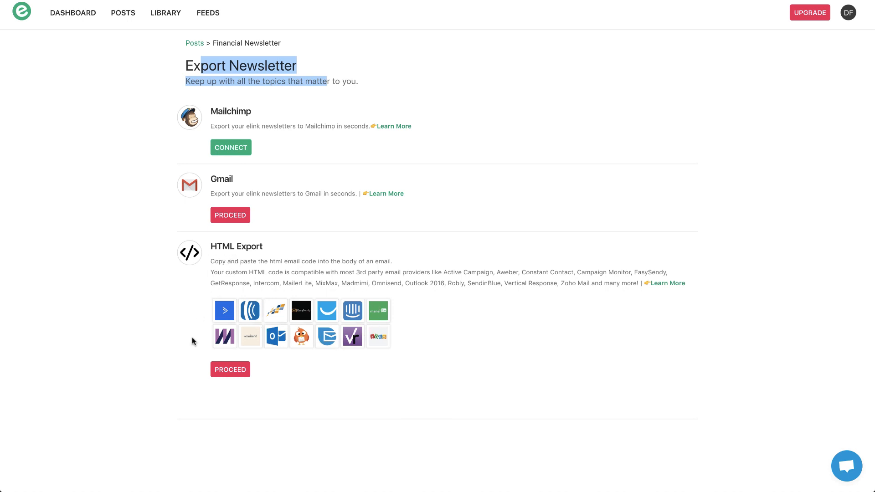
pyautogui.moveTo(274, 242)
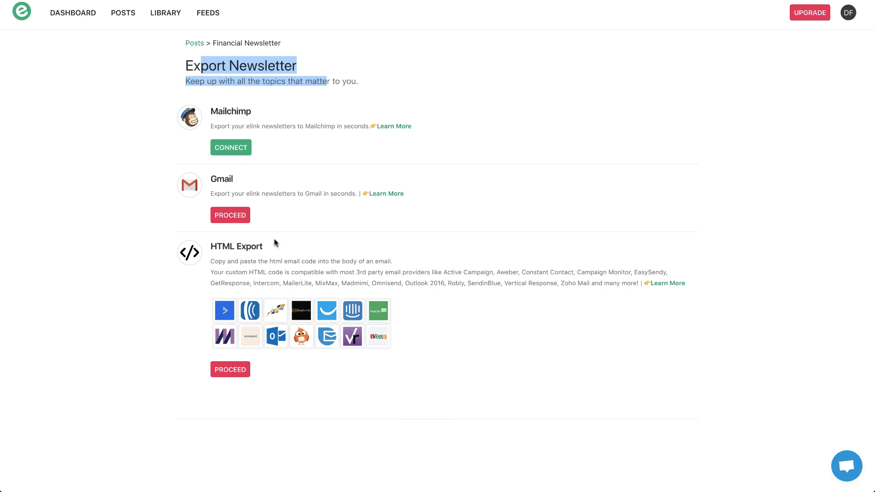
pyautogui.moveTo(277, 217)
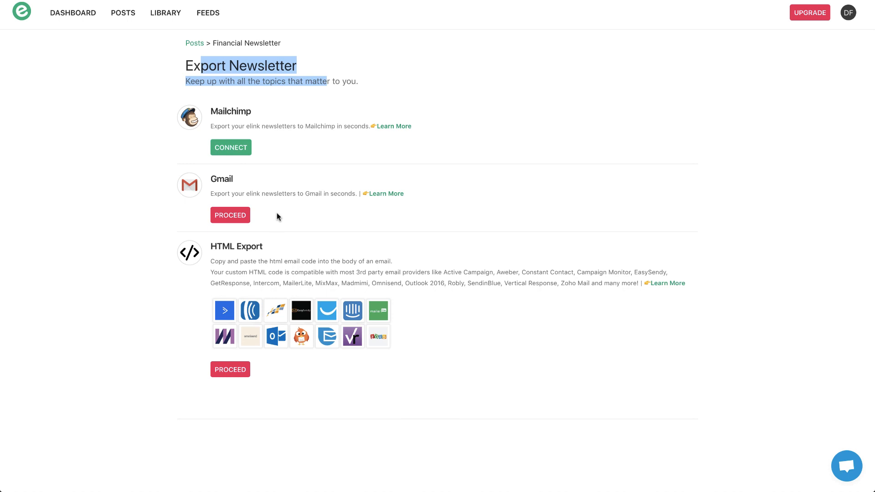